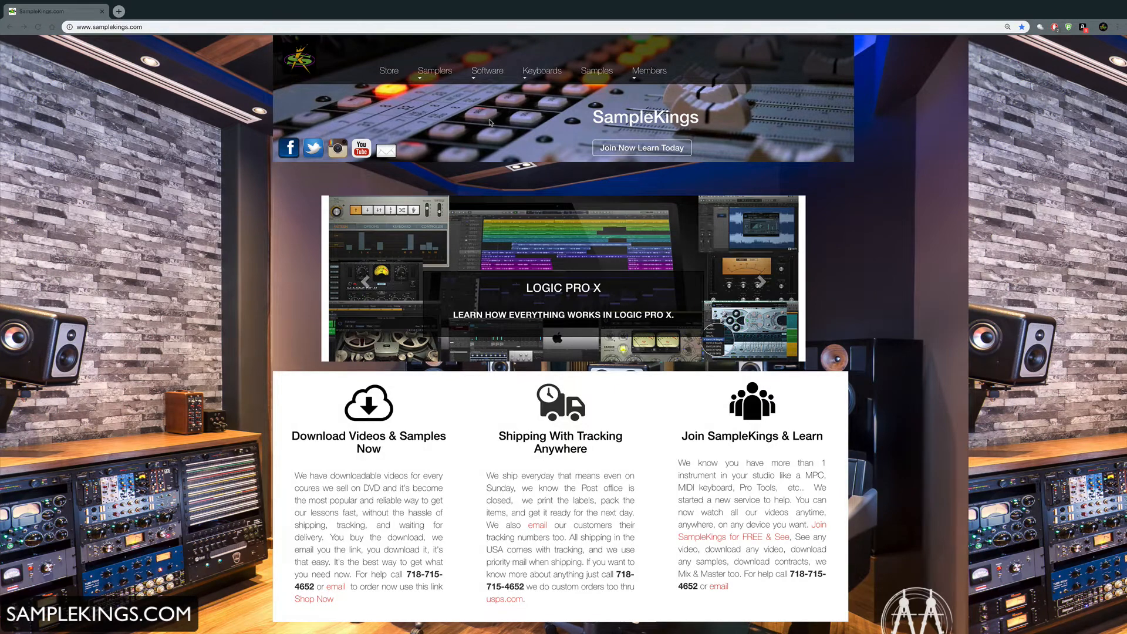
- Browse SampleKings' AKAI MPC samplers to the MPC X instructional DVD page and look over its details
{"action": "left_click", "coordinate": [434, 70]}
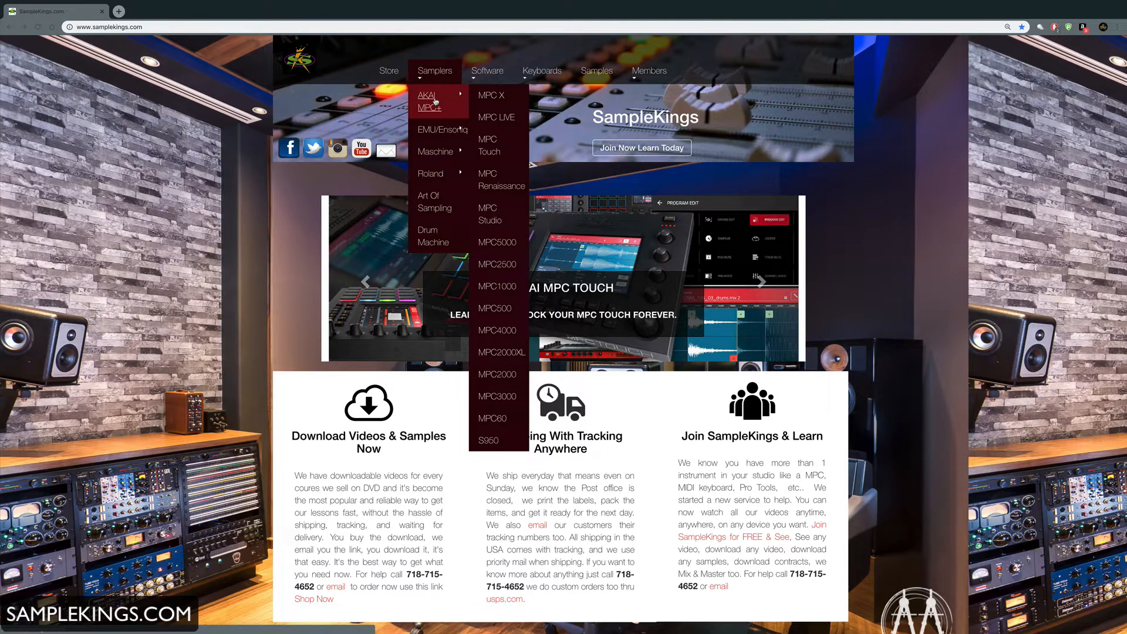
{"action": "mouse_move", "coordinate": [497, 264]}
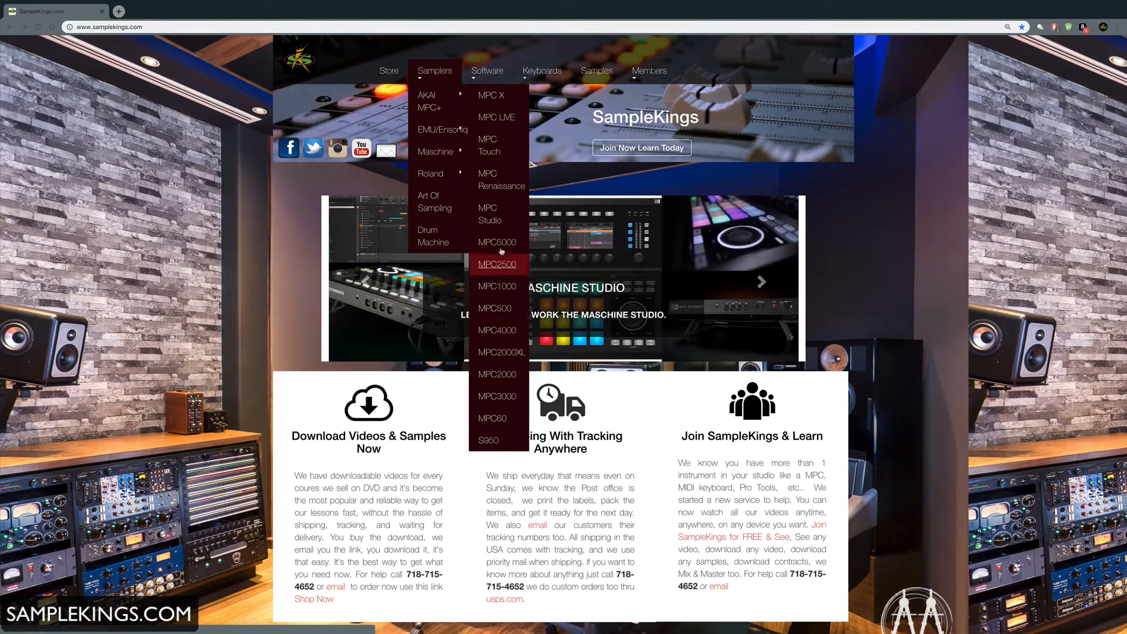
{"action": "mouse_move", "coordinate": [491, 95]}
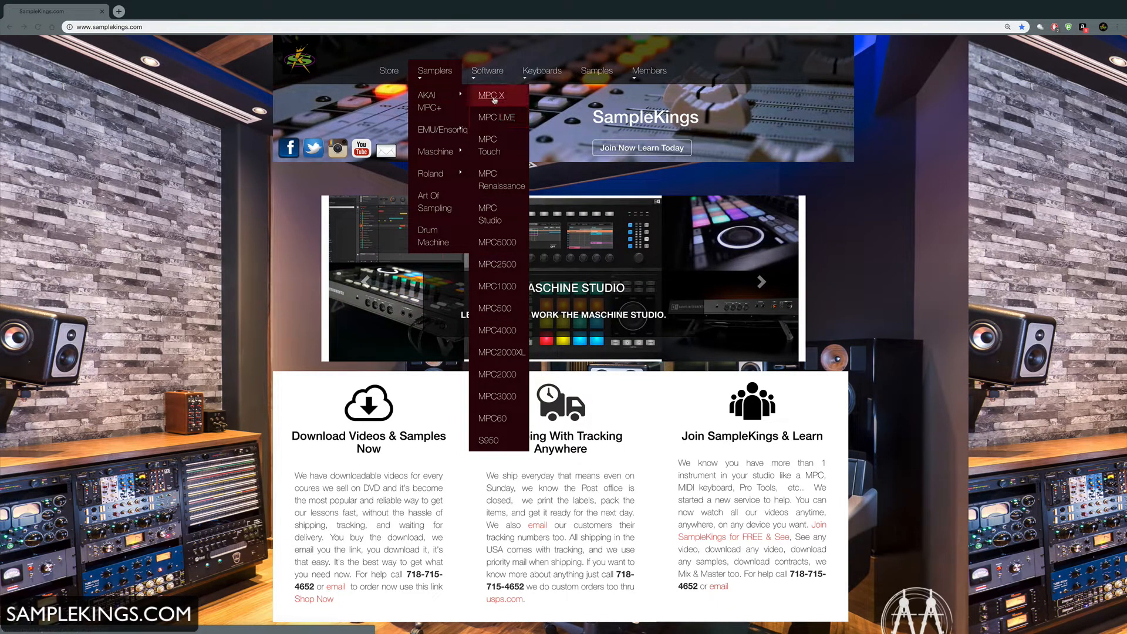
{"action": "left_click", "coordinate": [490, 95]}
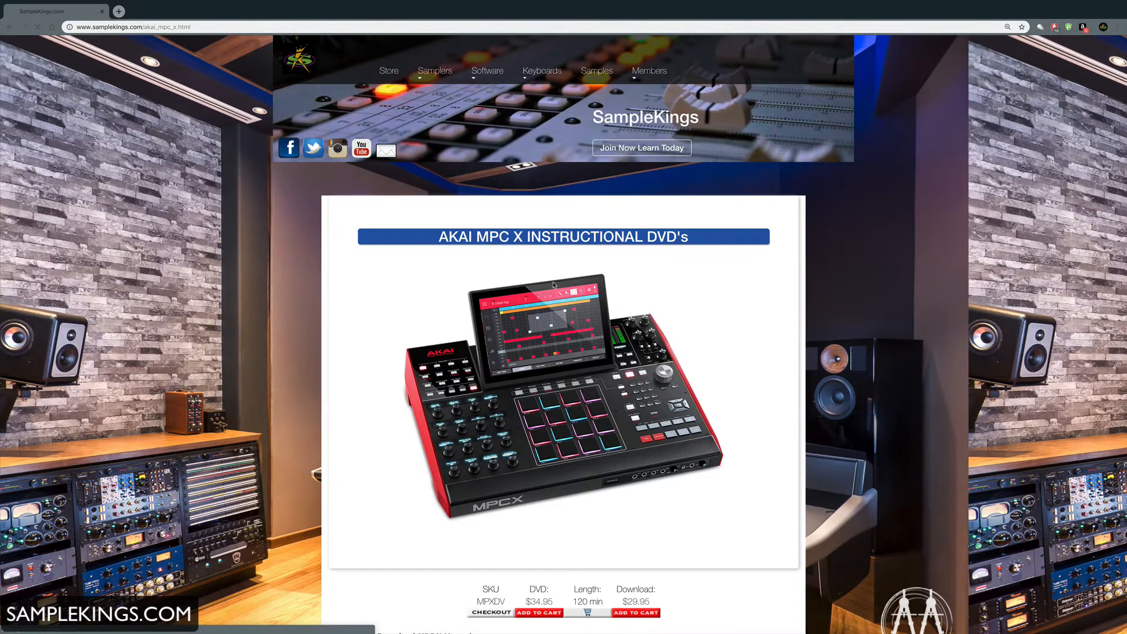
{"action": "scroll", "scroll_direction": "down", "scroll_amount": 3}
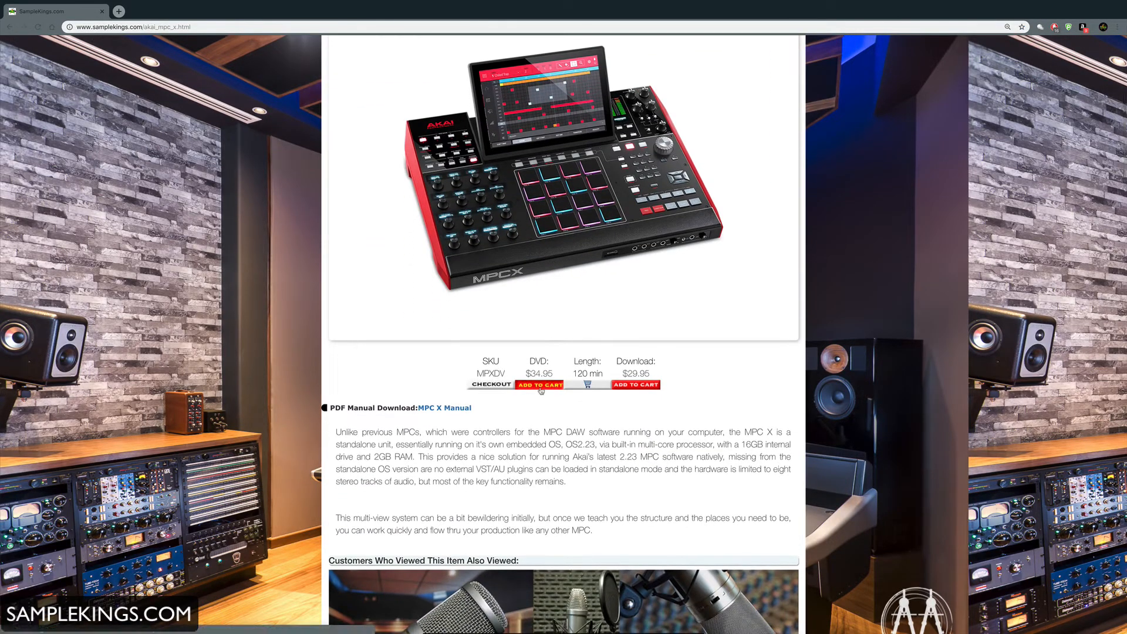
{"action": "mouse_move", "coordinate": [548, 400]}
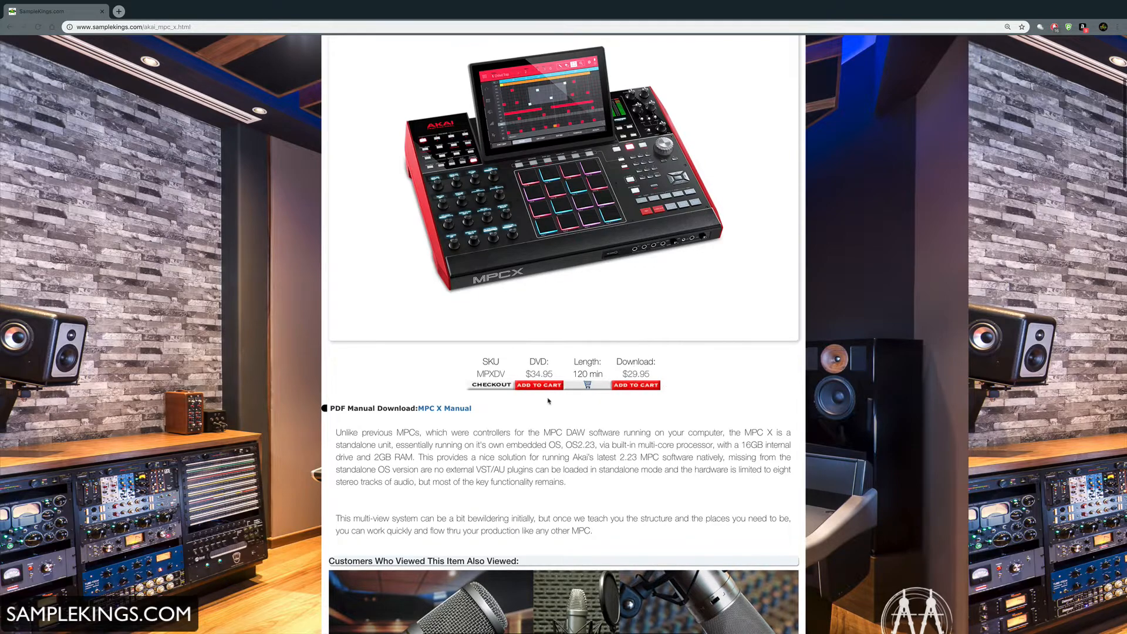
{"action": "scroll", "scroll_direction": "down", "scroll_amount": 3}
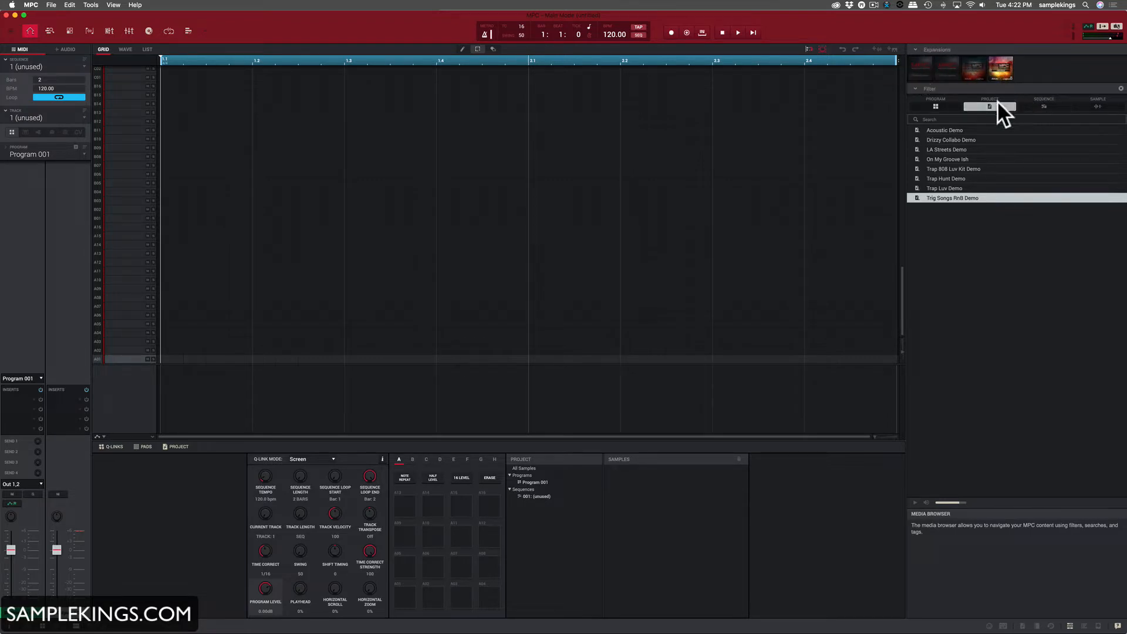
- Switch the media browser from samples to the list of installed programs such as 1580 808 and 3rd Kind
{"action": "left_click", "coordinate": [935, 105]}
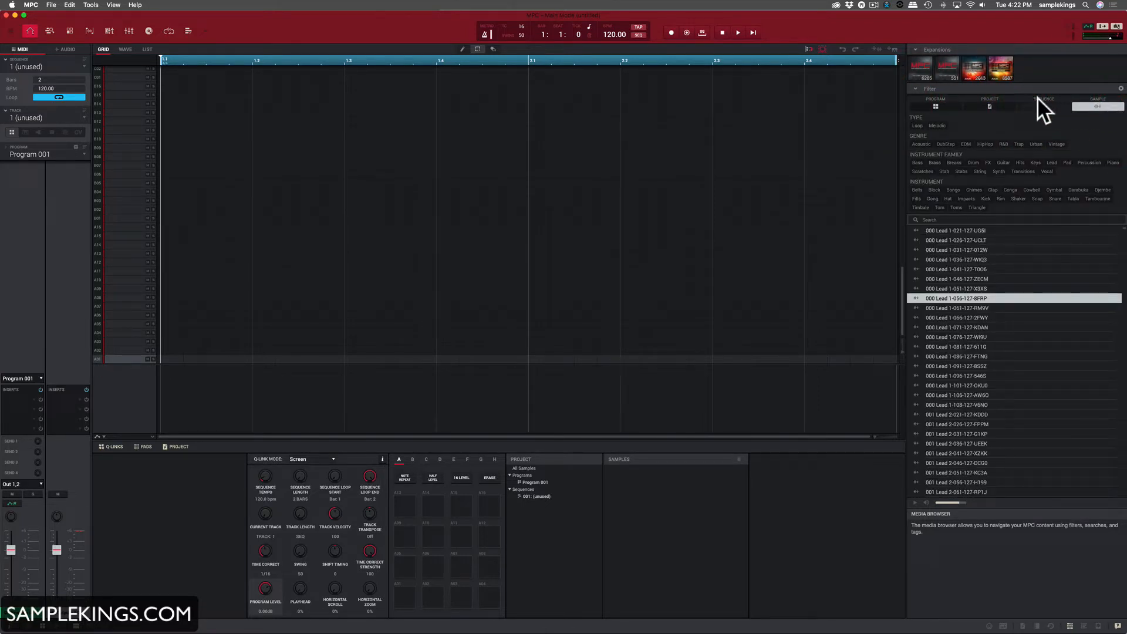
{"action": "left_click", "coordinate": [935, 106]}
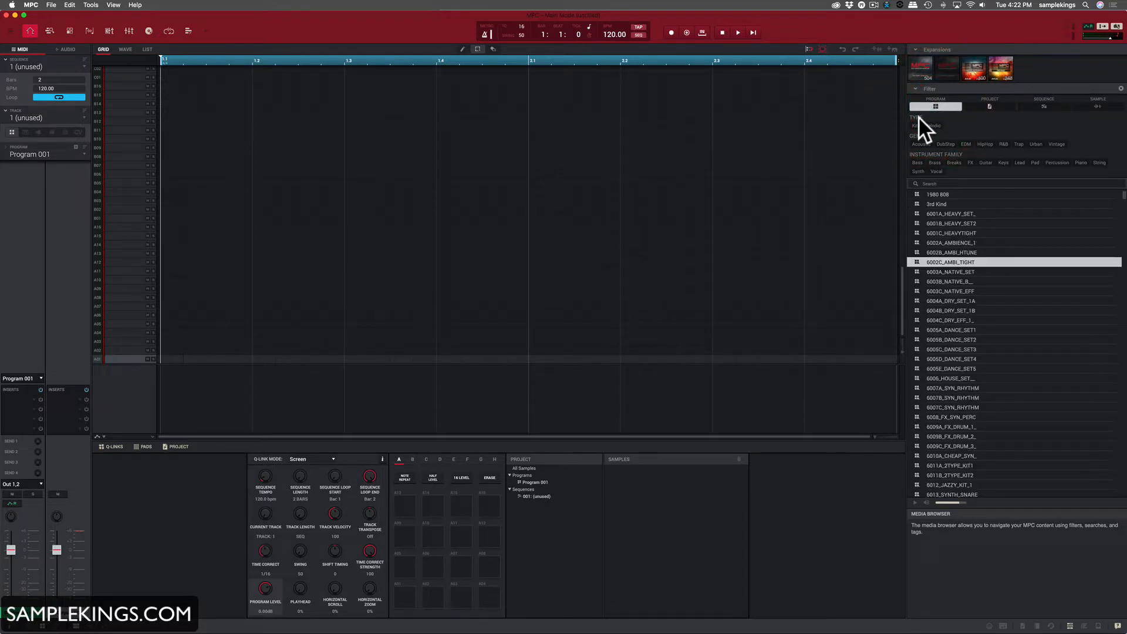
{"action": "mouse_move", "coordinate": [805, 320]}
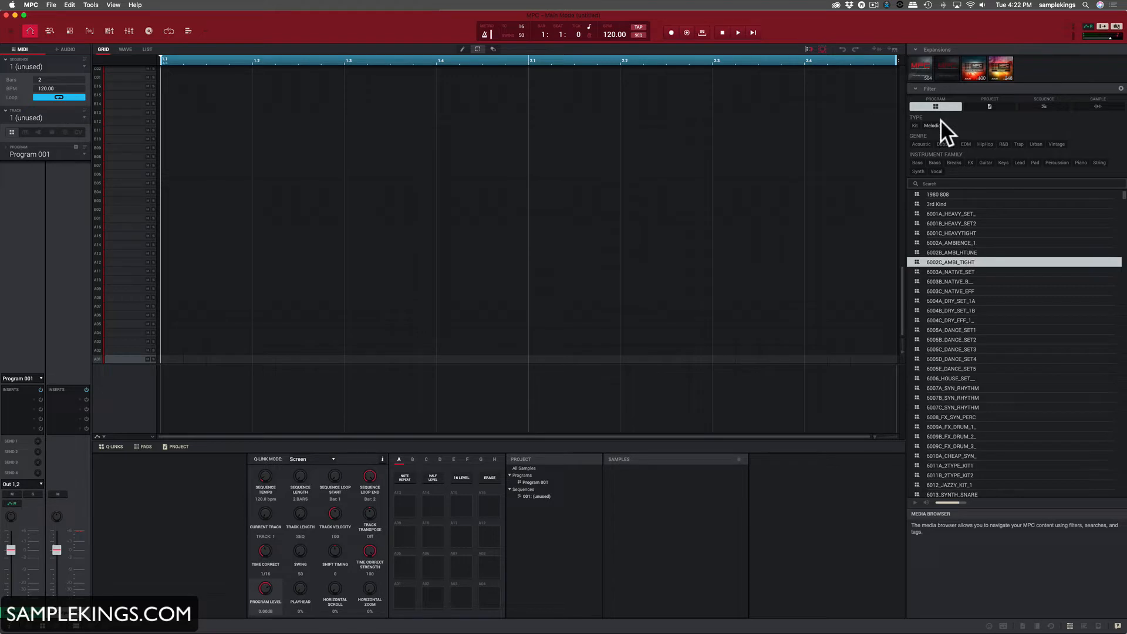
{"action": "mouse_move", "coordinate": [937, 135]}
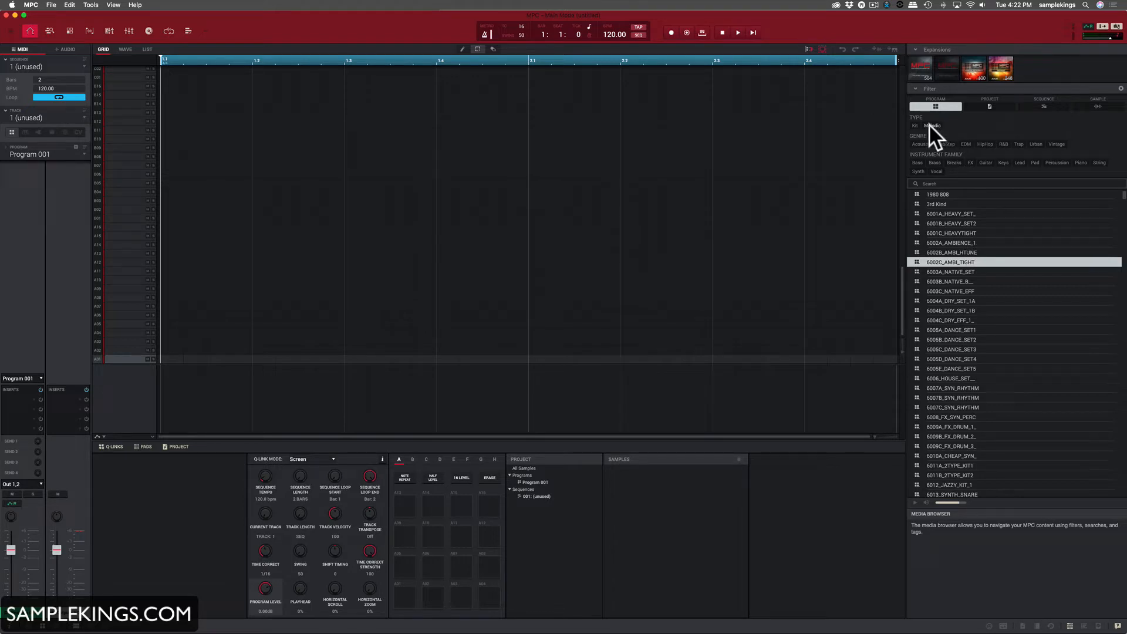
- Filter programs to acoustic kits and load Acoustic-Kit-Drum Pimp Chop into Sequence 01
{"action": "left_click", "coordinate": [914, 126]}
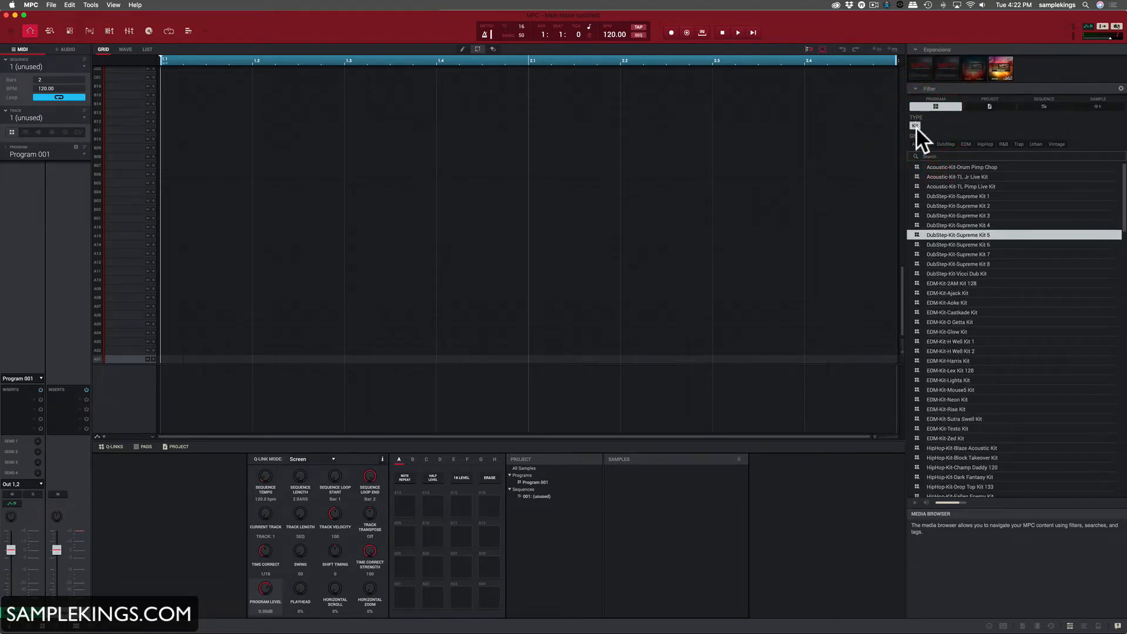
{"action": "left_click", "coordinate": [947, 144]}
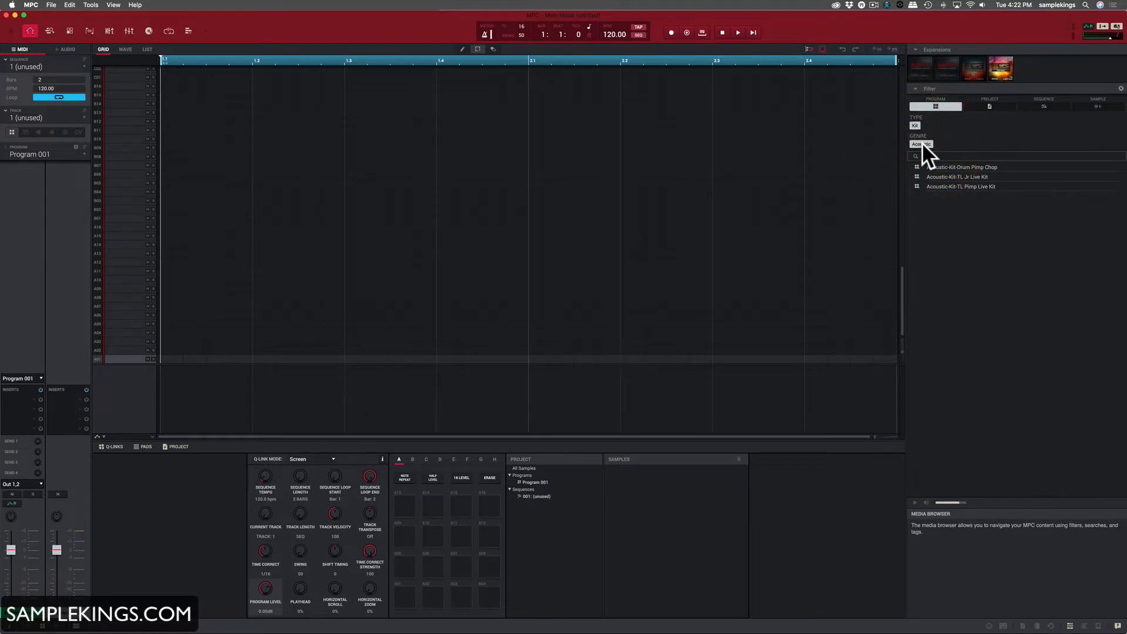
{"action": "left_click", "coordinate": [923, 143]}
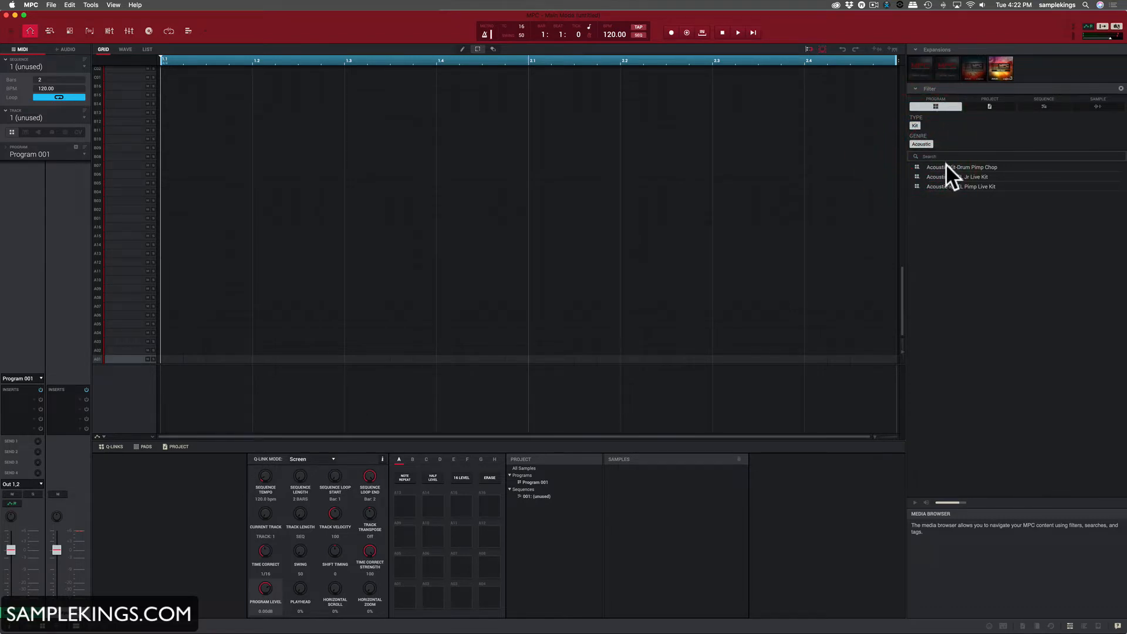
{"action": "left_click", "coordinate": [966, 167]}
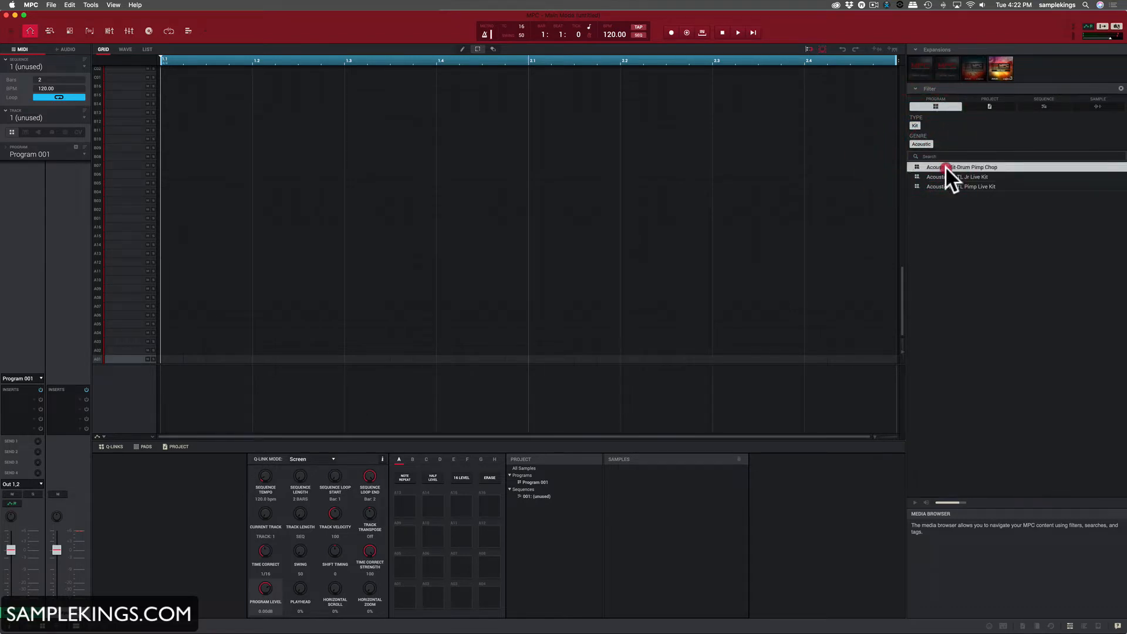
{"action": "double_click", "coordinate": [966, 167]}
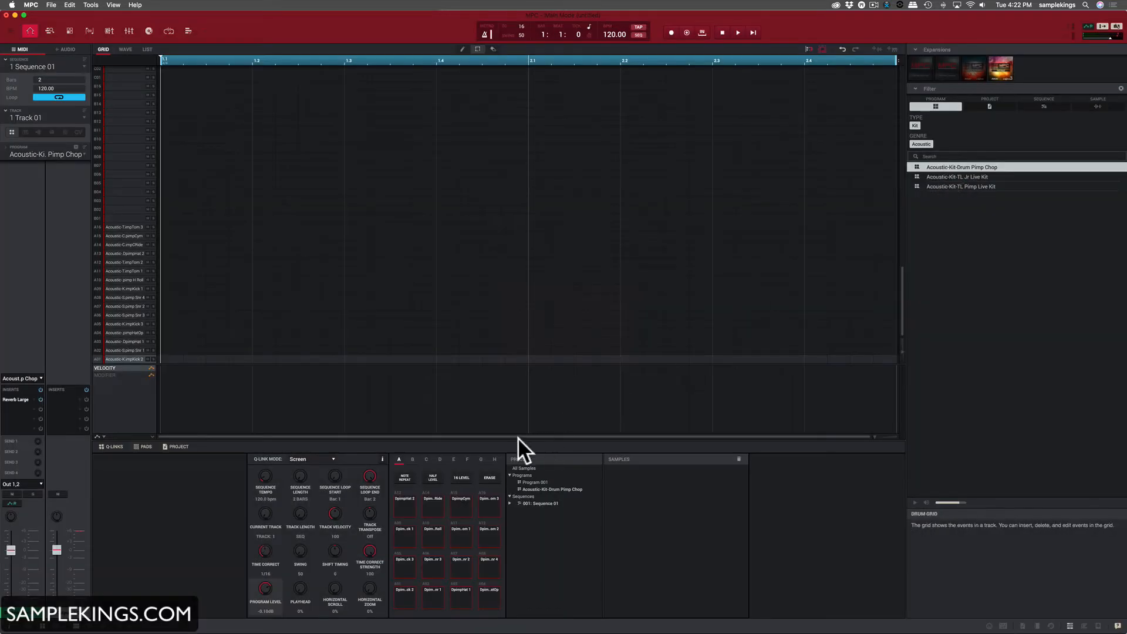
{"action": "left_click", "coordinate": [432, 497]}
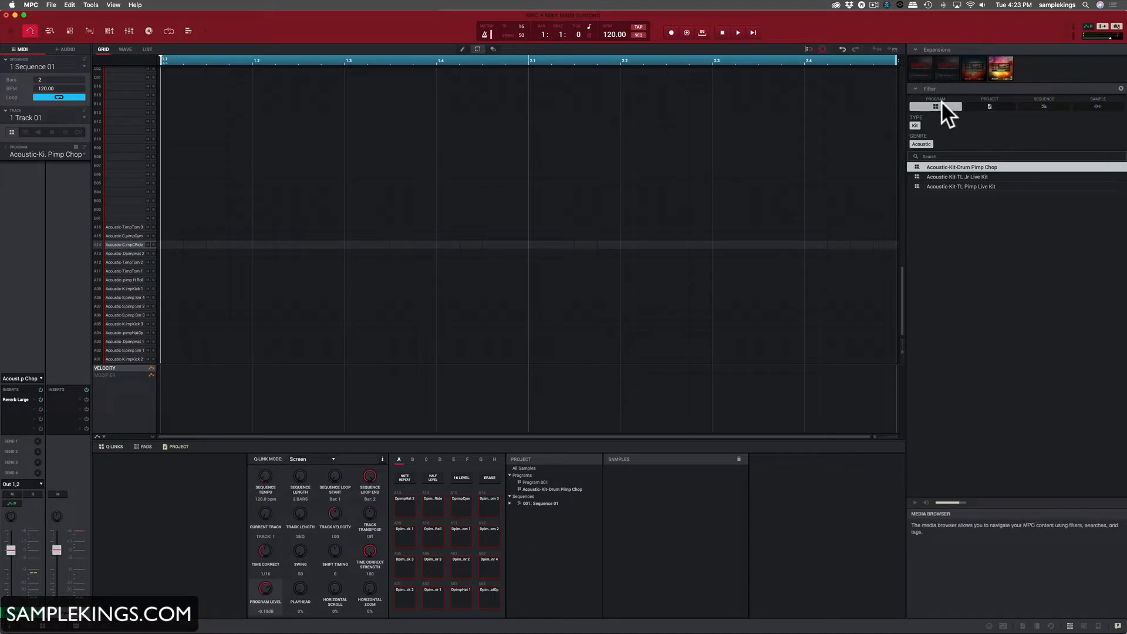
{"action": "mouse_move", "coordinate": [927, 155]}
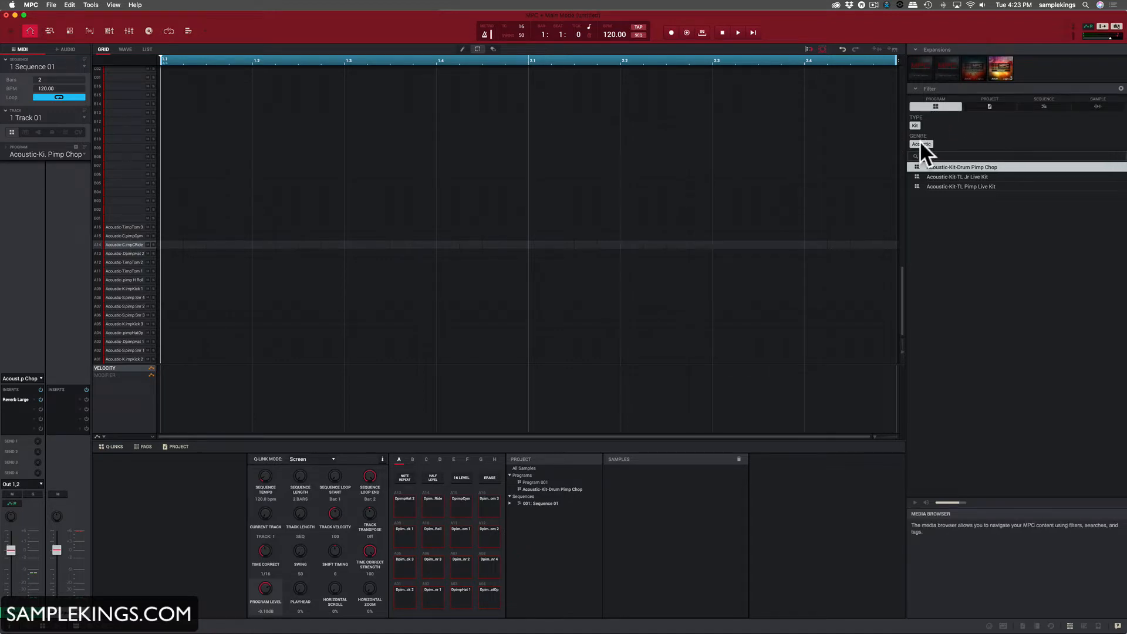
- Clear the Kit and Acoustic tags and filter the browser to melodic programs only
{"action": "left_click", "coordinate": [921, 143]}
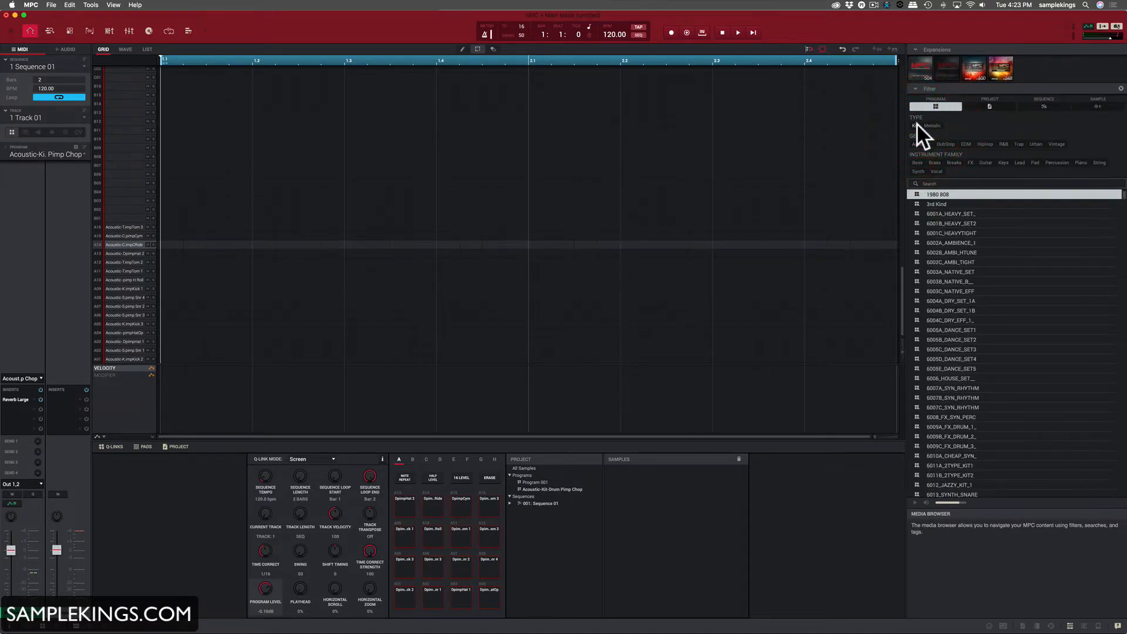
{"action": "left_click", "coordinate": [932, 126]}
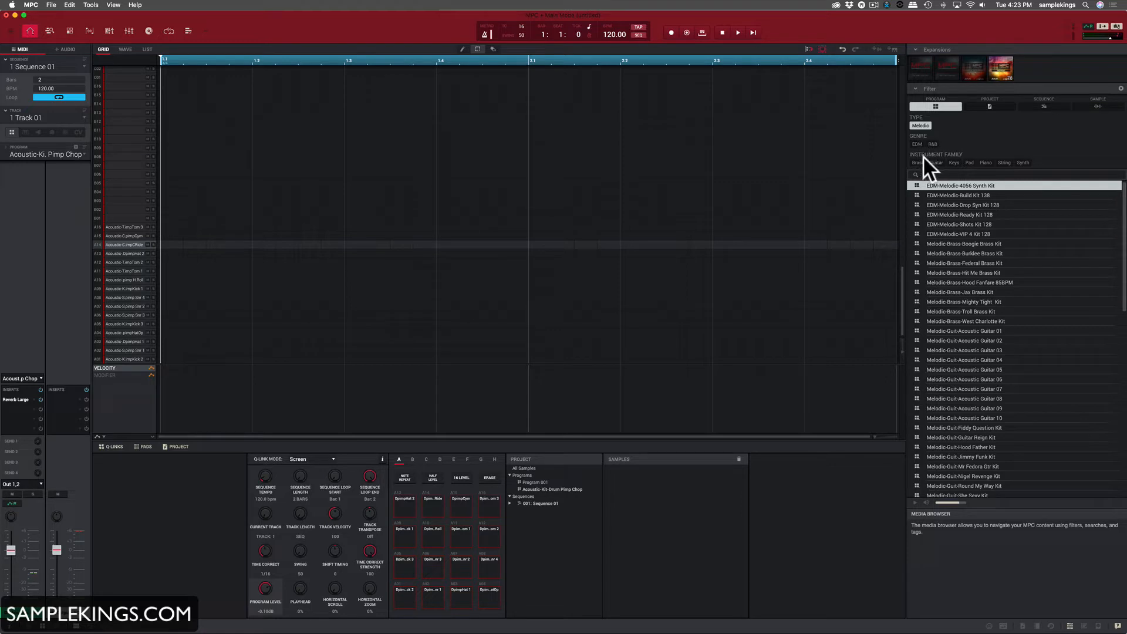
{"action": "mouse_move", "coordinate": [971, 168]}
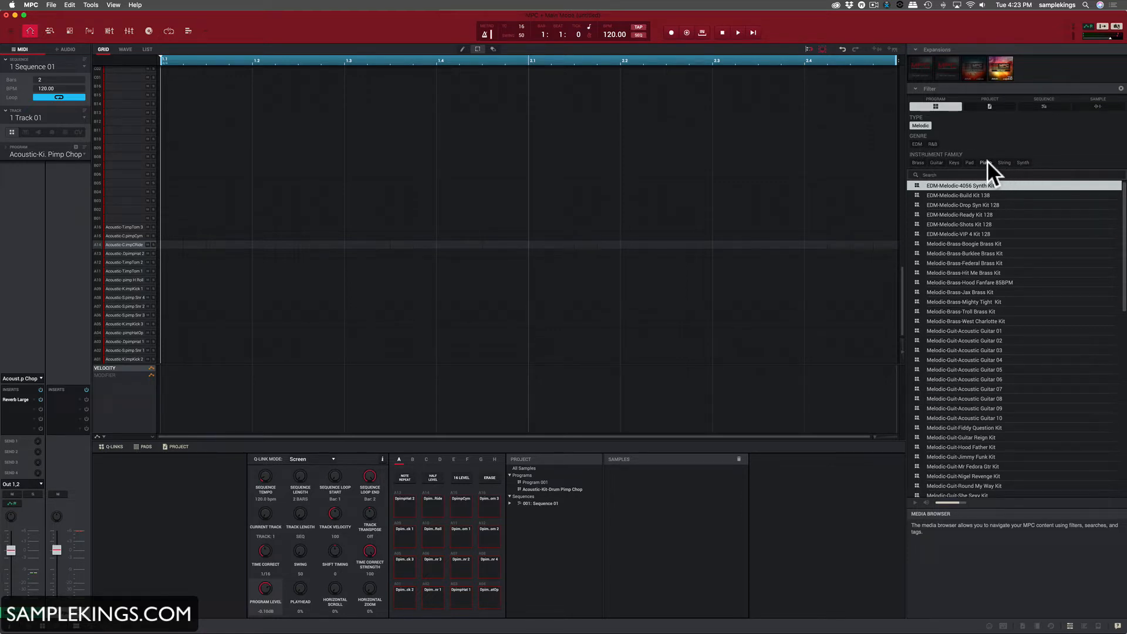
{"action": "mouse_move", "coordinate": [955, 173]}
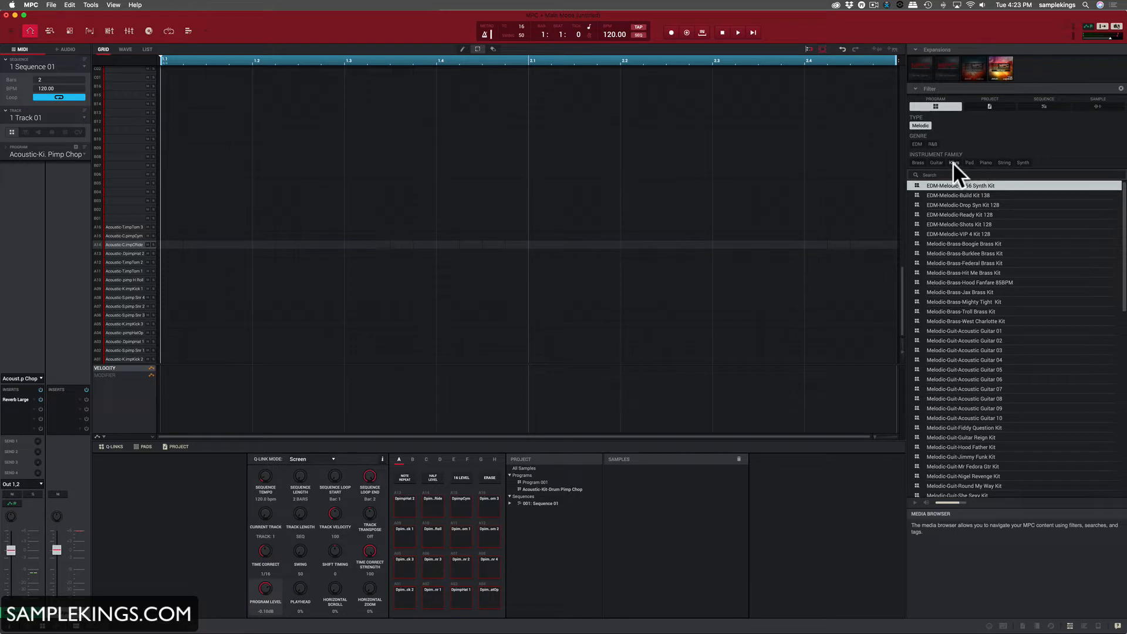
{"action": "mouse_move", "coordinate": [924, 173]}
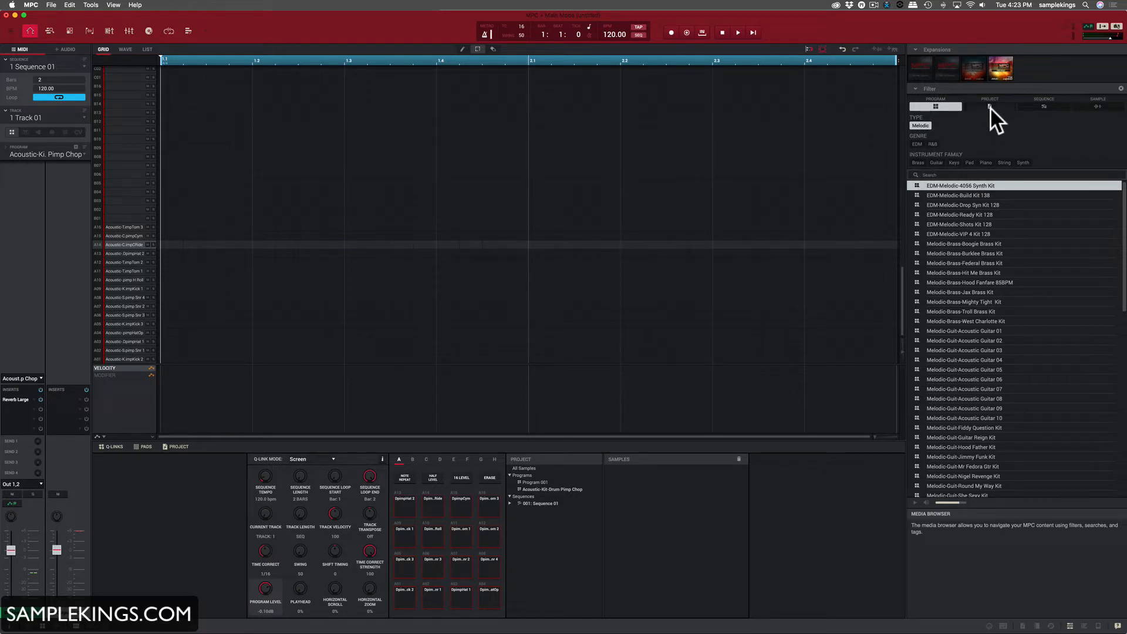
- Step the browser through projects, programs and samples, ending on the project list
{"action": "left_click", "coordinate": [990, 107]}
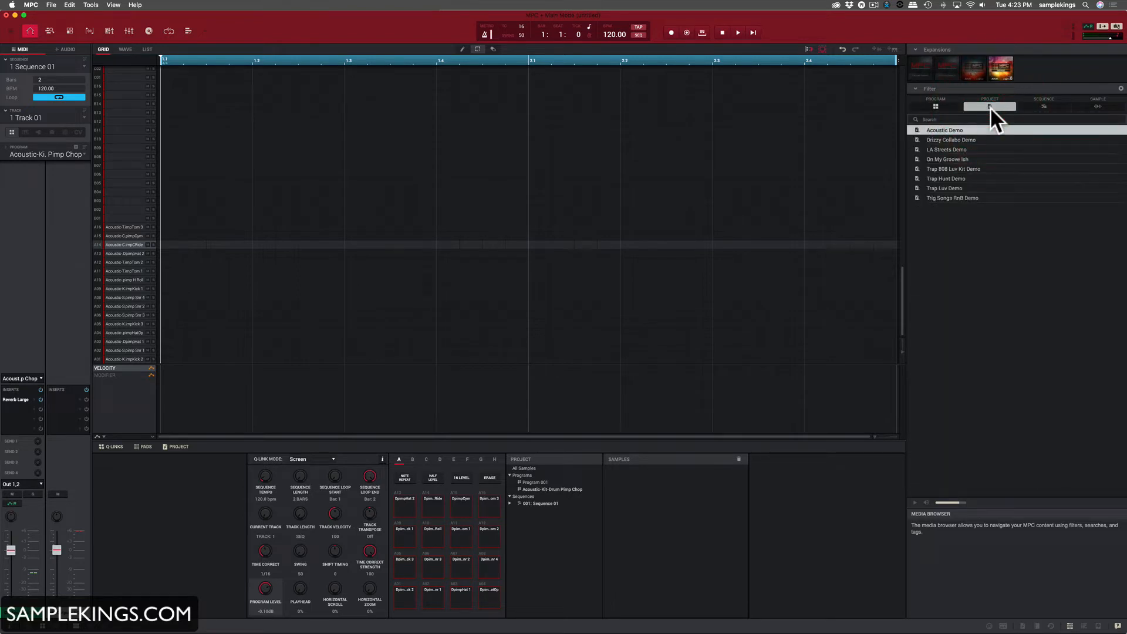
{"action": "mouse_move", "coordinate": [938, 115]}
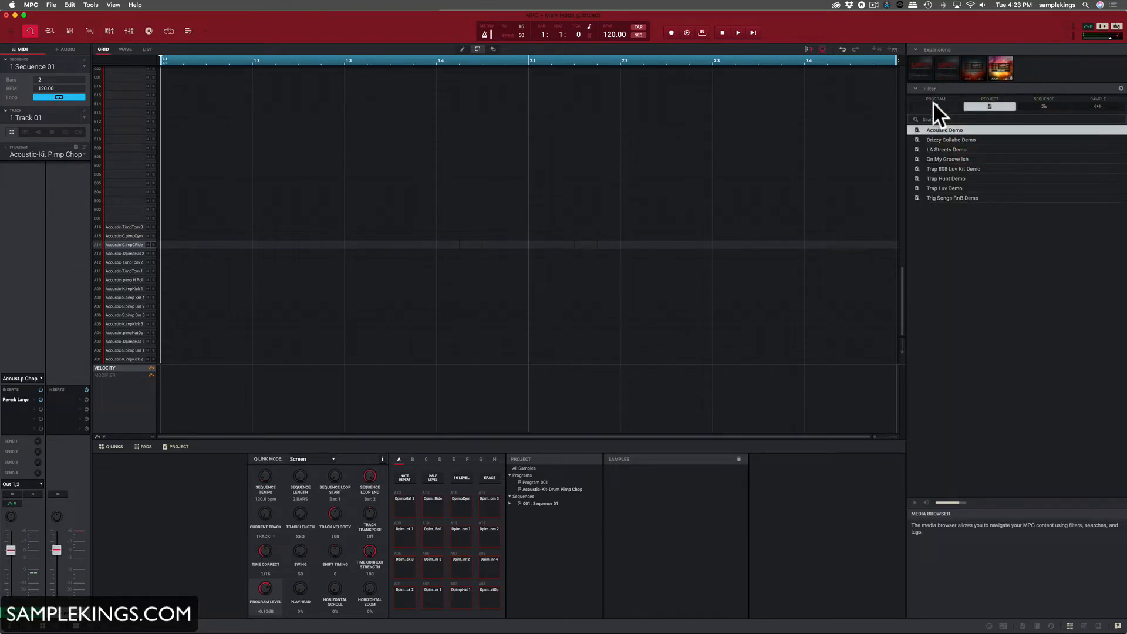
{"action": "left_click", "coordinate": [935, 101]}
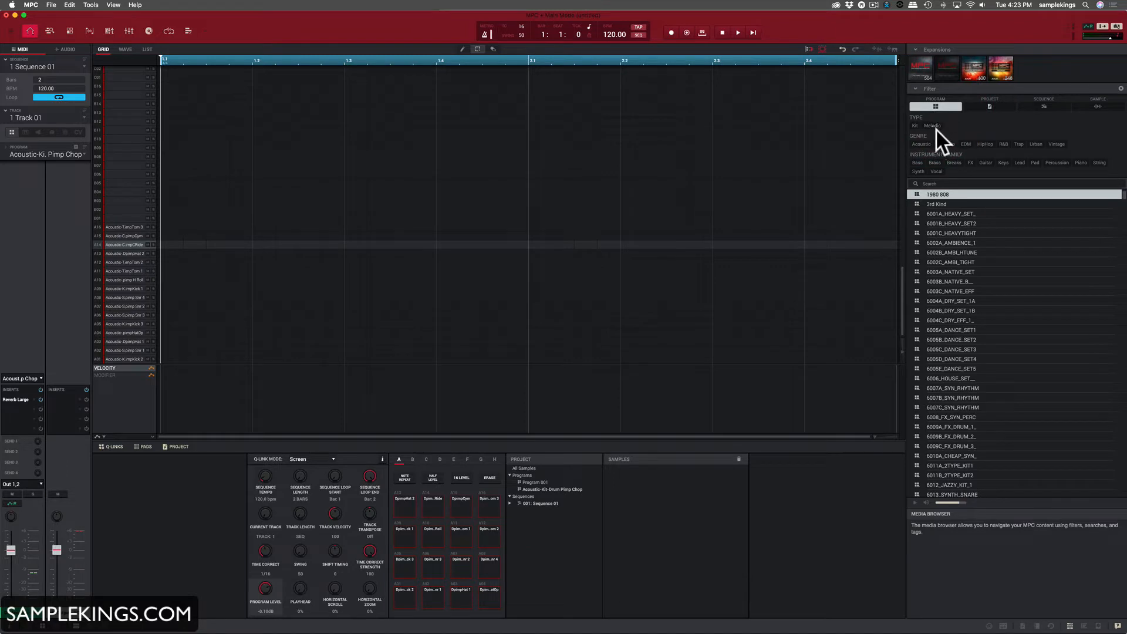
{"action": "mouse_move", "coordinate": [1046, 115]}
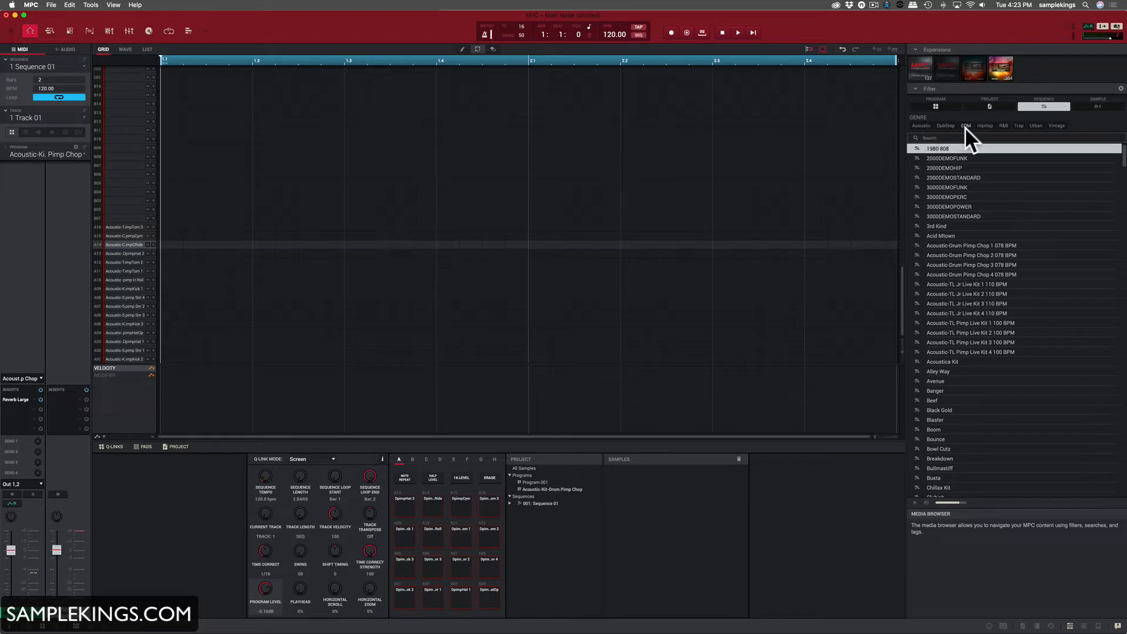
{"action": "mouse_move", "coordinate": [1013, 142]}
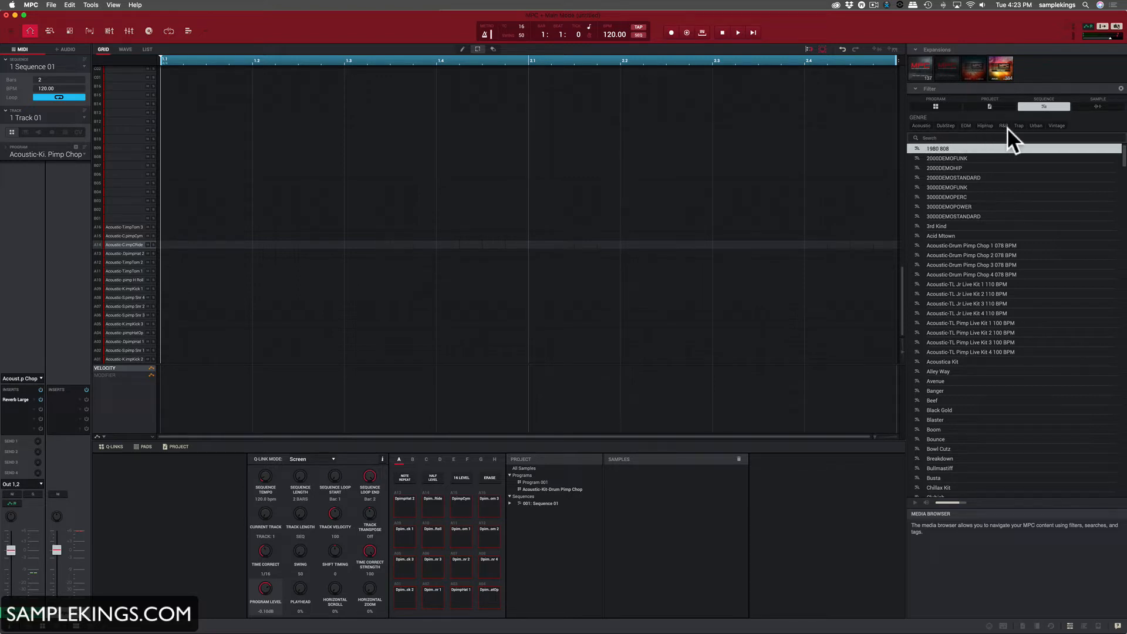
{"action": "mouse_move", "coordinate": [1071, 140]}
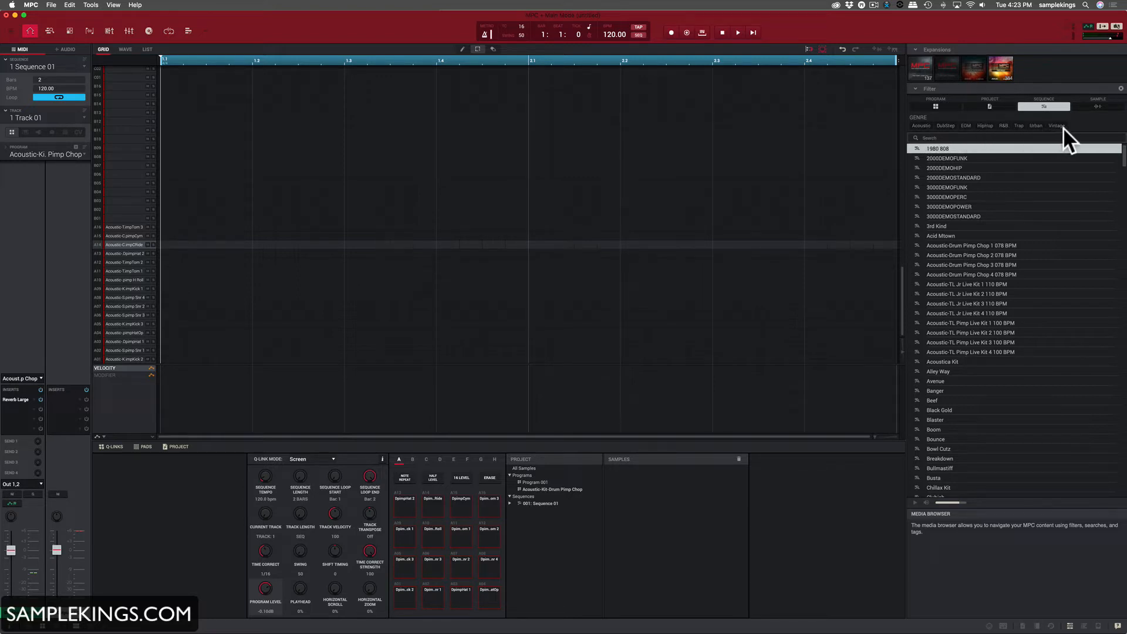
{"action": "left_click", "coordinate": [1097, 101]}
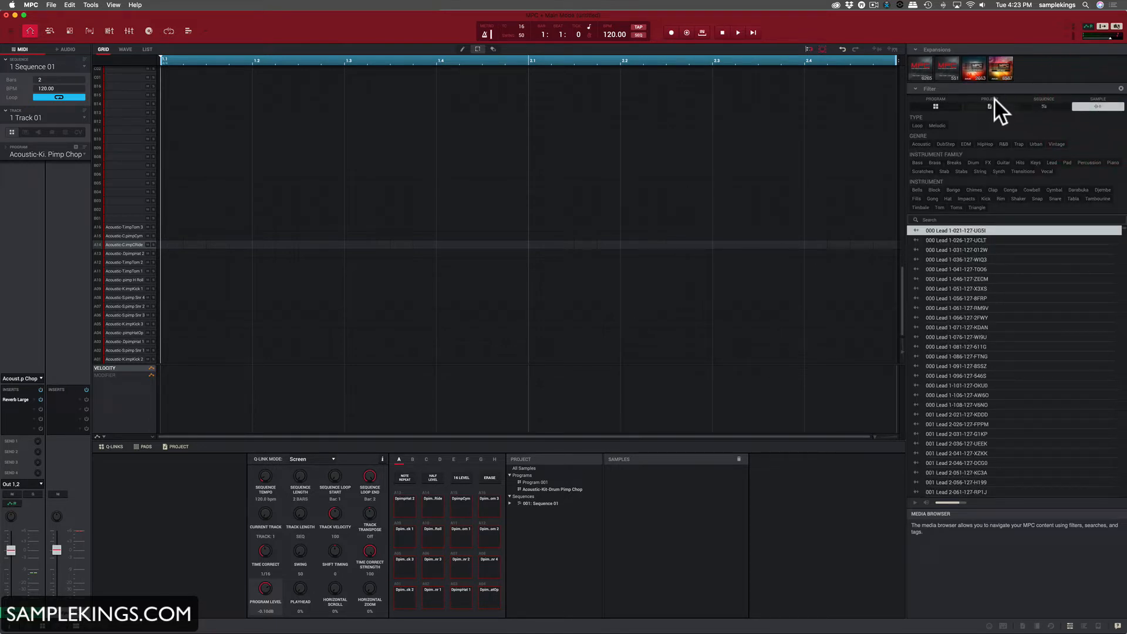
{"action": "left_click", "coordinate": [988, 106]}
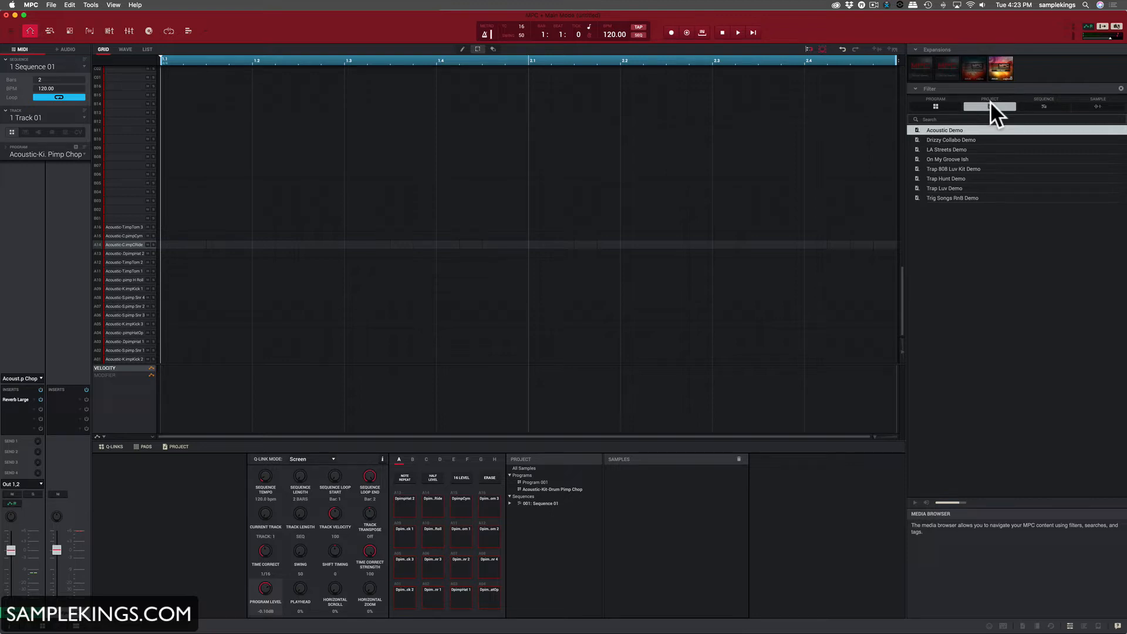
{"action": "mouse_move", "coordinate": [941, 210]}
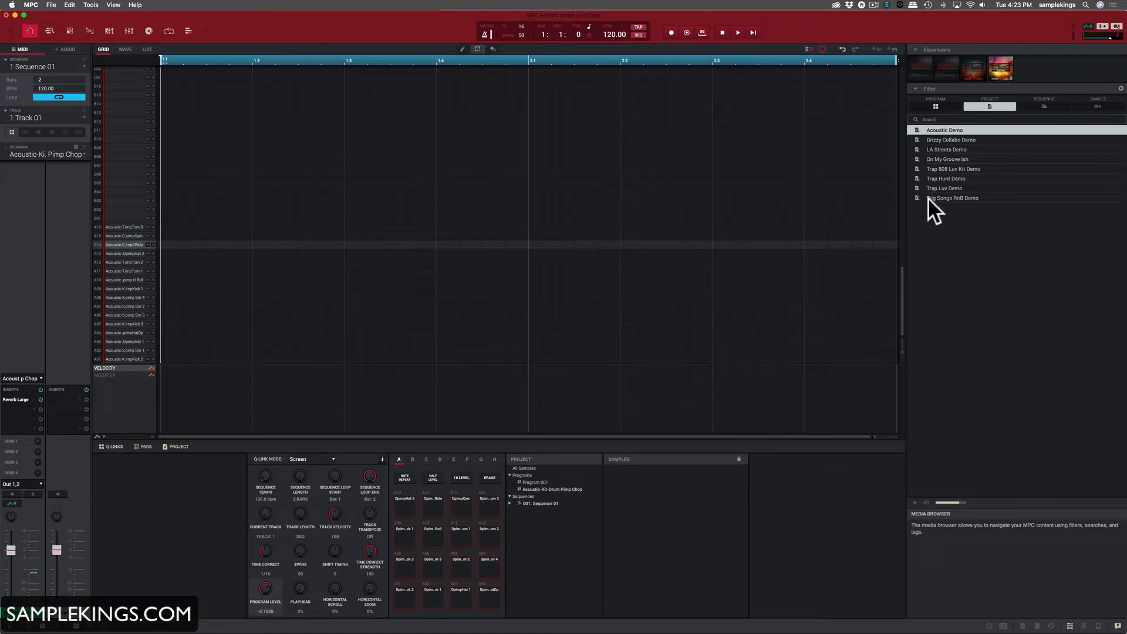
{"action": "mouse_move", "coordinate": [941, 213]}
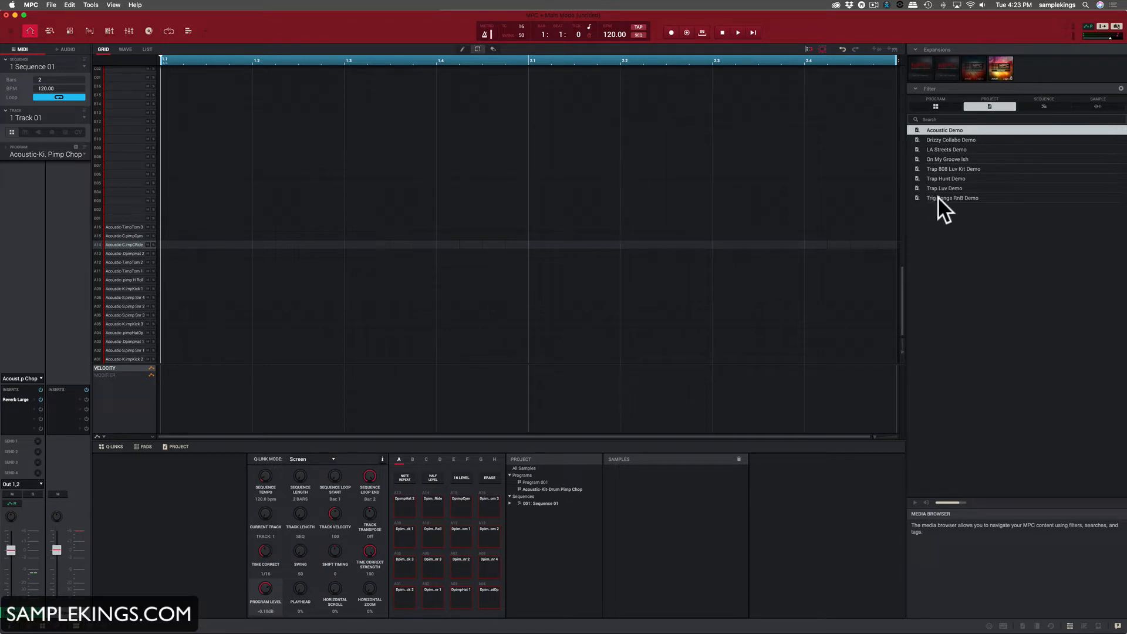
- Load the Trig Songs RnB Demo project, confirming the memory-replace caution
{"action": "double_click", "coordinate": [952, 197]}
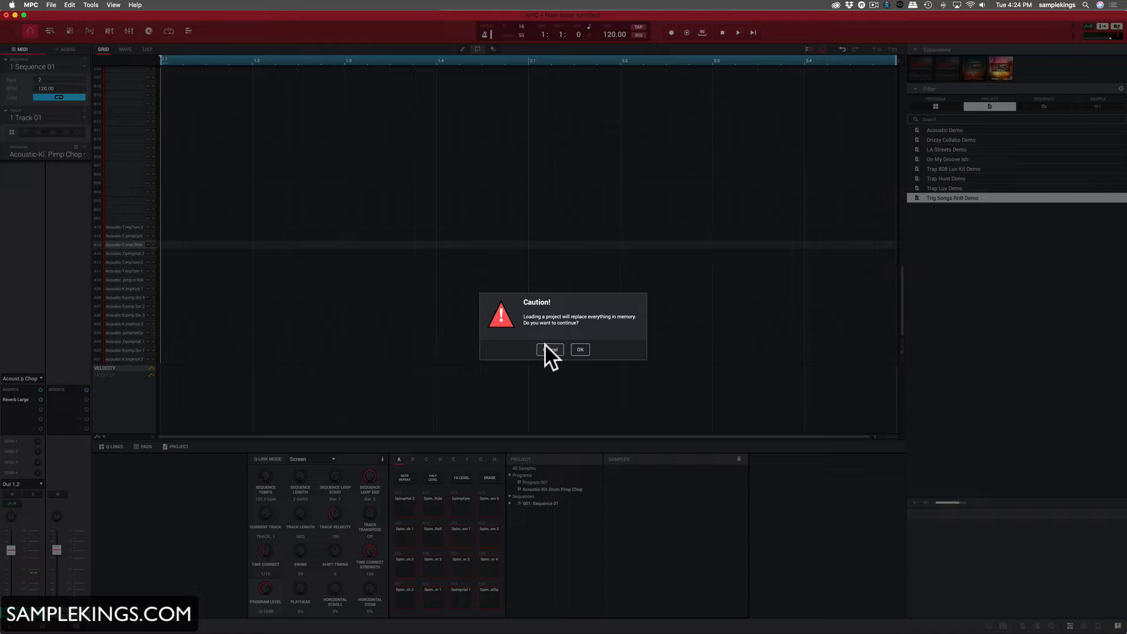
{"action": "left_click", "coordinate": [579, 349]}
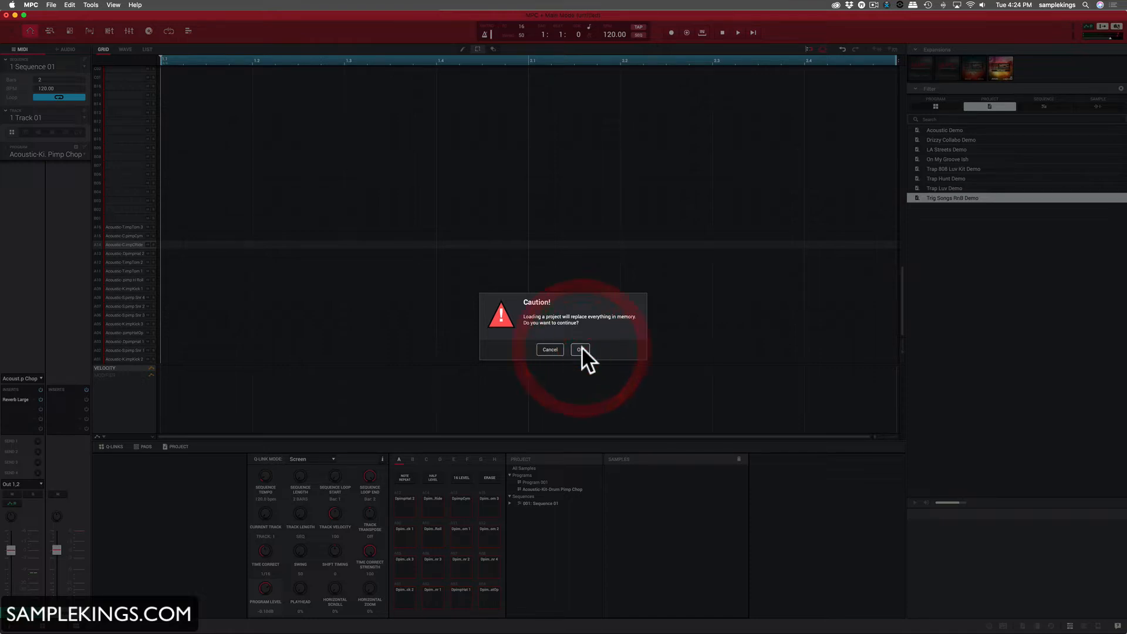
{"action": "left_click", "coordinate": [580, 350]}
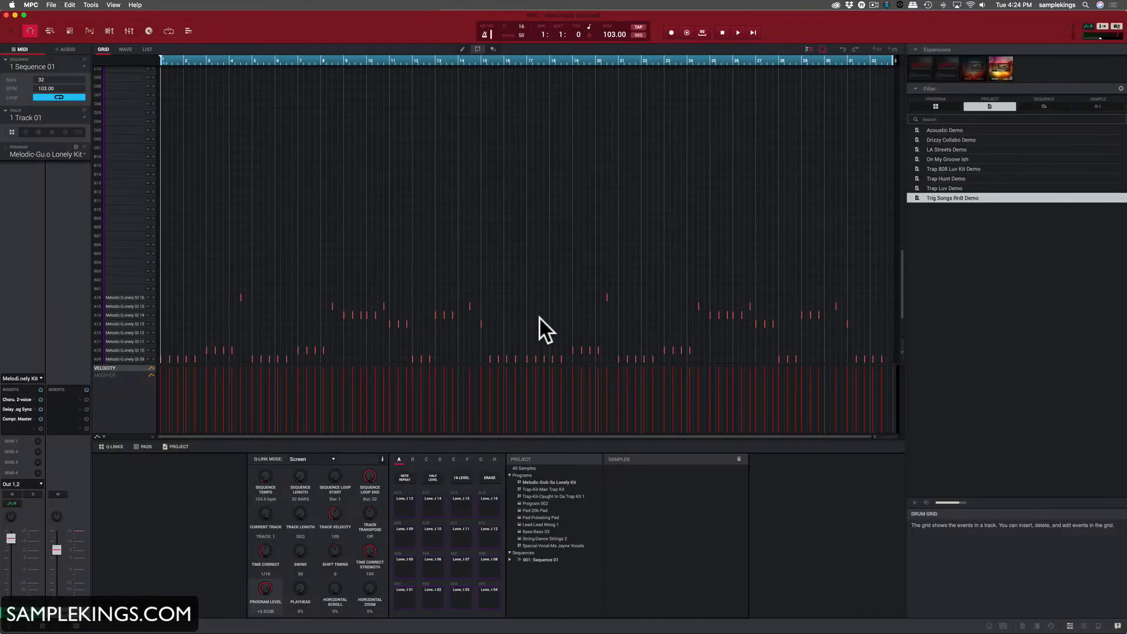
{"action": "mouse_move", "coordinate": [390, 203]}
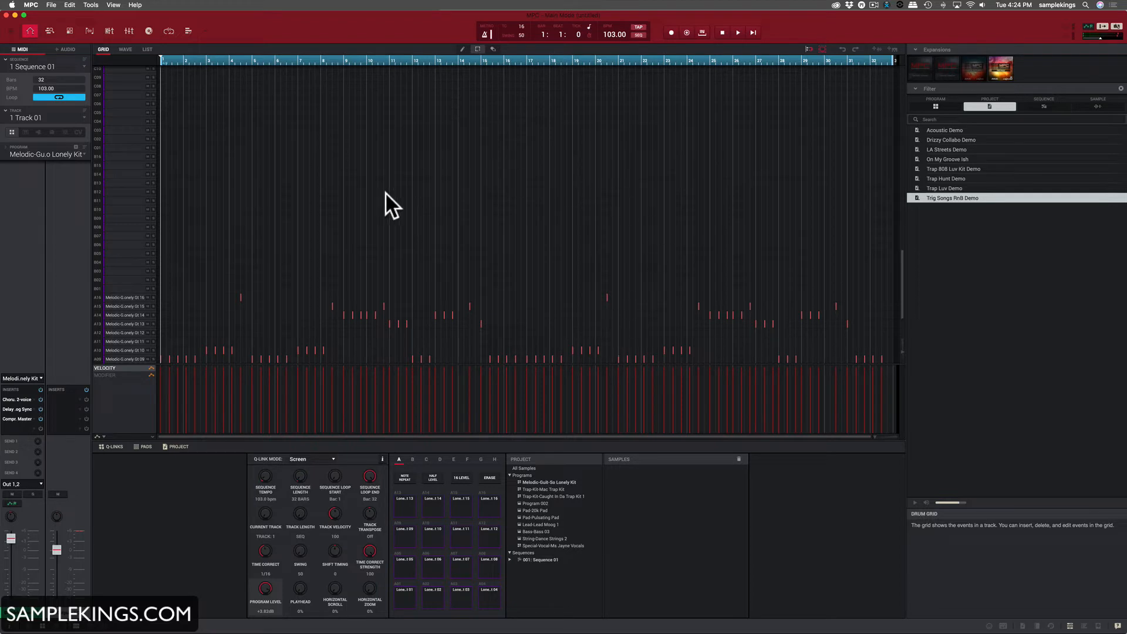
{"action": "mouse_move", "coordinate": [500, 355]}
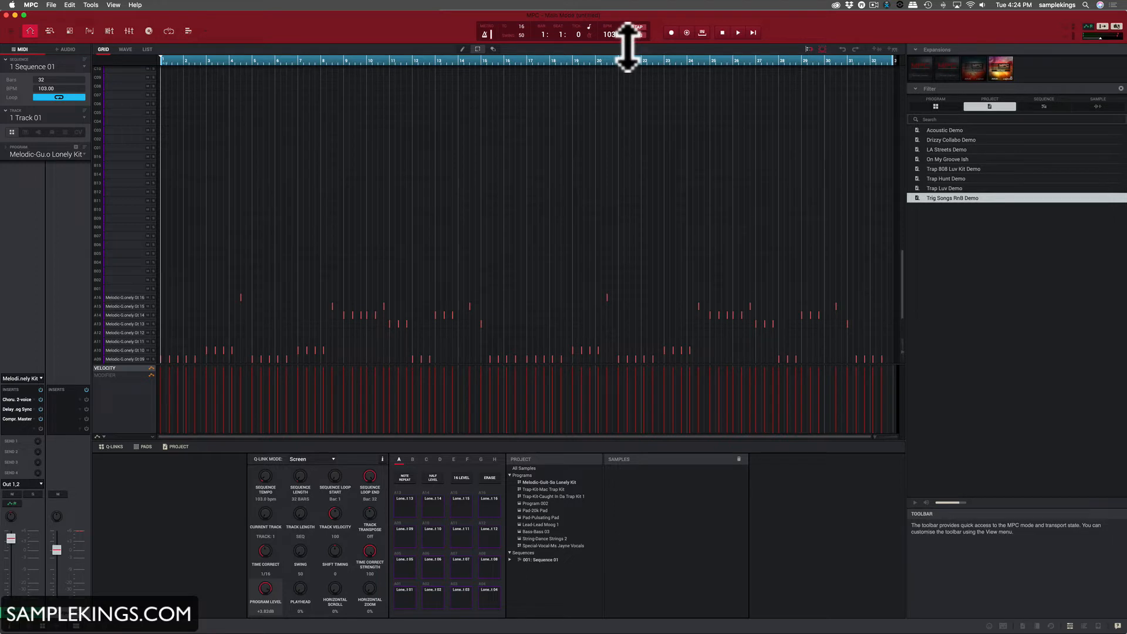
{"action": "mouse_move", "coordinate": [741, 44]}
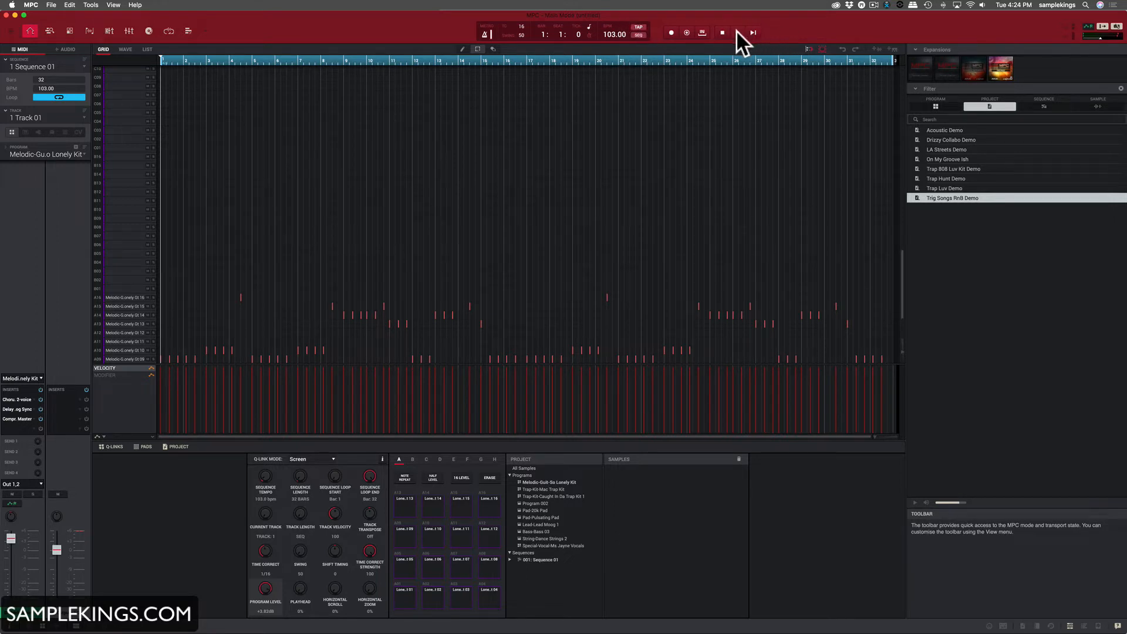
- Audition the 32-bar, 103 BPM demo sequence with repeated transport play and stop
{"action": "left_click", "coordinate": [735, 31]}
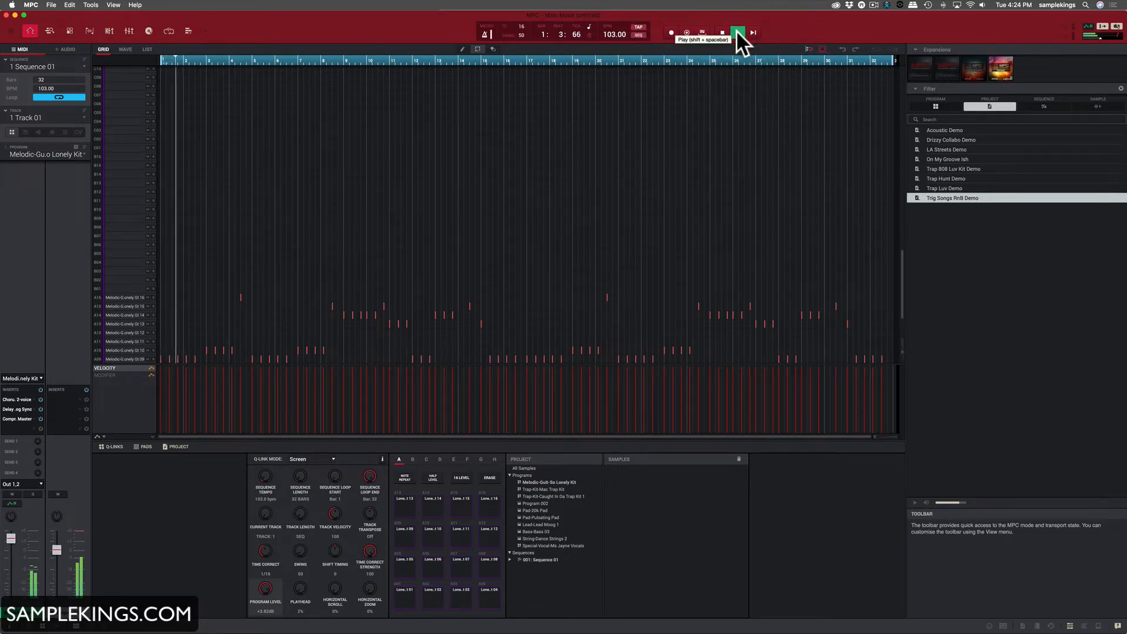
{"action": "left_click", "coordinate": [735, 31]}
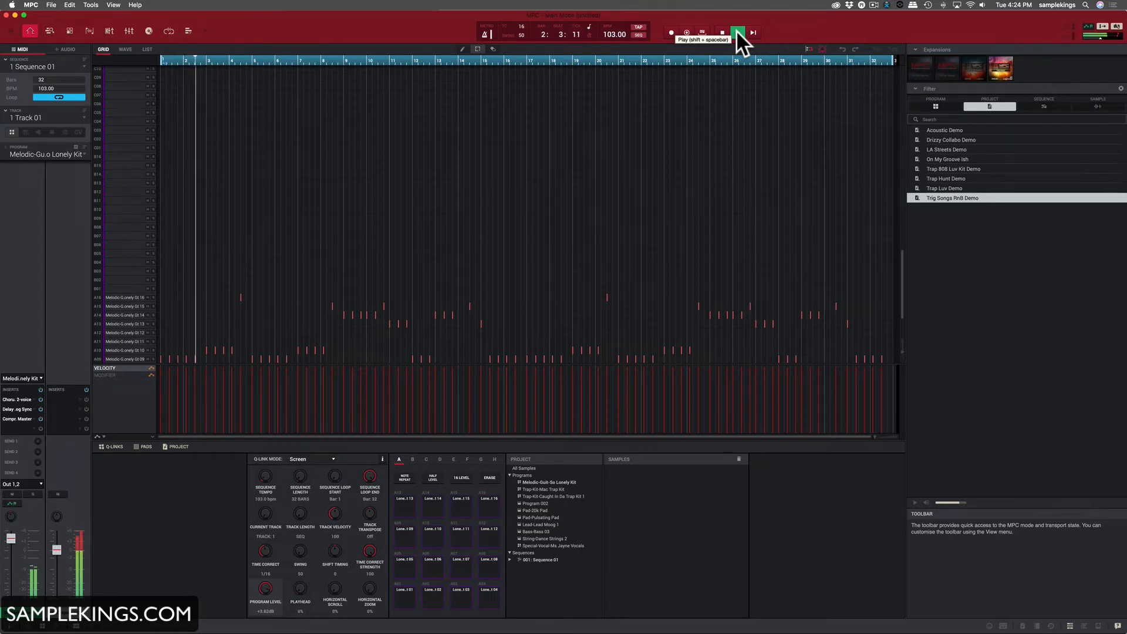
{"action": "left_click", "coordinate": [737, 32]}
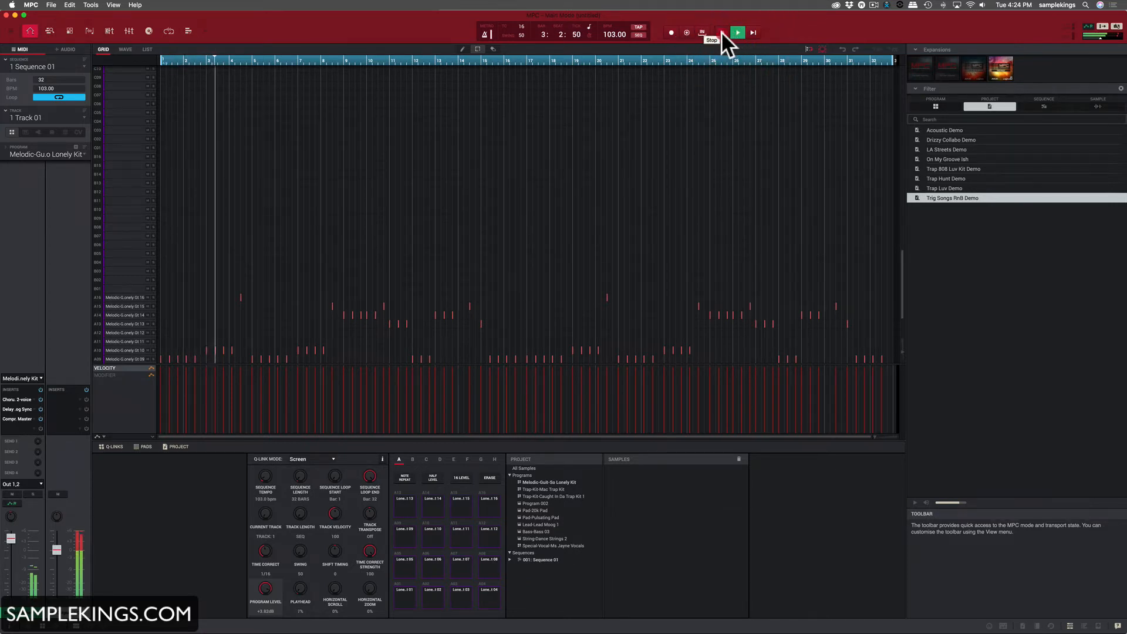
{"action": "left_click", "coordinate": [737, 32]}
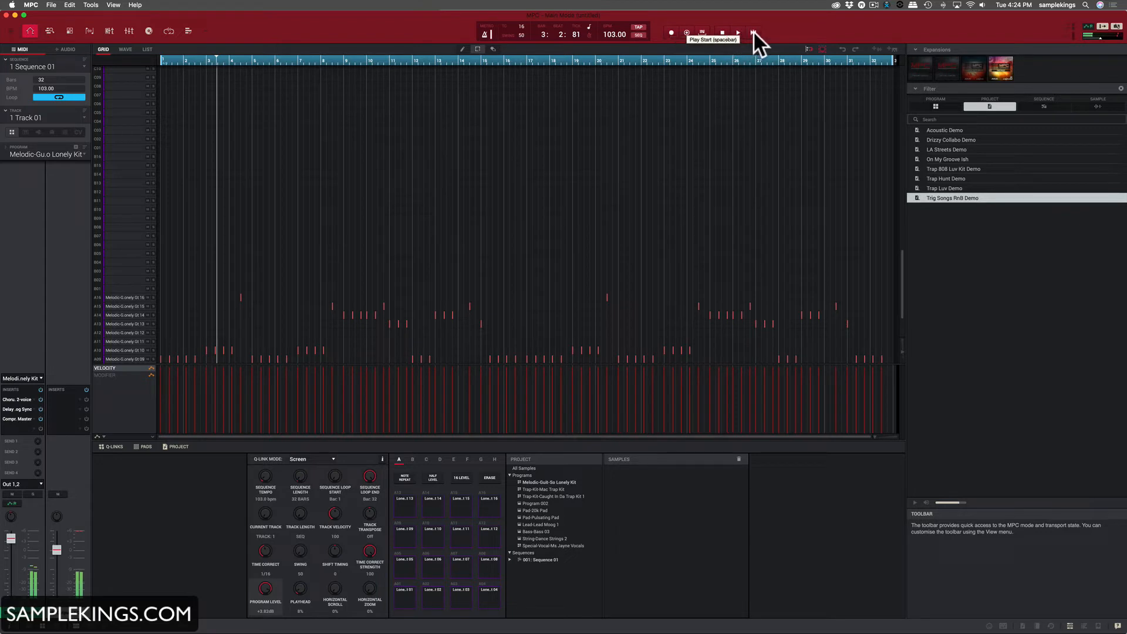
{"action": "left_click", "coordinate": [737, 33]}
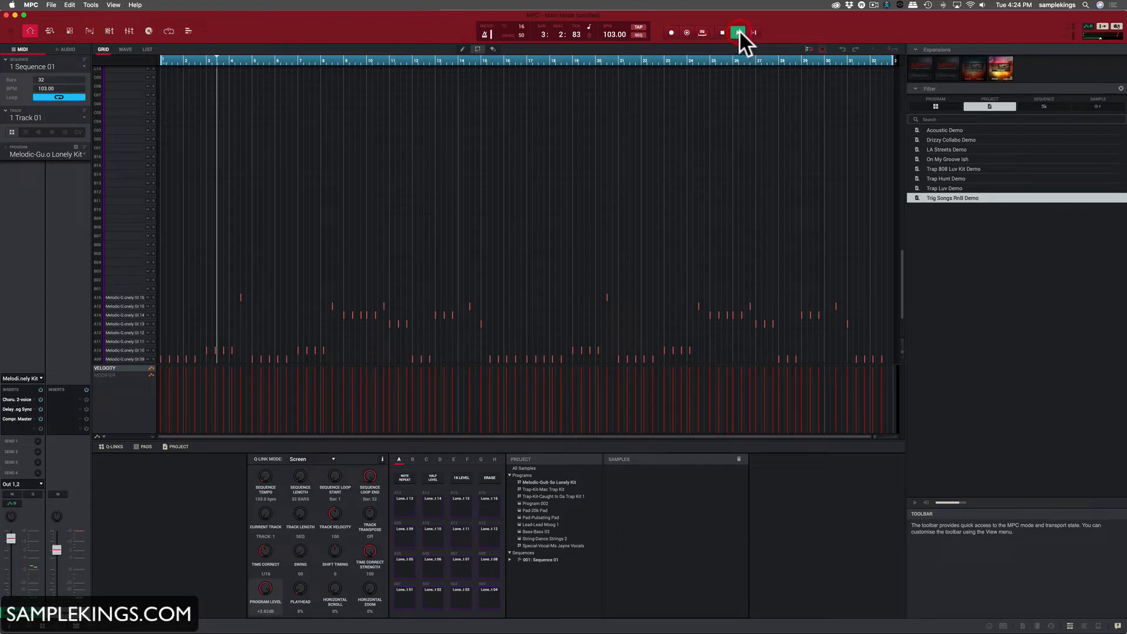
{"action": "left_click", "coordinate": [737, 33]}
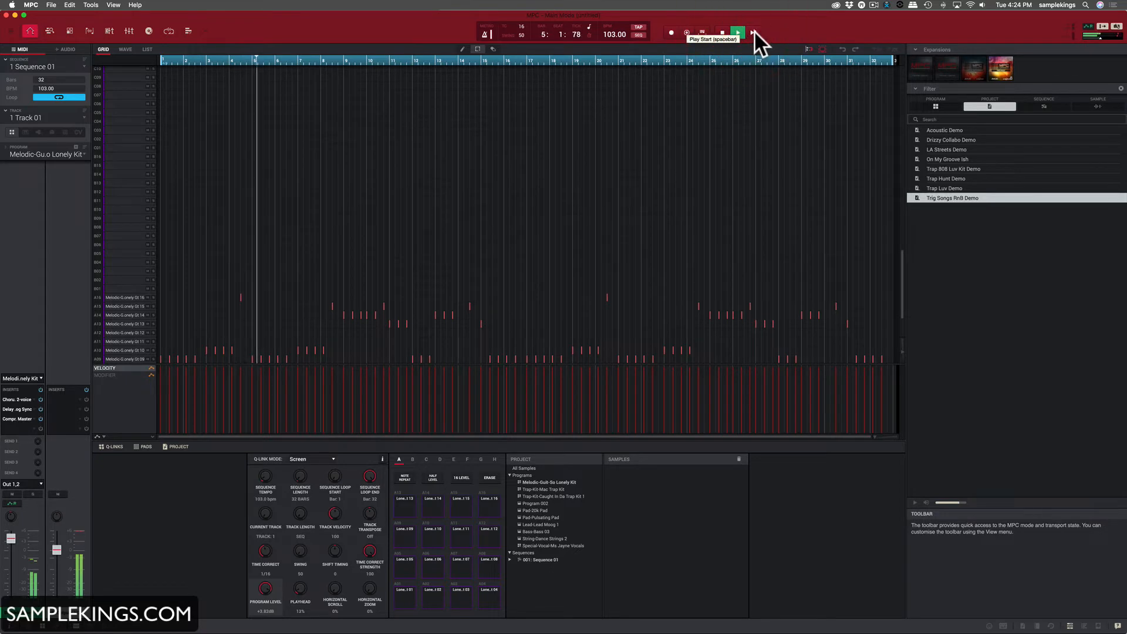
{"action": "left_click", "coordinate": [737, 33]}
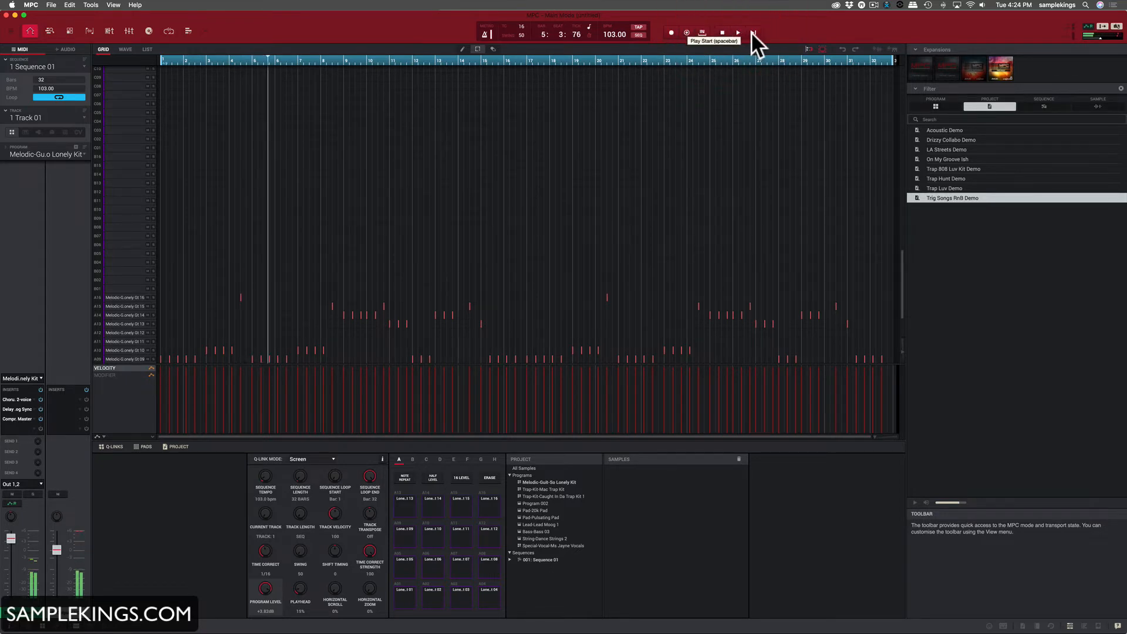
{"action": "left_click", "coordinate": [737, 33]}
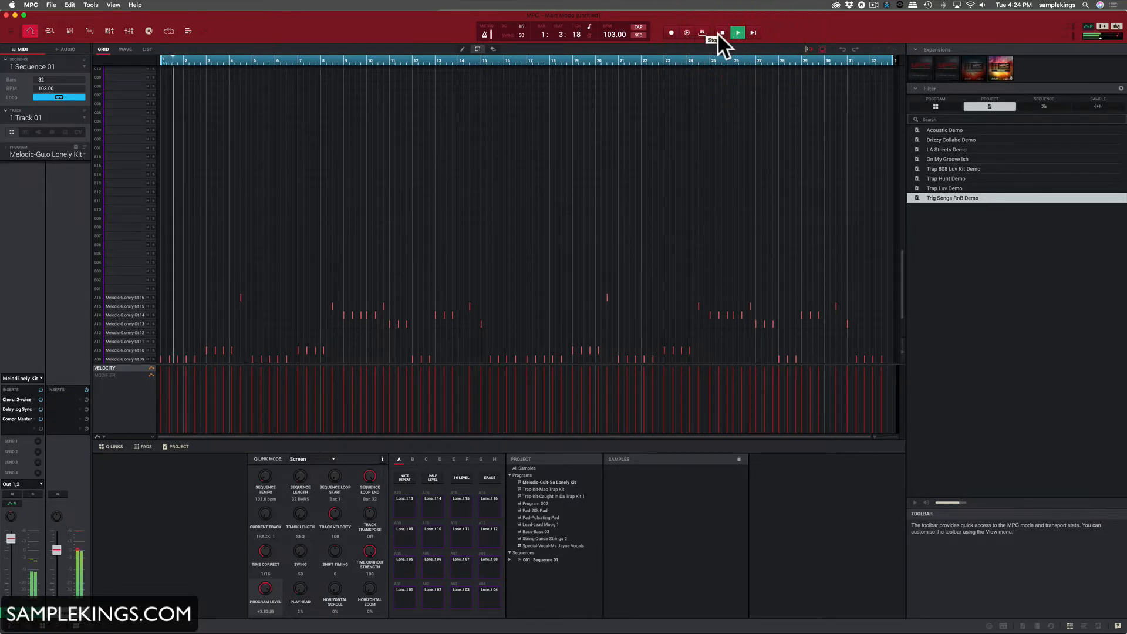
{"action": "left_click", "coordinate": [737, 32]}
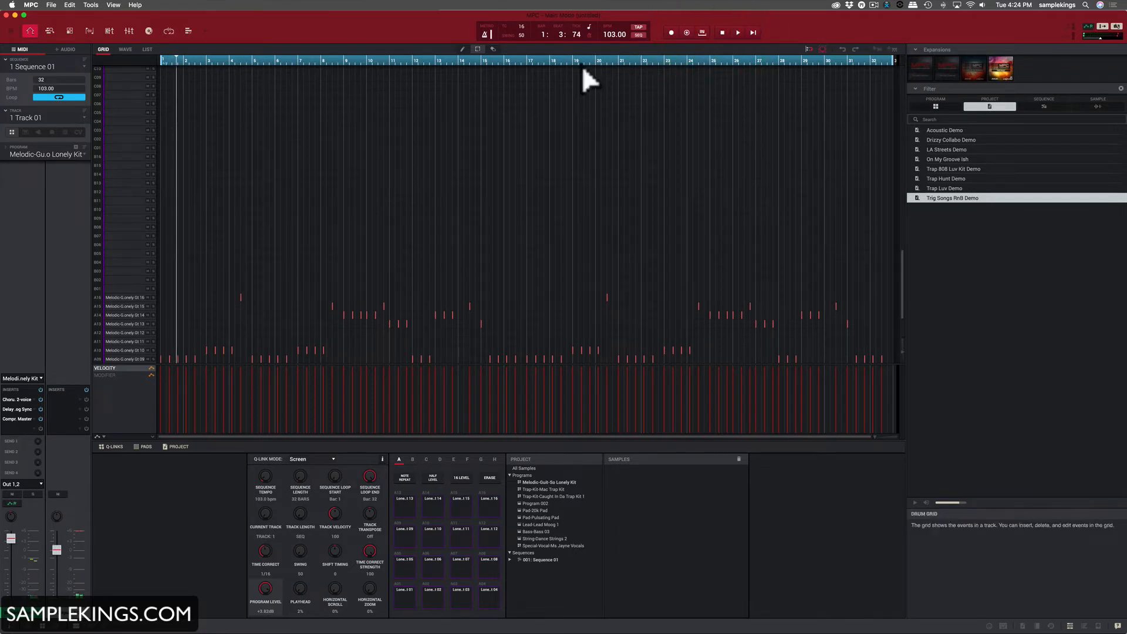
{"action": "left_click", "coordinate": [737, 33]}
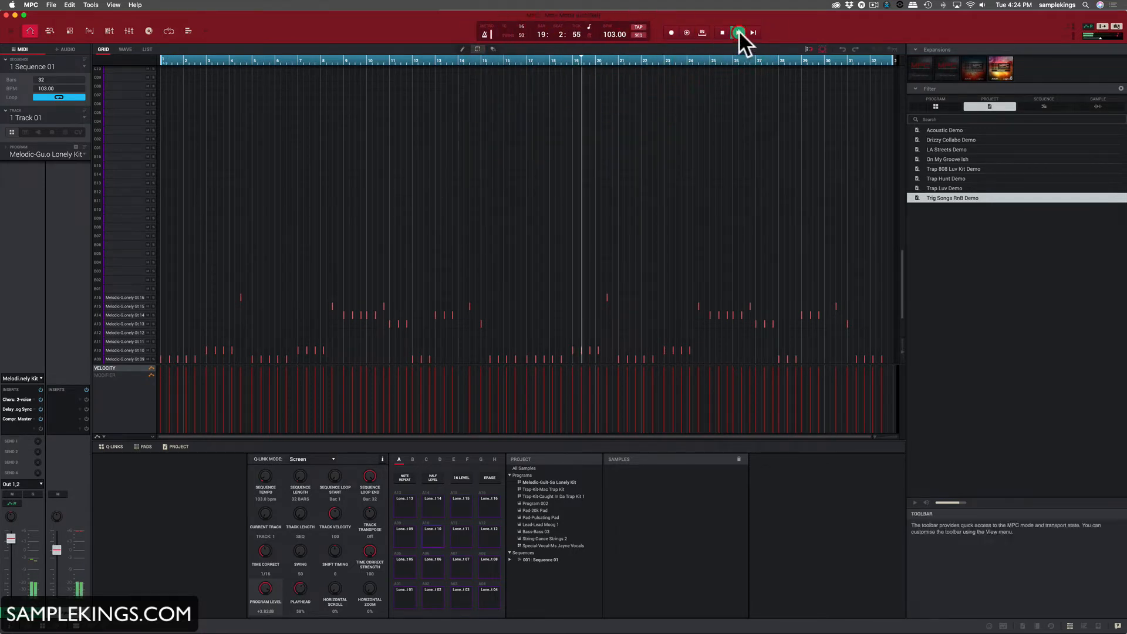
{"action": "left_click", "coordinate": [737, 33]}
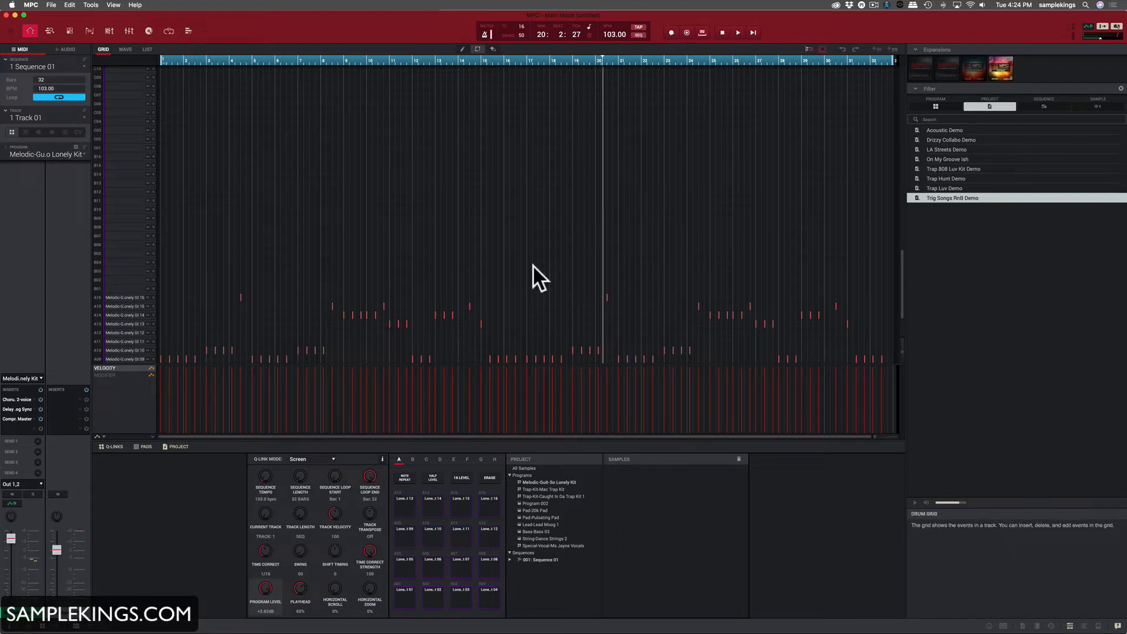
{"action": "mouse_move", "coordinate": [540, 492]}
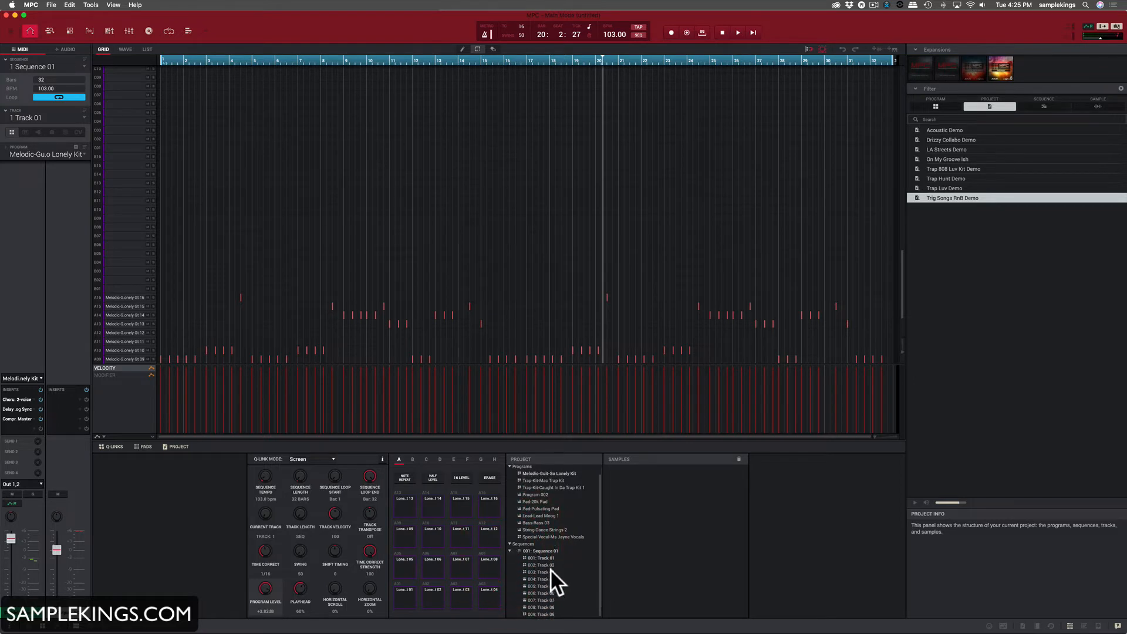
{"action": "mouse_move", "coordinate": [553, 619]}
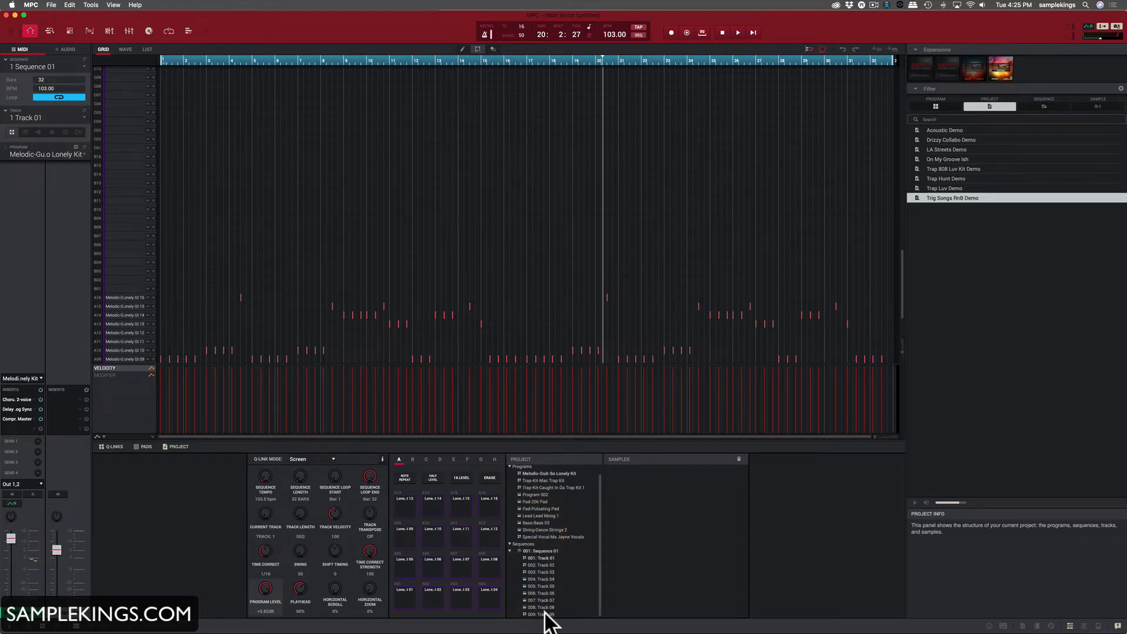
{"action": "mouse_move", "coordinate": [553, 565]}
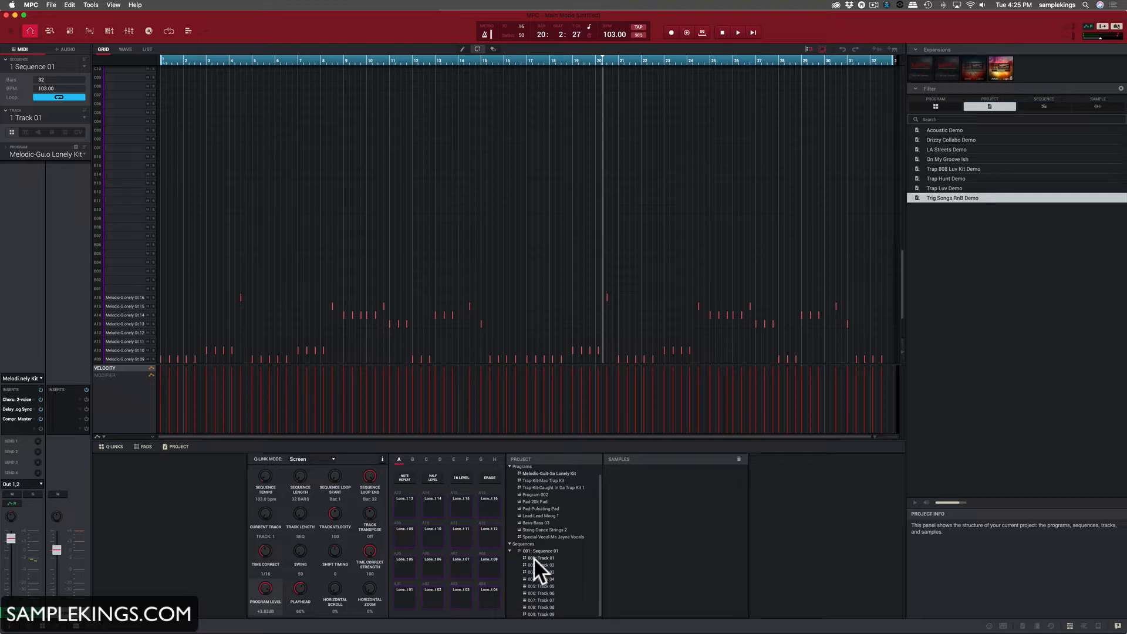
{"action": "left_click", "coordinate": [403, 507]}
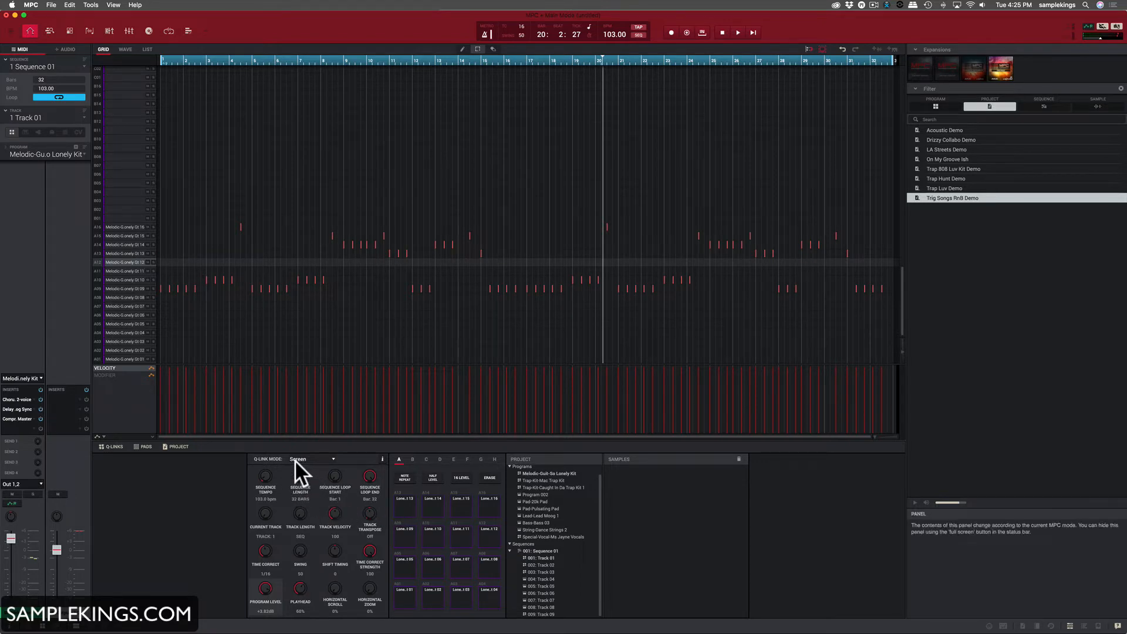
{"action": "mouse_move", "coordinate": [338, 524]}
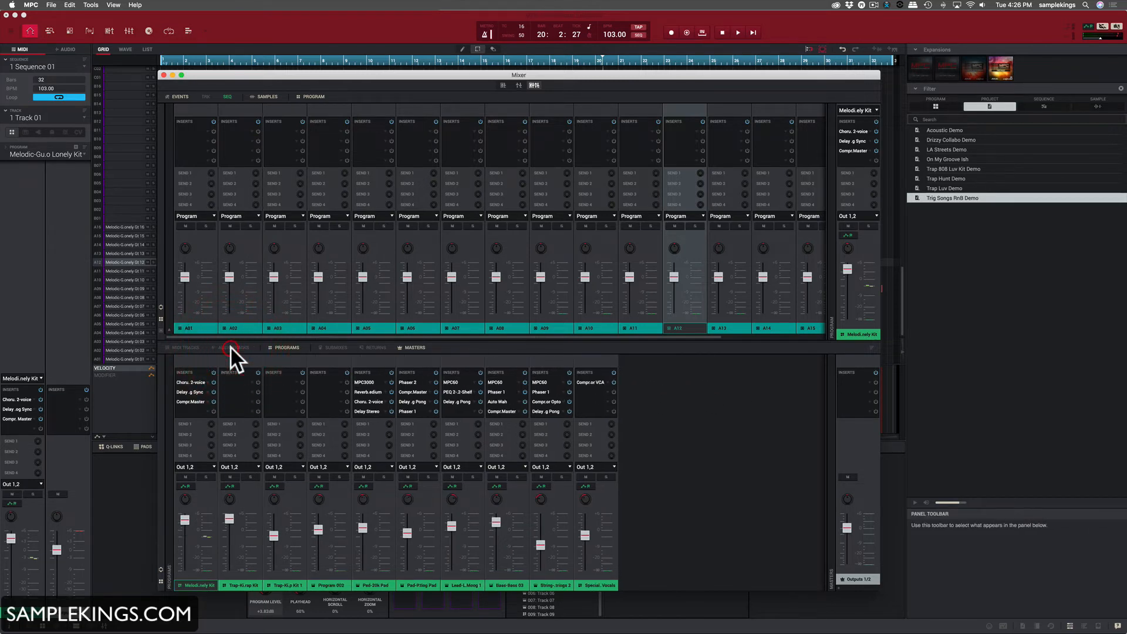
- Toggle the audio track and program strips in the lower mixer, then start playback
{"action": "left_click", "coordinate": [232, 347]}
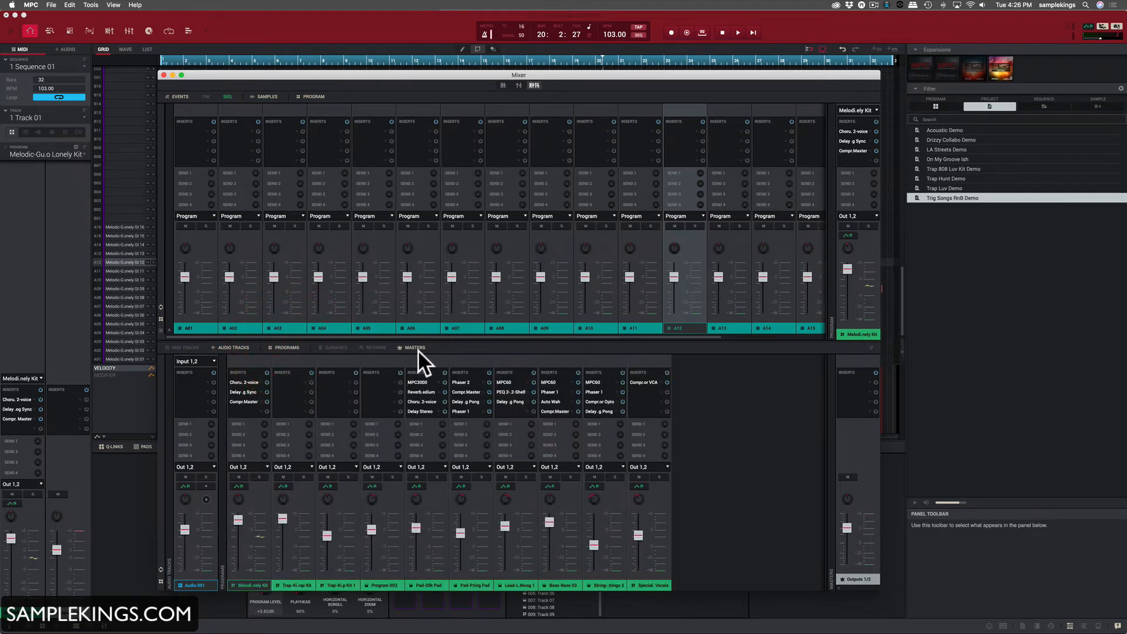
{"action": "mouse_move", "coordinate": [913, 453]}
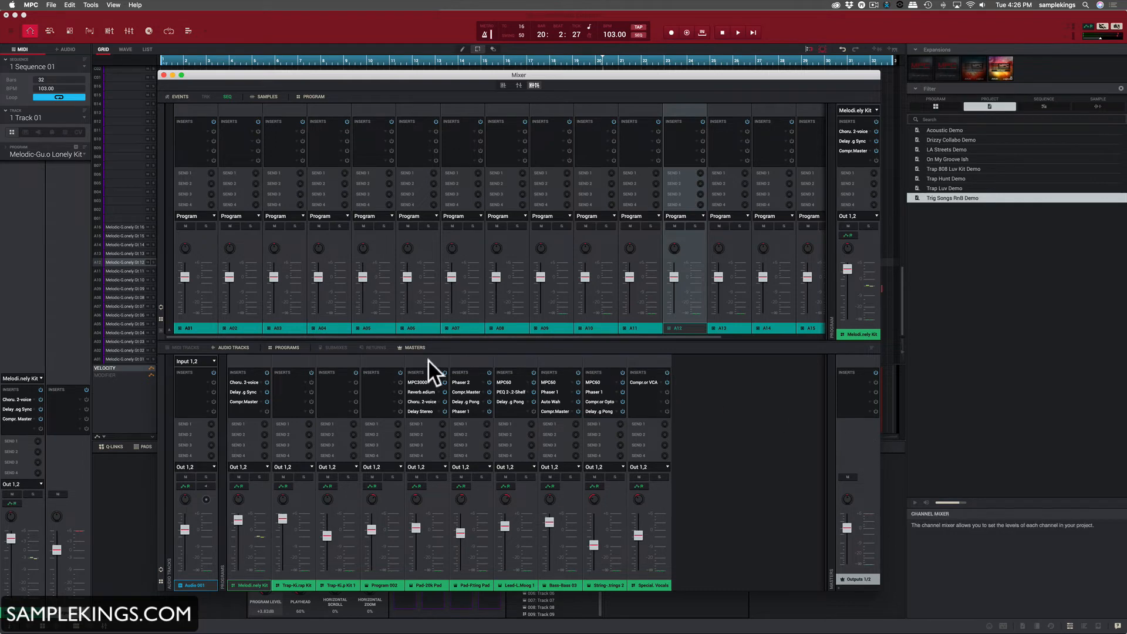
{"action": "left_click", "coordinate": [287, 347]}
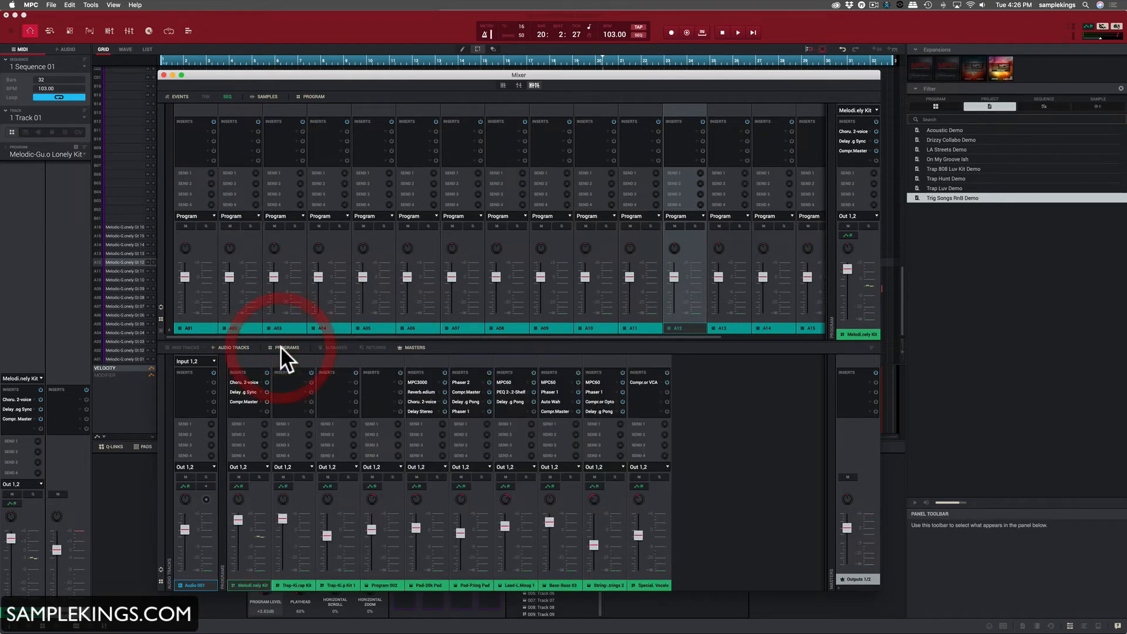
{"action": "left_click", "coordinate": [286, 347]}
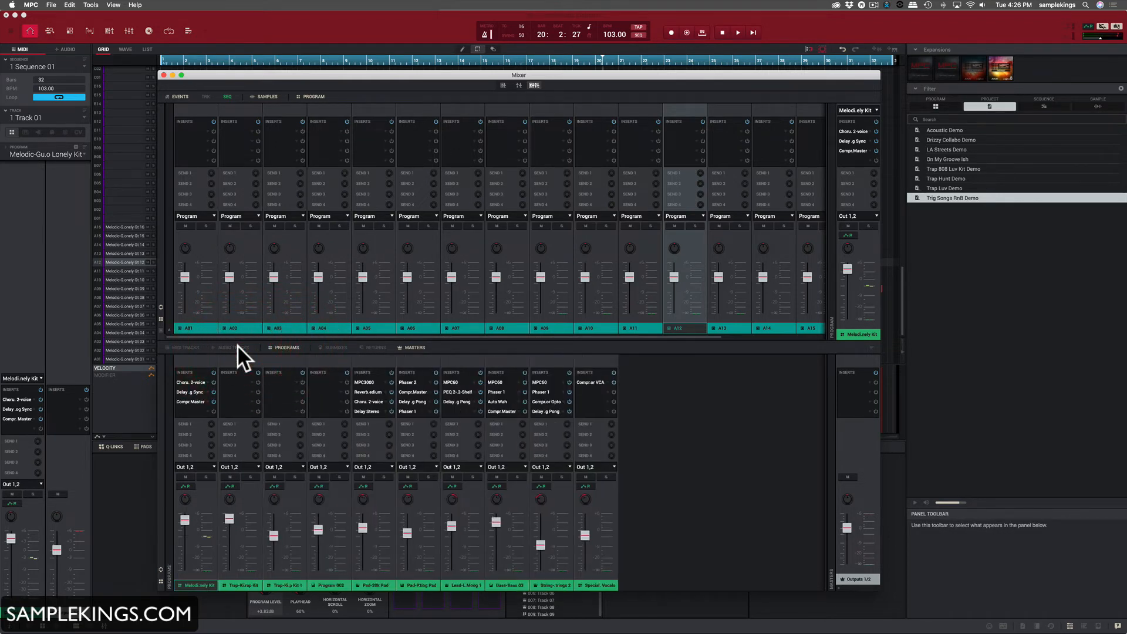
{"action": "left_click", "coordinate": [233, 347]}
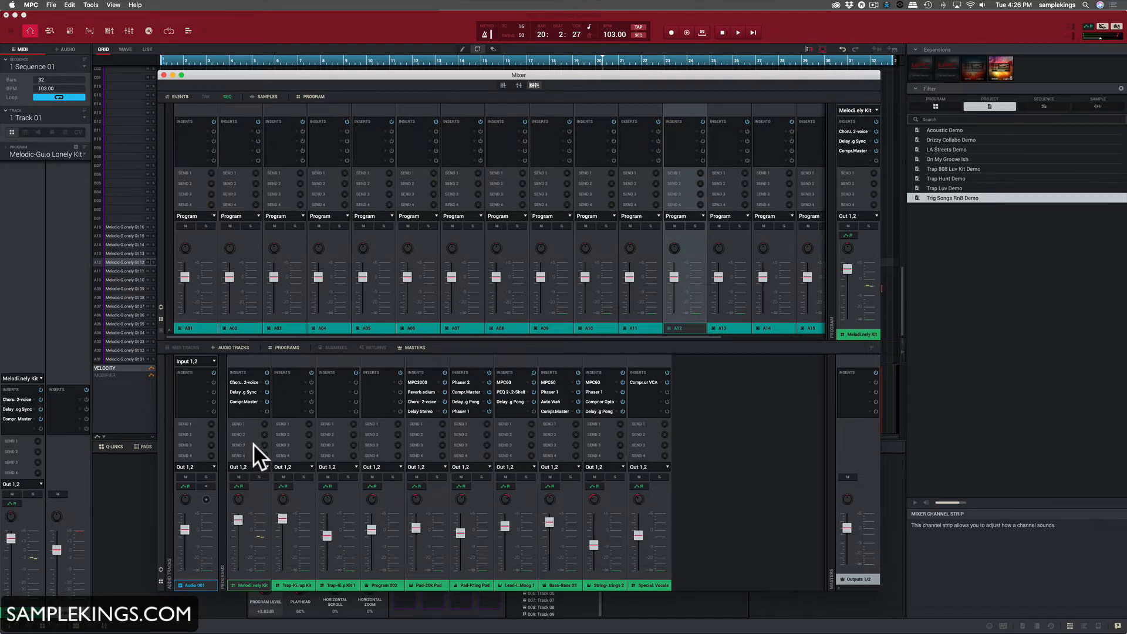
{"action": "mouse_move", "coordinate": [266, 489]}
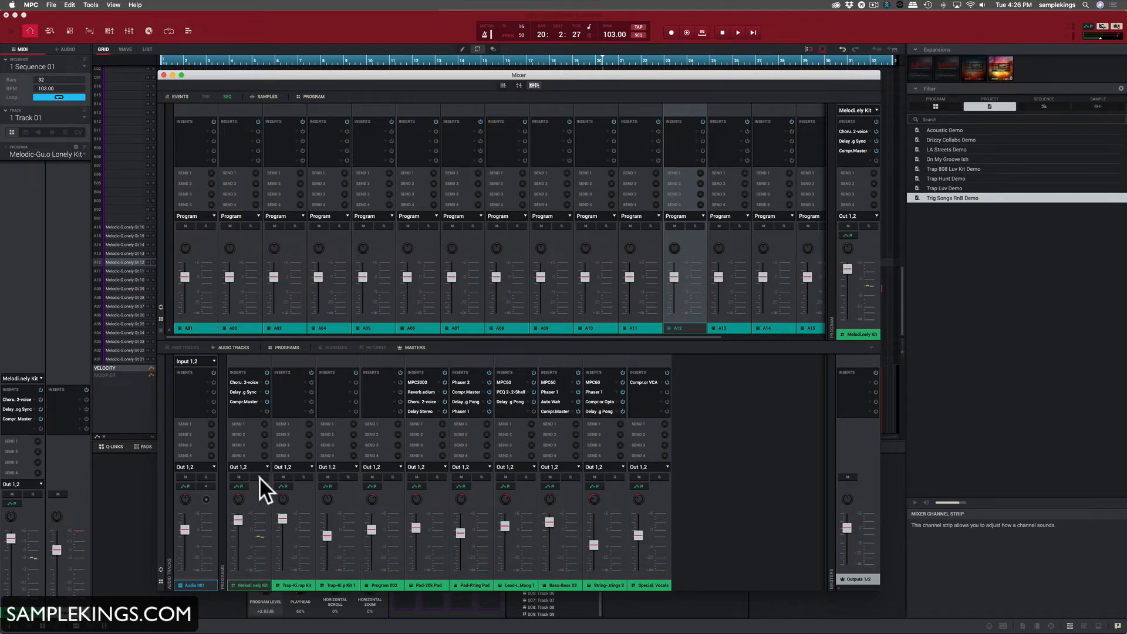
{"action": "left_click", "coordinate": [737, 33]}
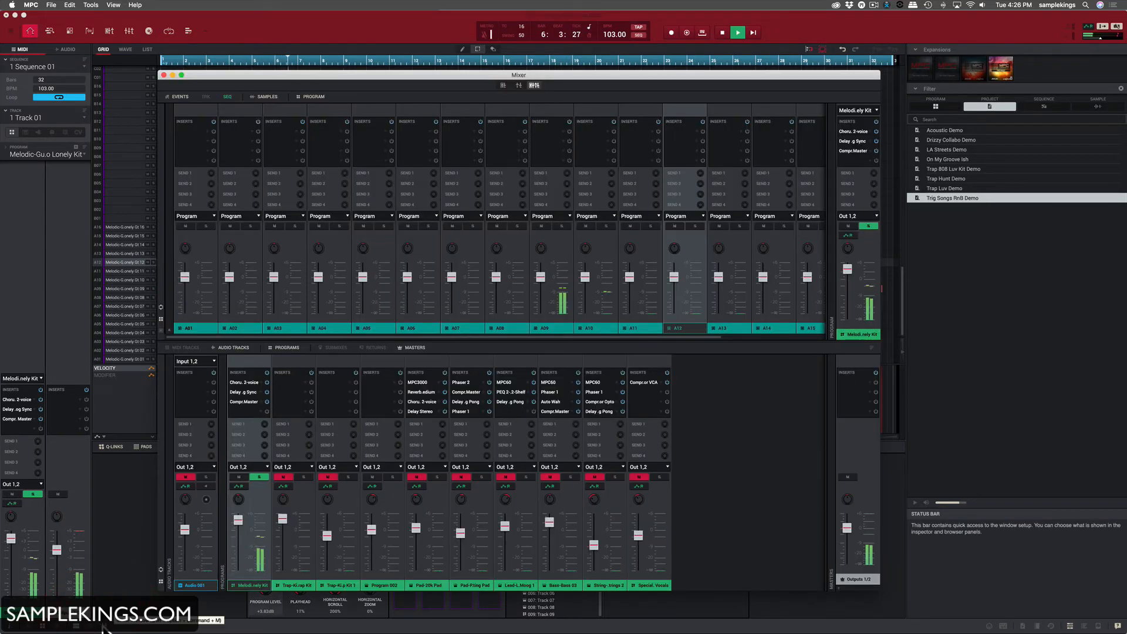
{"action": "mouse_move", "coordinate": [201, 504]}
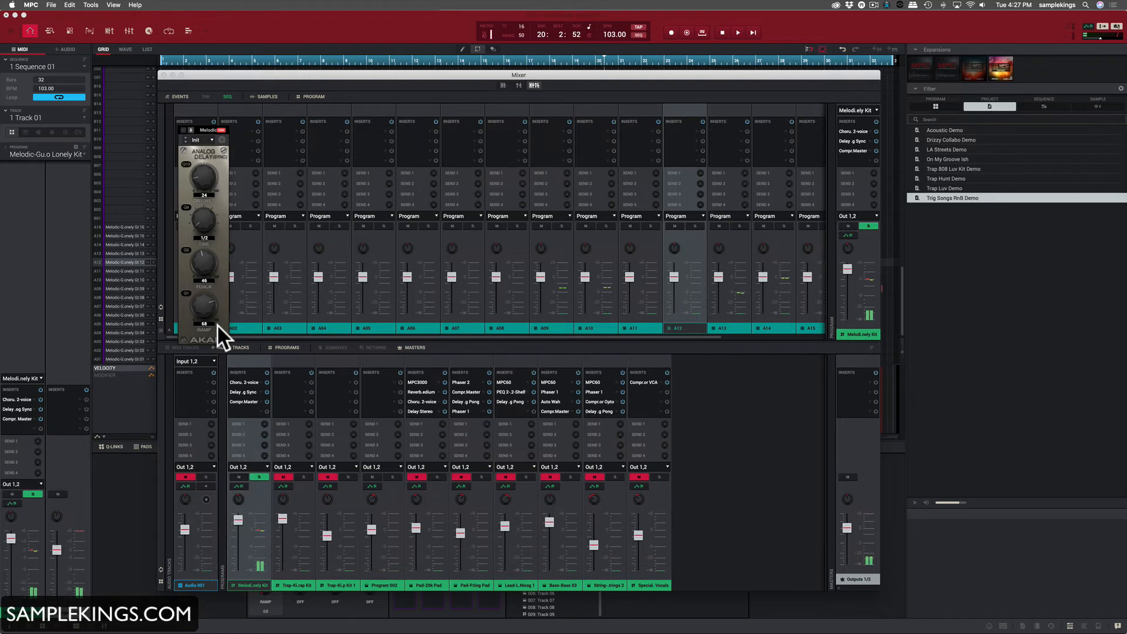
{"action": "mouse_move", "coordinate": [223, 158]}
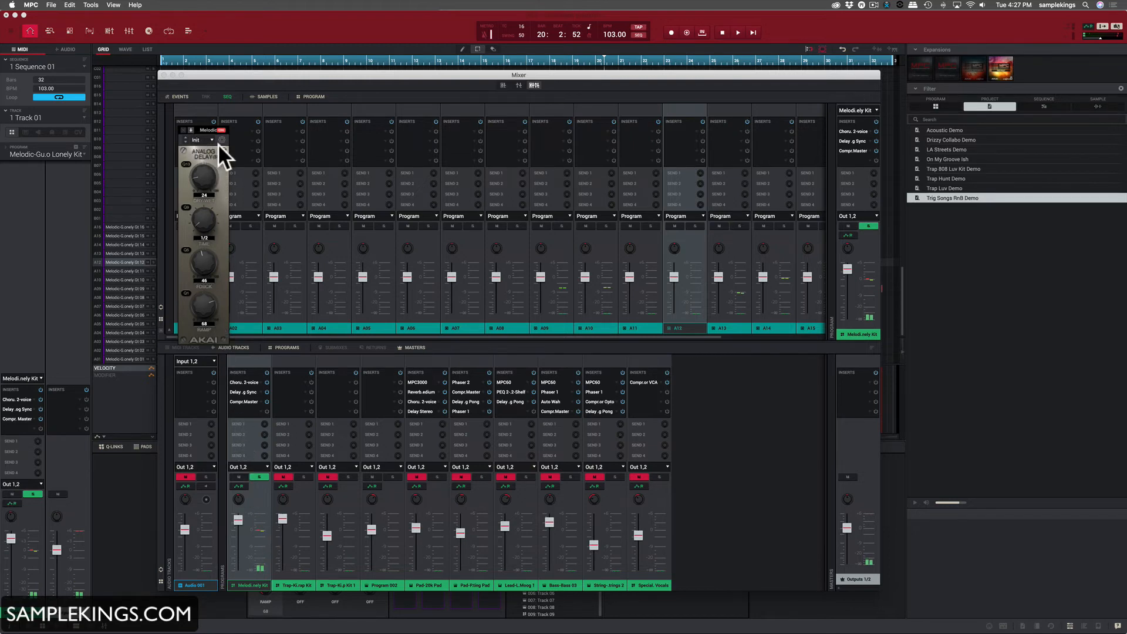
{"action": "left_click", "coordinate": [223, 130]}
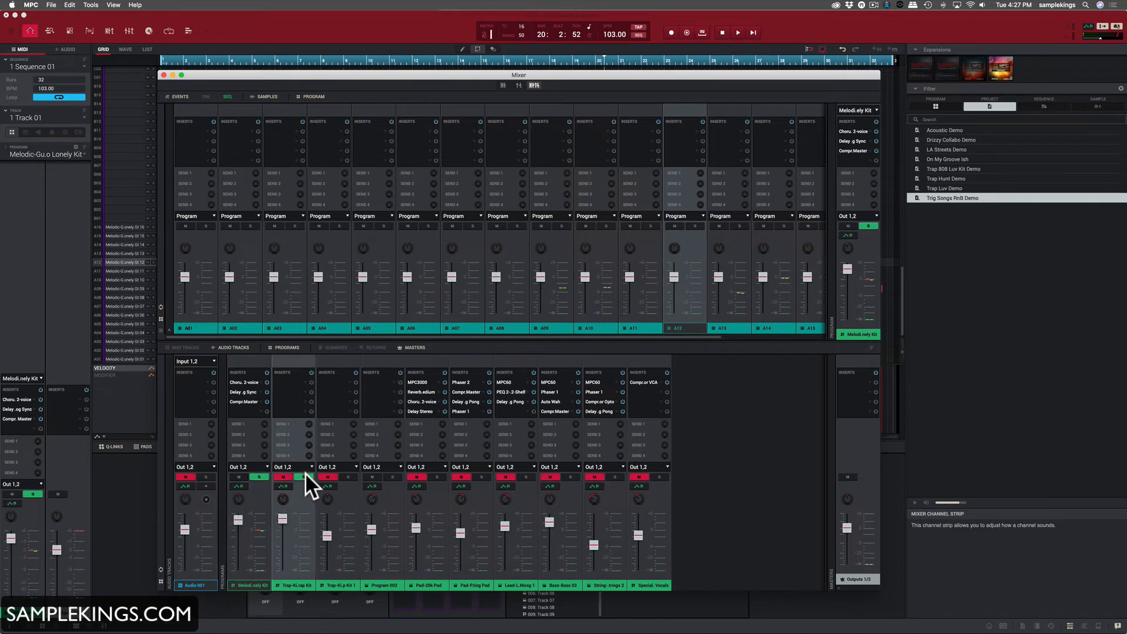
{"action": "left_click", "coordinate": [737, 33]}
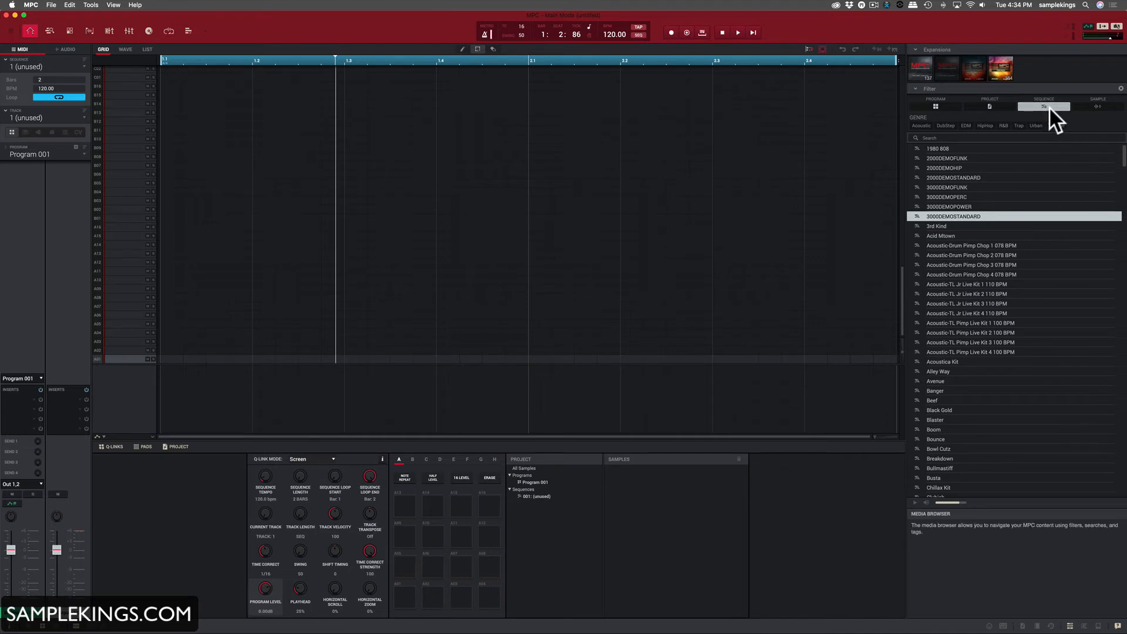
{"action": "mouse_move", "coordinate": [927, 139]}
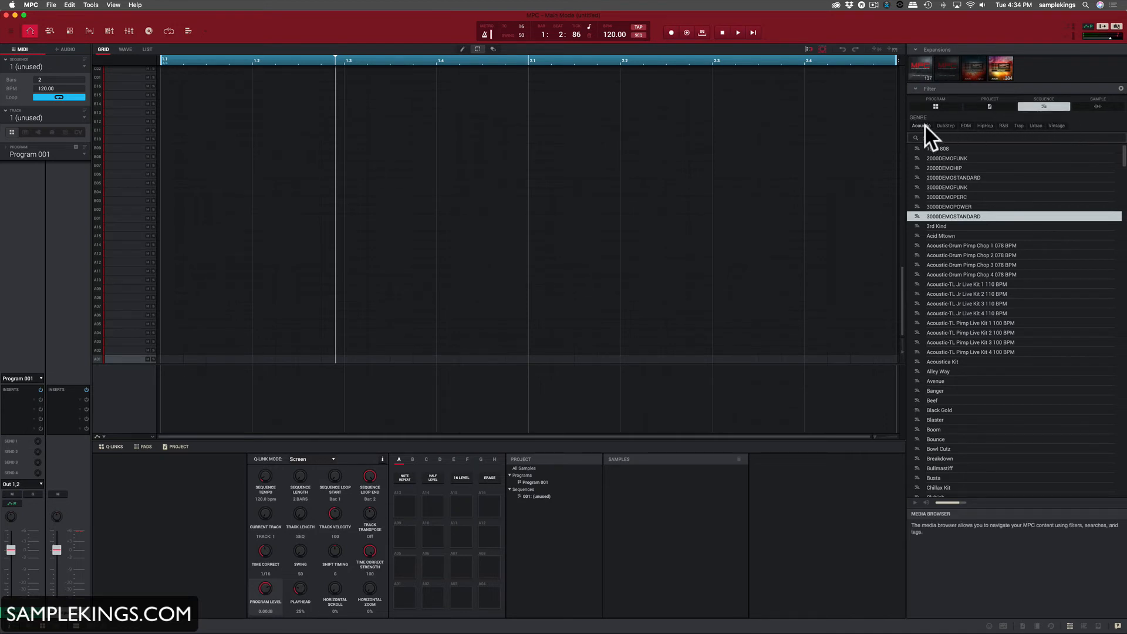
{"action": "mouse_move", "coordinate": [1013, 140]}
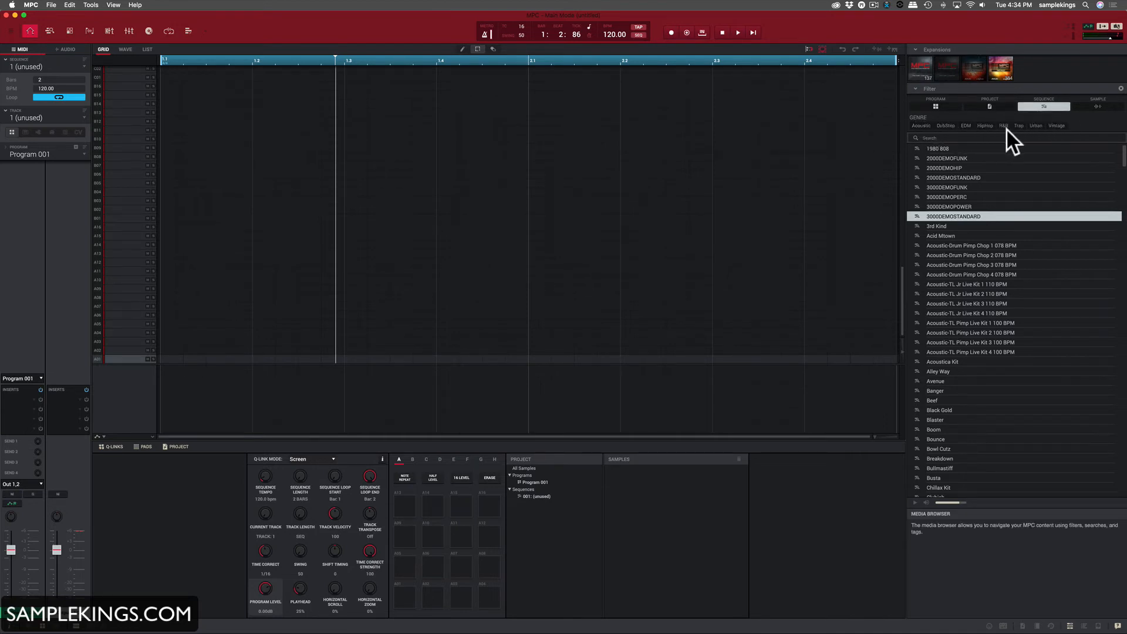
{"action": "mouse_move", "coordinate": [959, 216]}
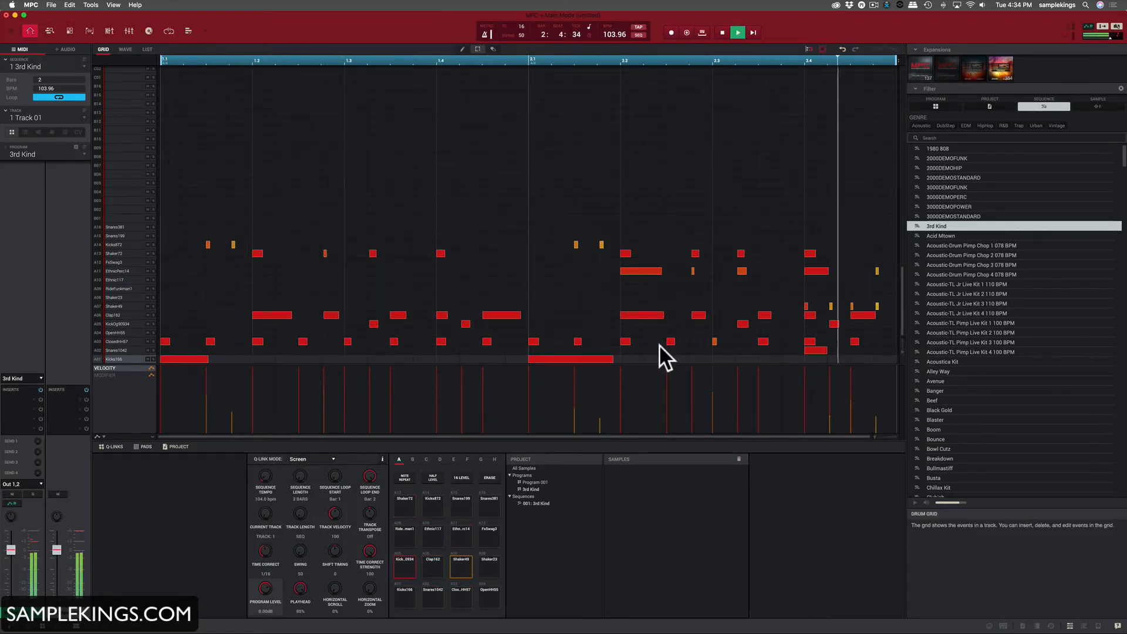
- Play the 3rd Kind sequence, then filter the browser to programs and pick 3rd Kind
{"action": "left_click", "coordinate": [737, 32]}
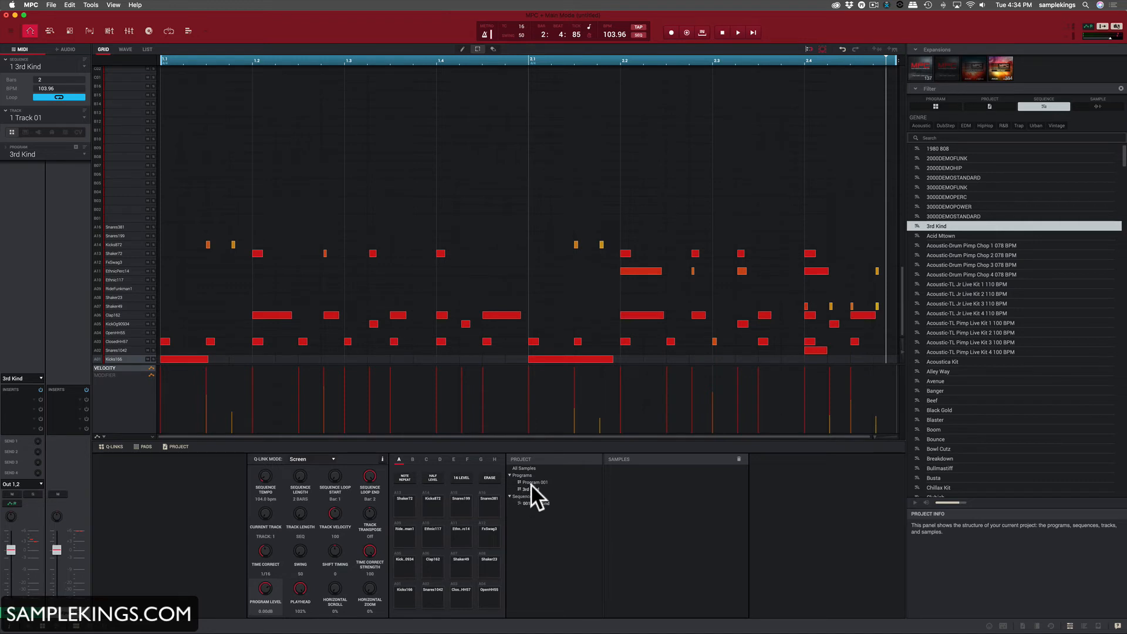
{"action": "left_click", "coordinate": [935, 107]}
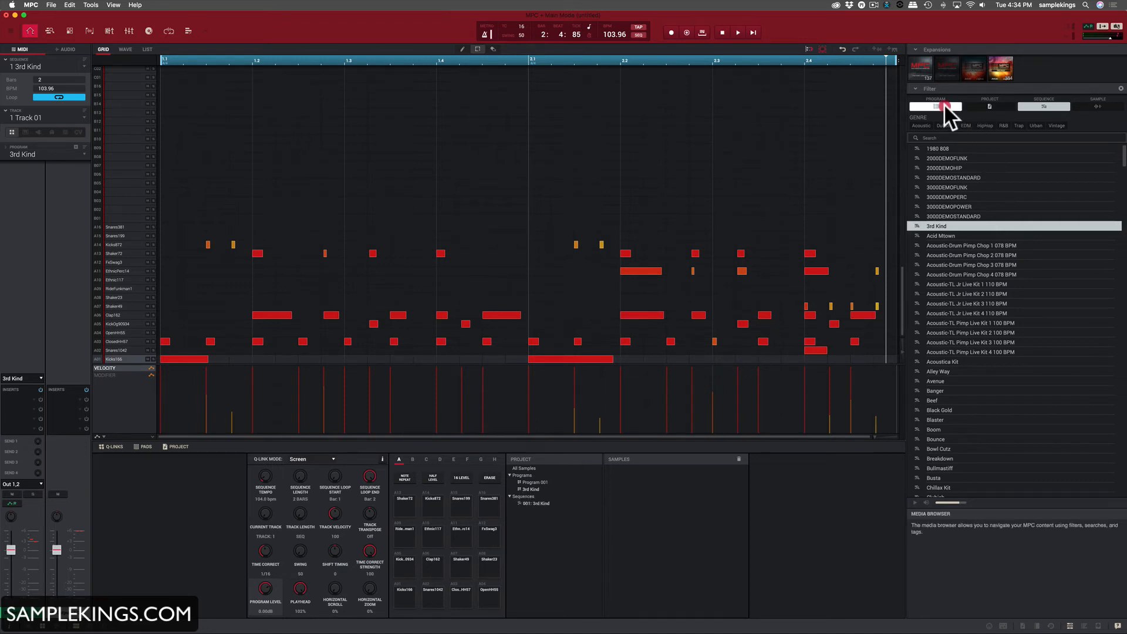
{"action": "left_click", "coordinate": [936, 107]}
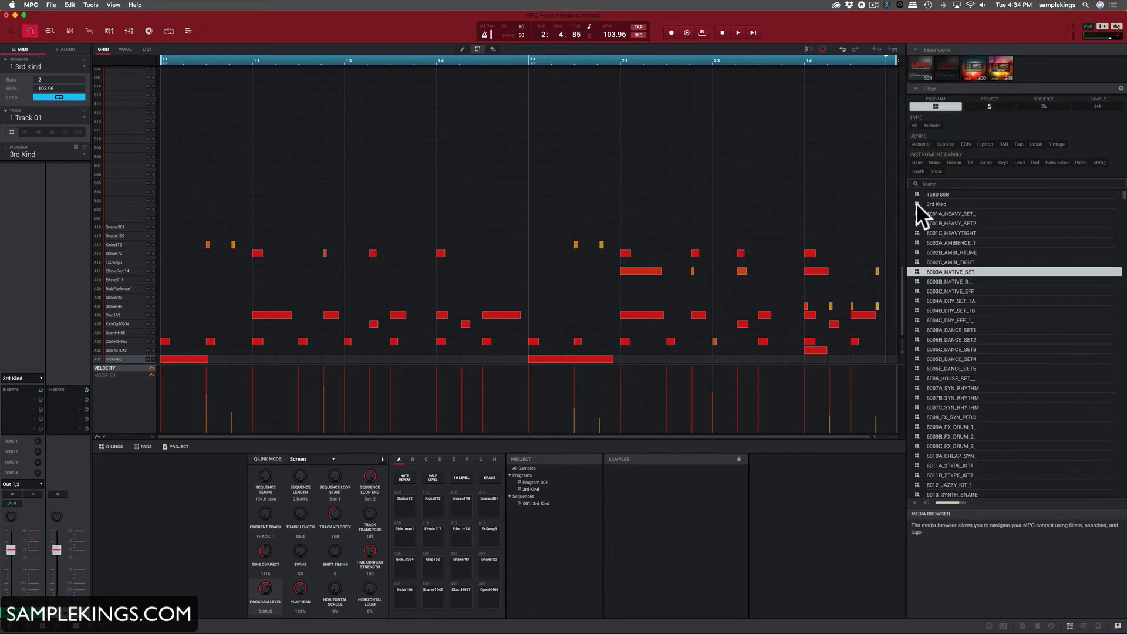
{"action": "left_click", "coordinate": [936, 204]}
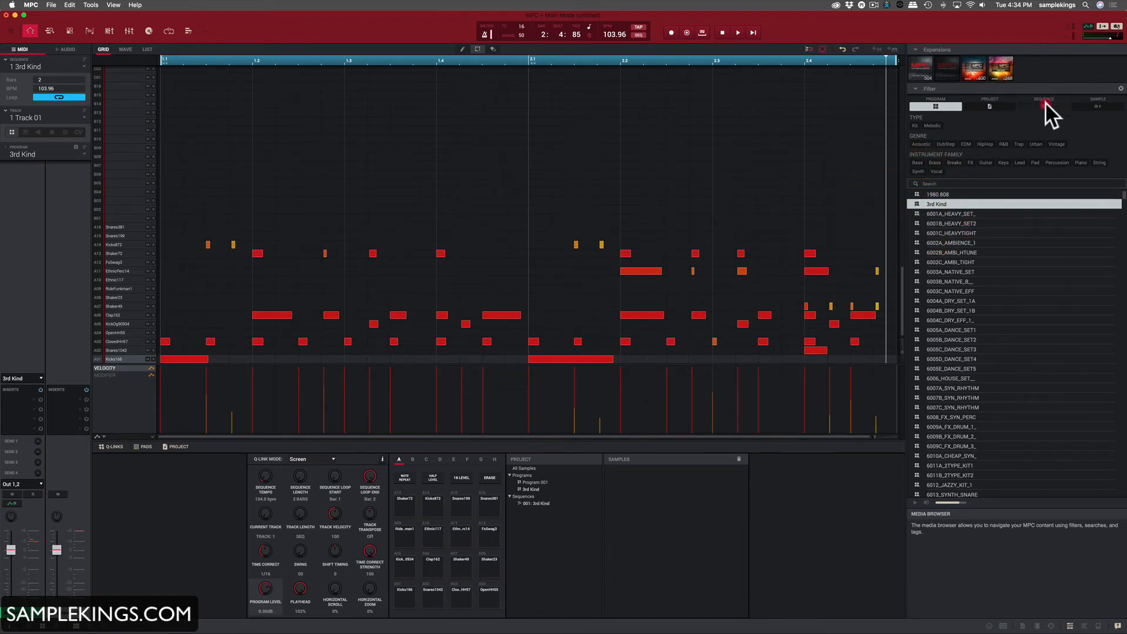
- Switch the browser back to listing sequences like 2000DEMOFUNK and 3rd Kind
{"action": "left_click", "coordinate": [1042, 103]}
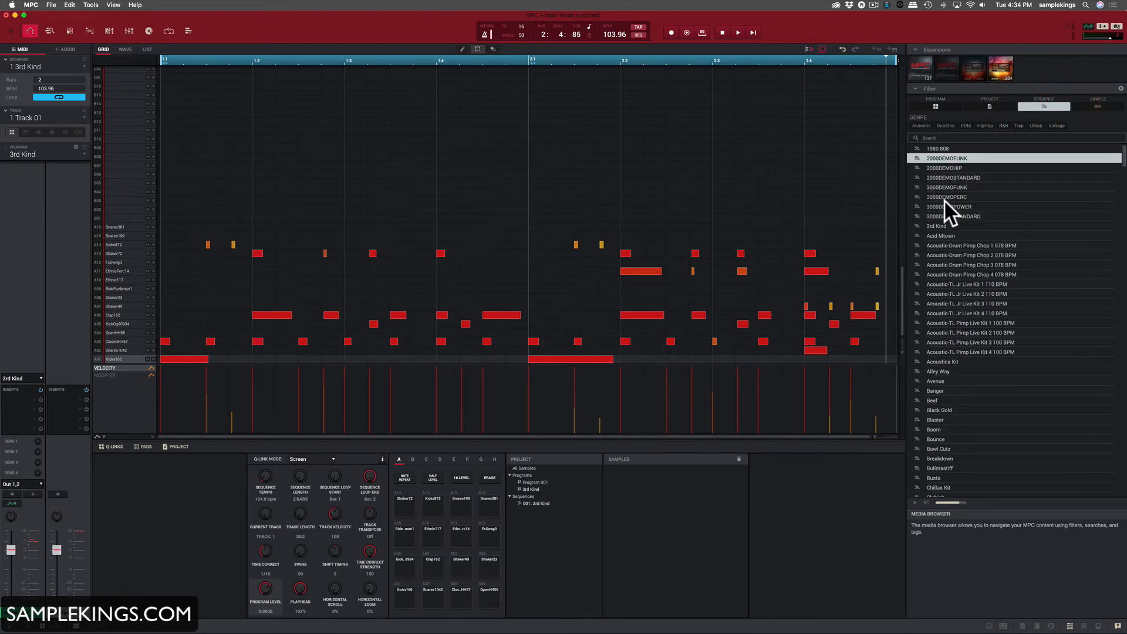
{"action": "mouse_move", "coordinate": [941, 237]}
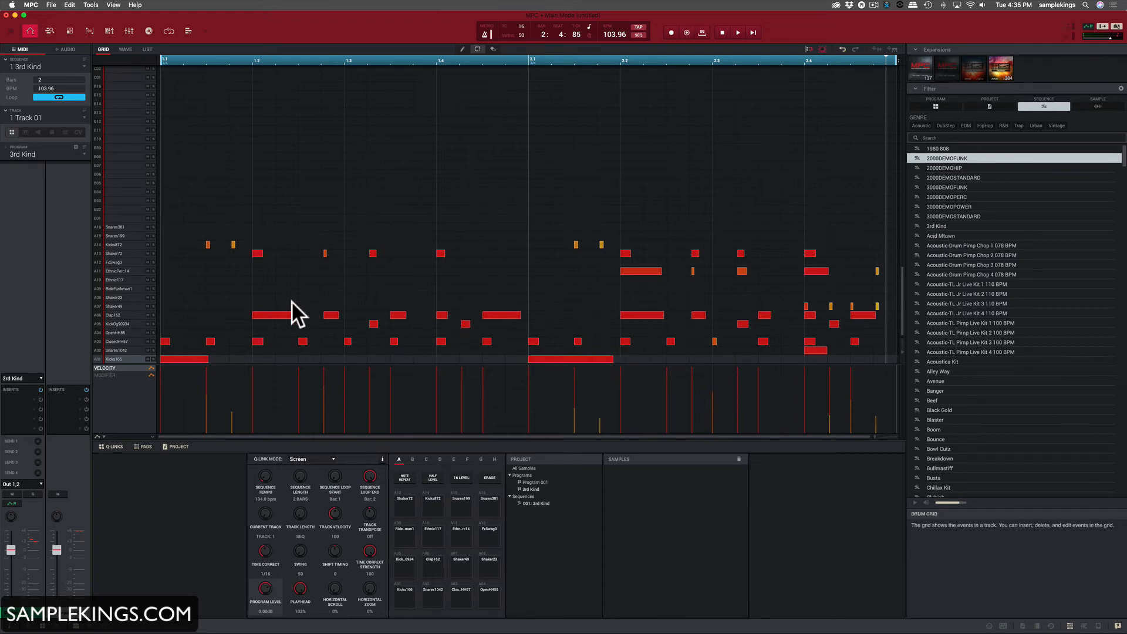
{"action": "mouse_move", "coordinate": [477, 270]}
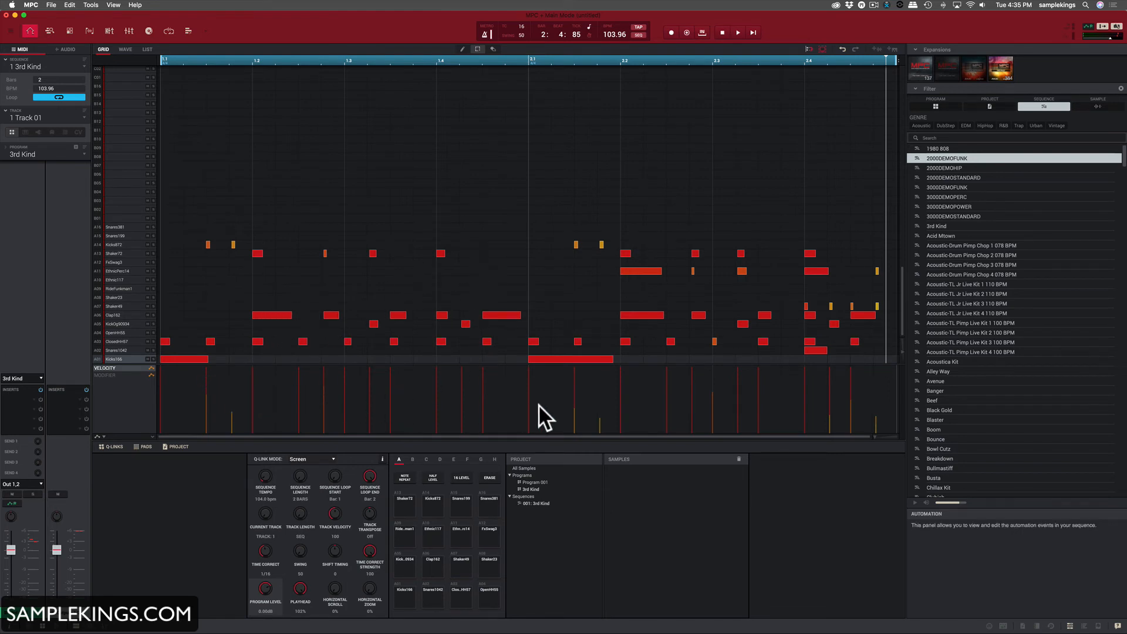
{"action": "mouse_move", "coordinate": [573, 377]}
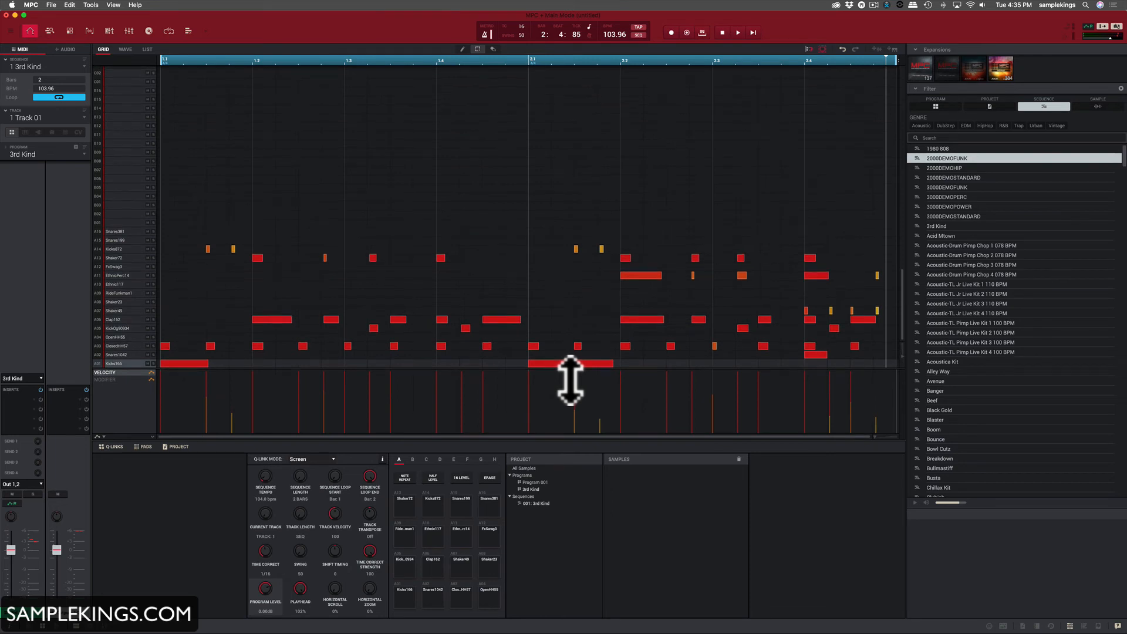
{"action": "mouse_move", "coordinate": [900, 209]}
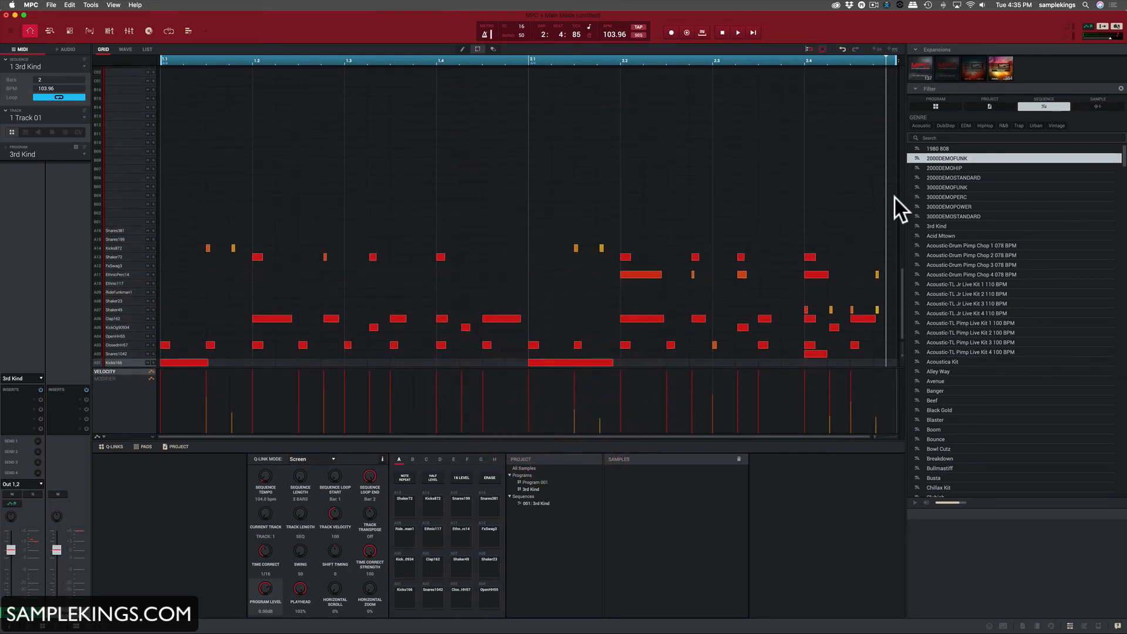
{"action": "mouse_move", "coordinate": [1100, 115]}
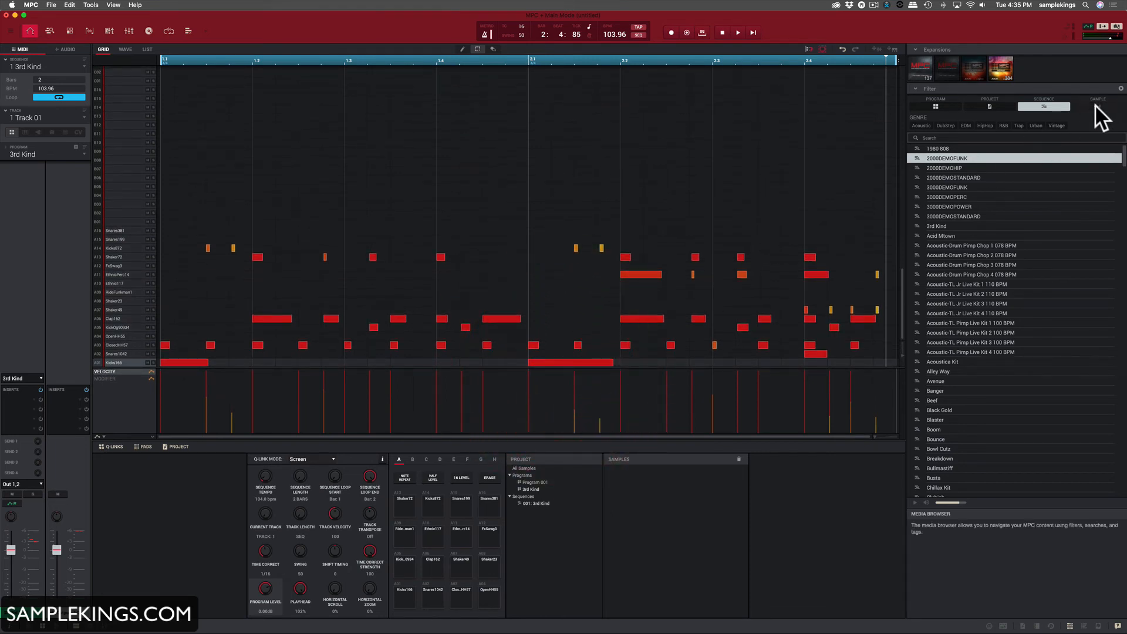
{"action": "left_click", "coordinate": [1096, 106]}
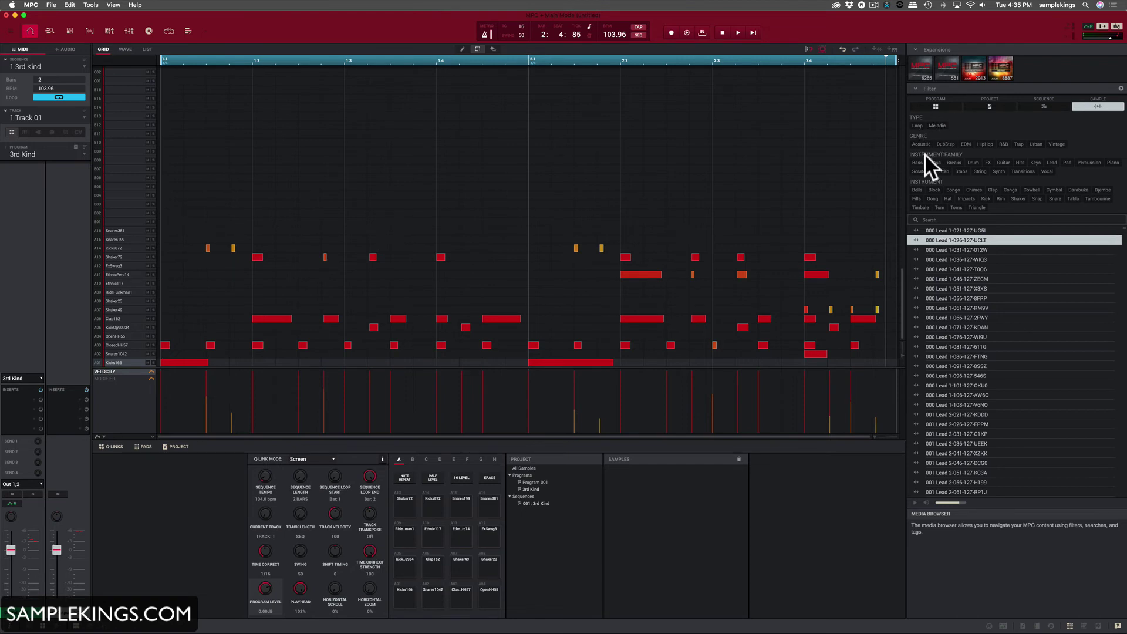
{"action": "mouse_move", "coordinate": [934, 193]}
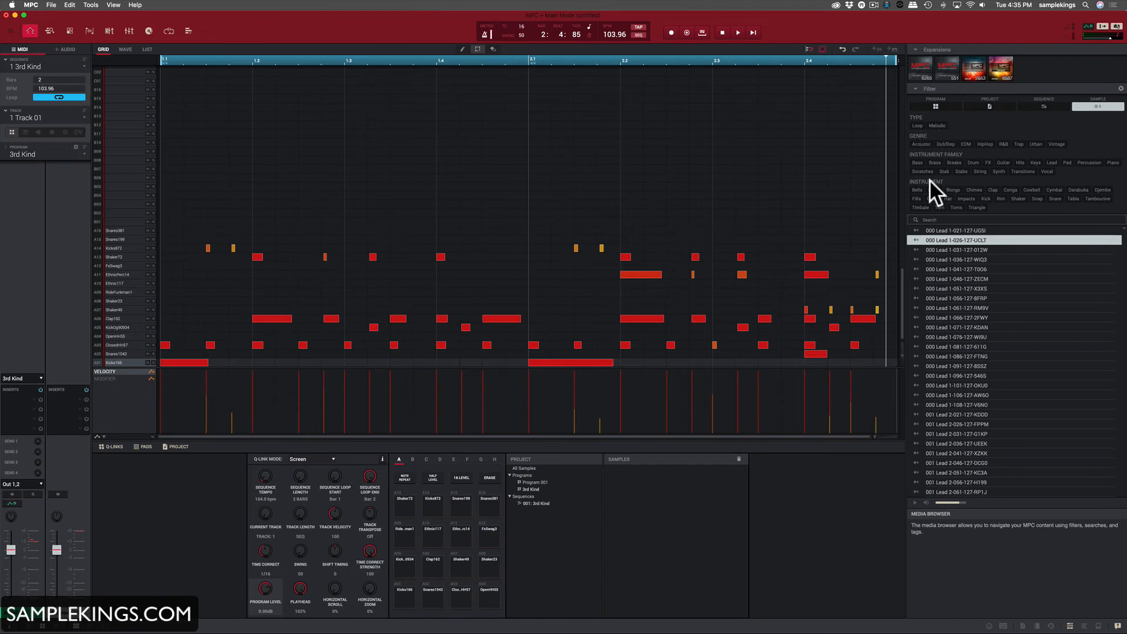
{"action": "mouse_move", "coordinate": [962, 164]}
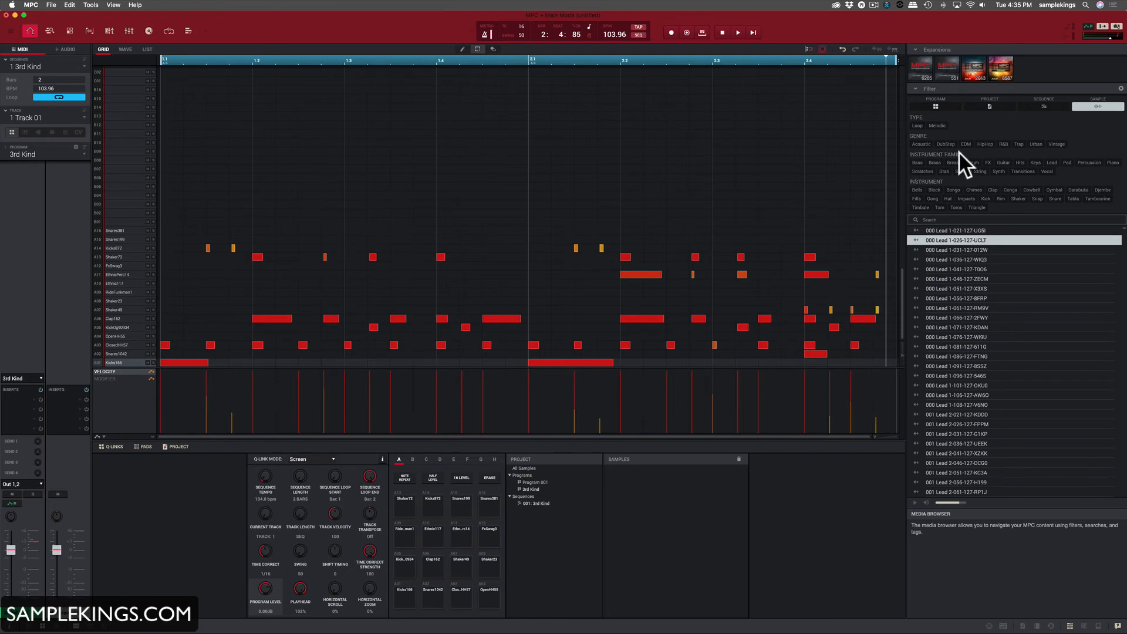
{"action": "left_click", "coordinate": [985, 144]}
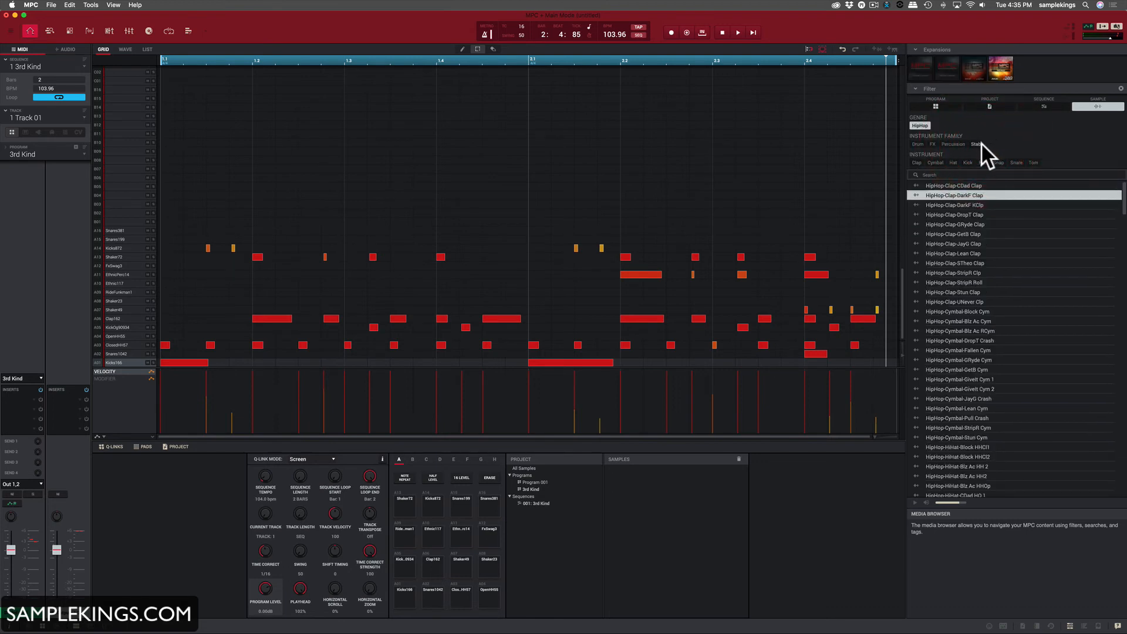
{"action": "left_click", "coordinate": [966, 162]}
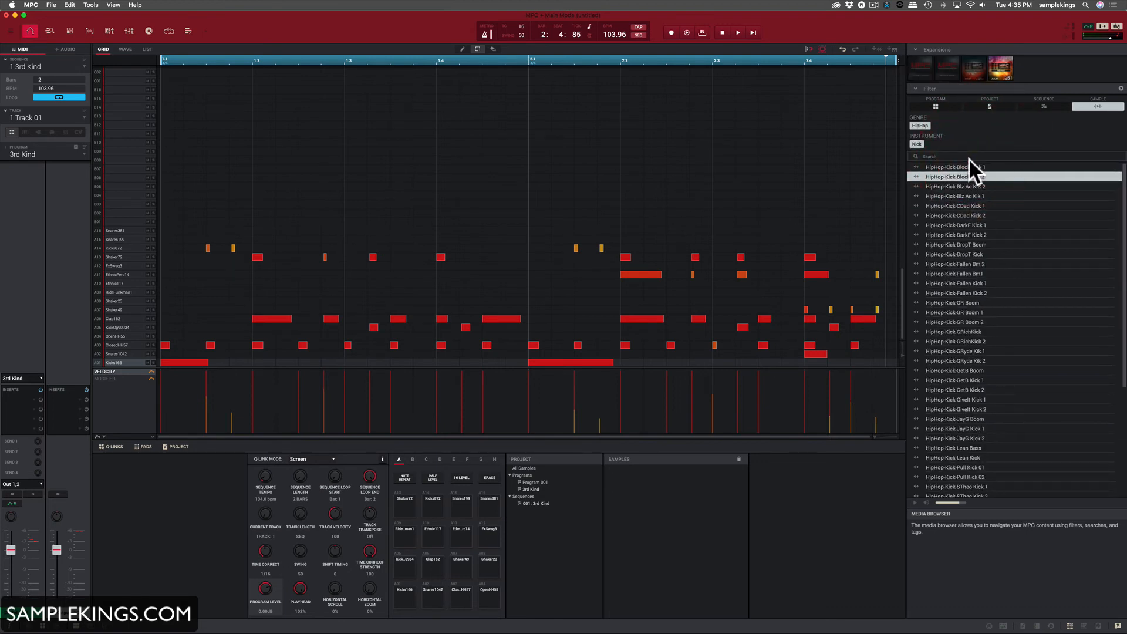
{"action": "mouse_move", "coordinate": [952, 356]}
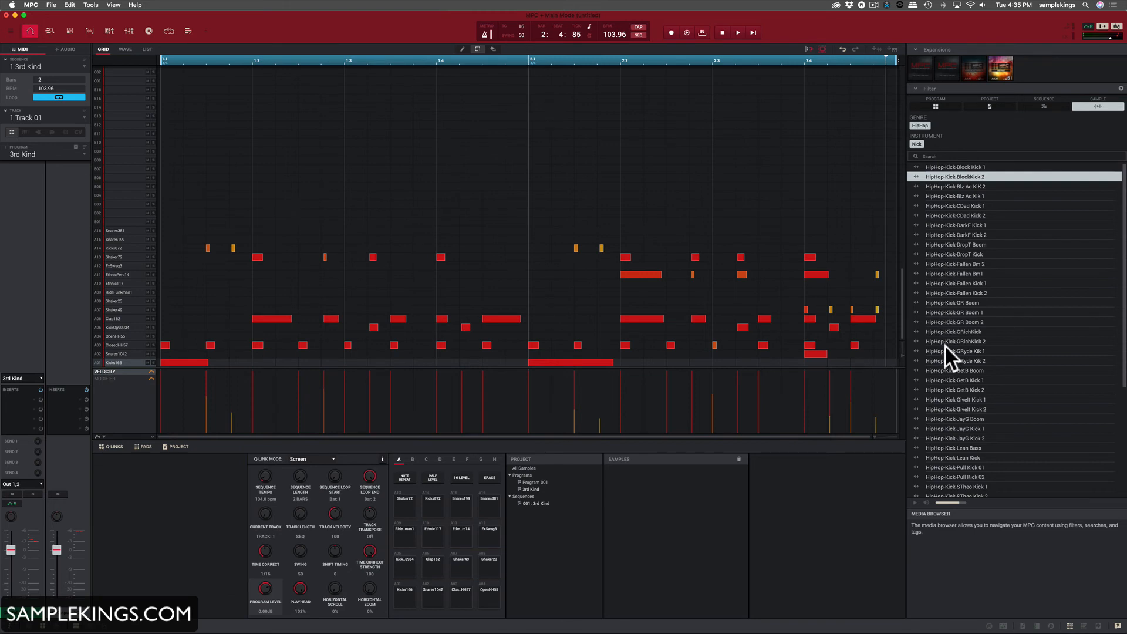
{"action": "mouse_move", "coordinate": [949, 344]}
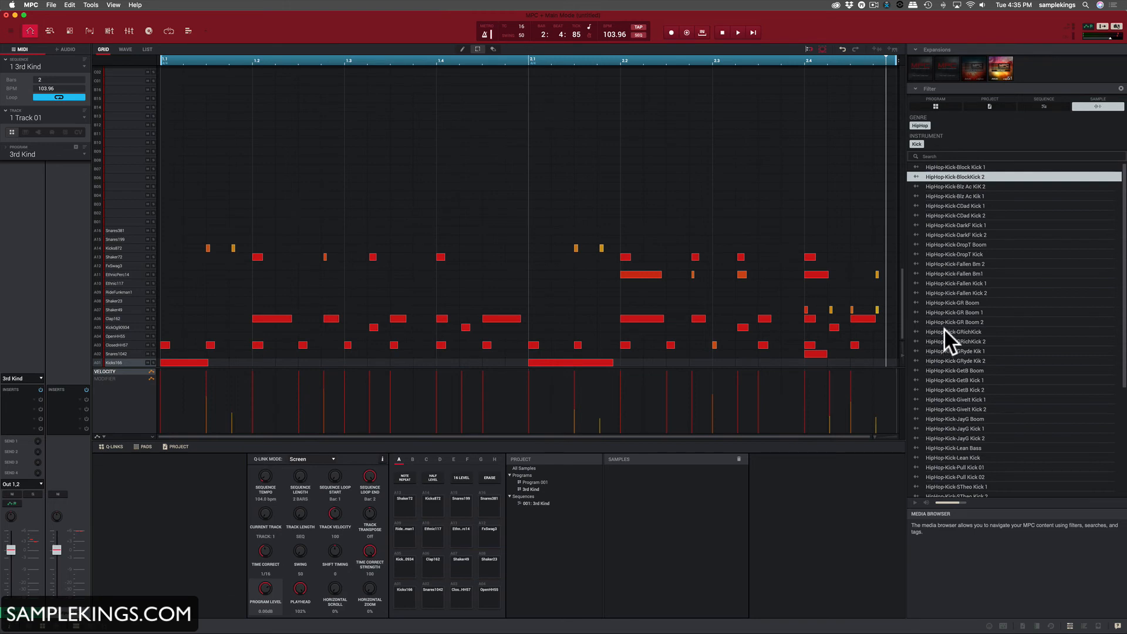
{"action": "left_click", "coordinate": [955, 331]}
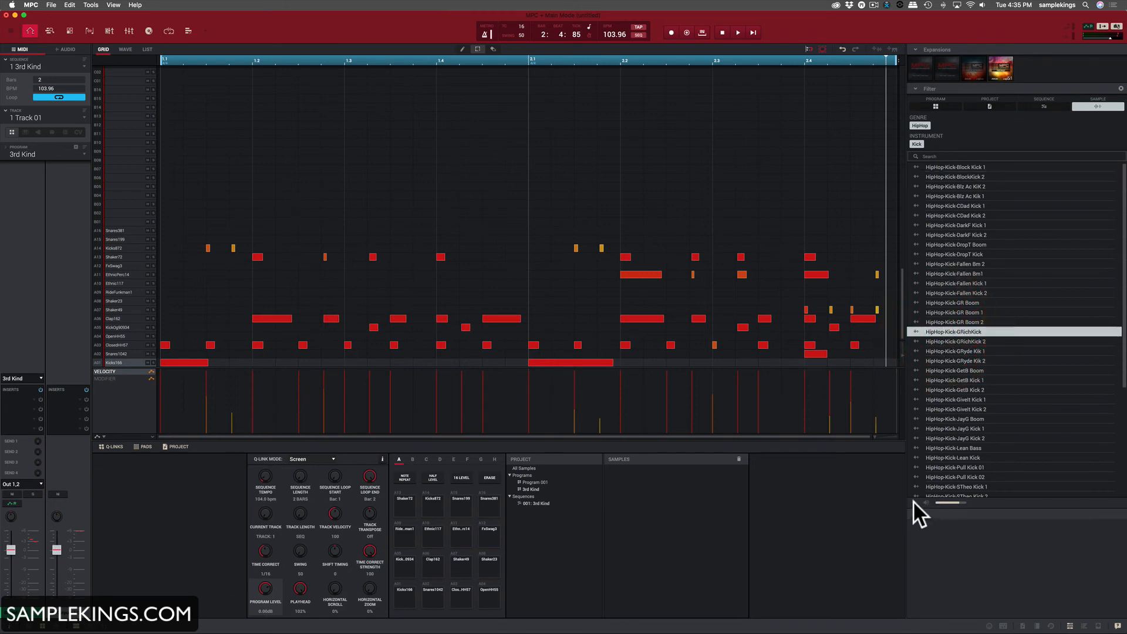
{"action": "mouse_move", "coordinate": [950, 423]}
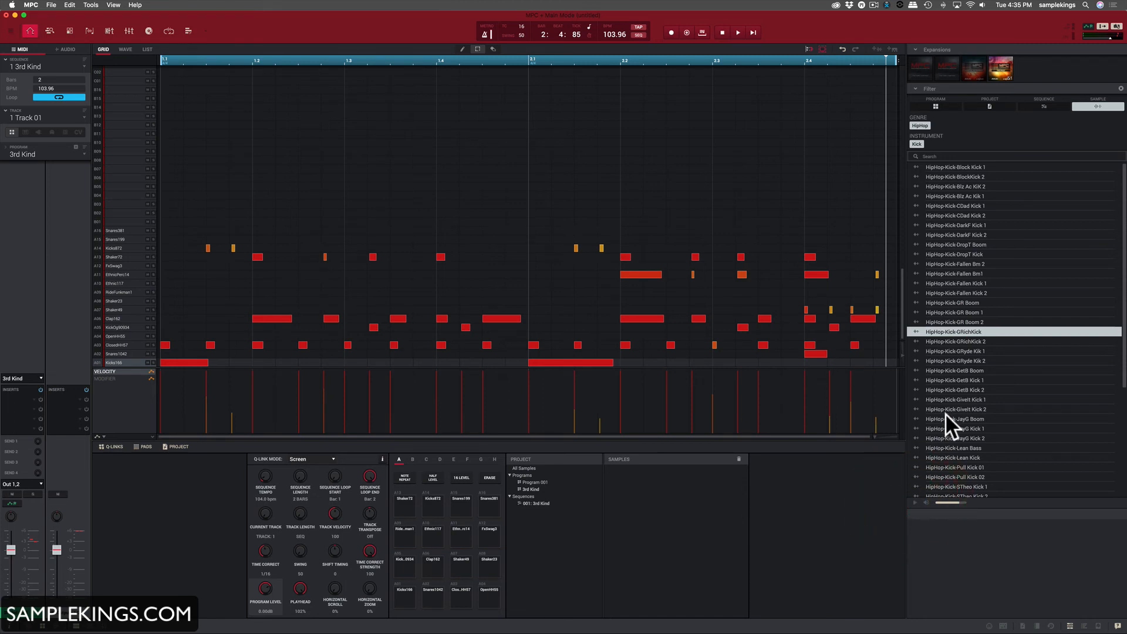
{"action": "left_click", "coordinate": [963, 419]}
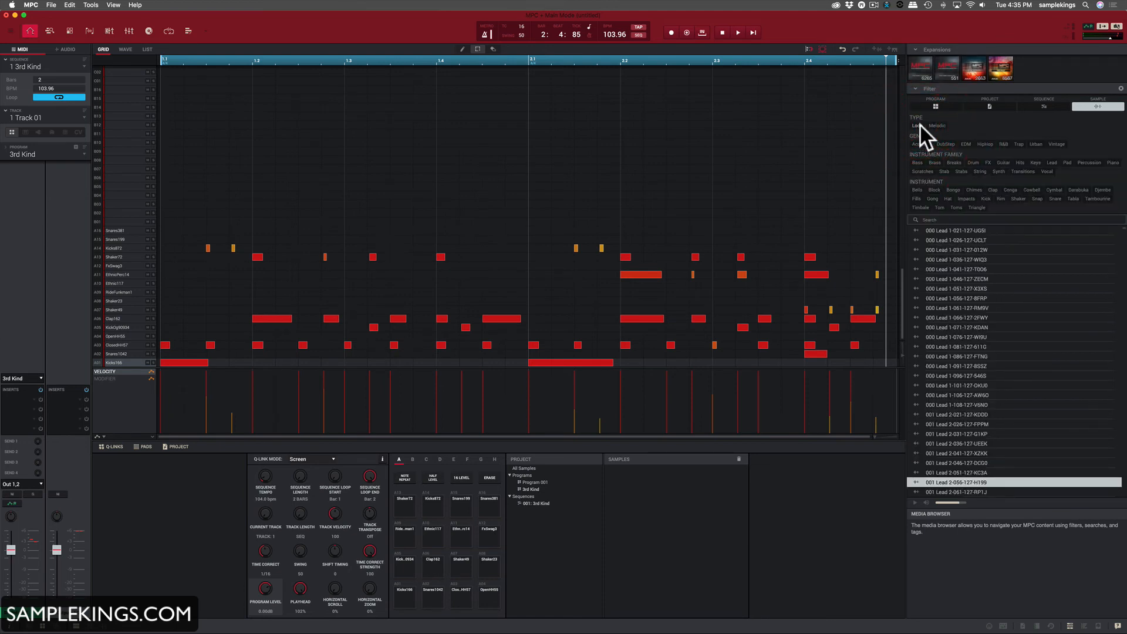
{"action": "mouse_move", "coordinate": [1006, 151]}
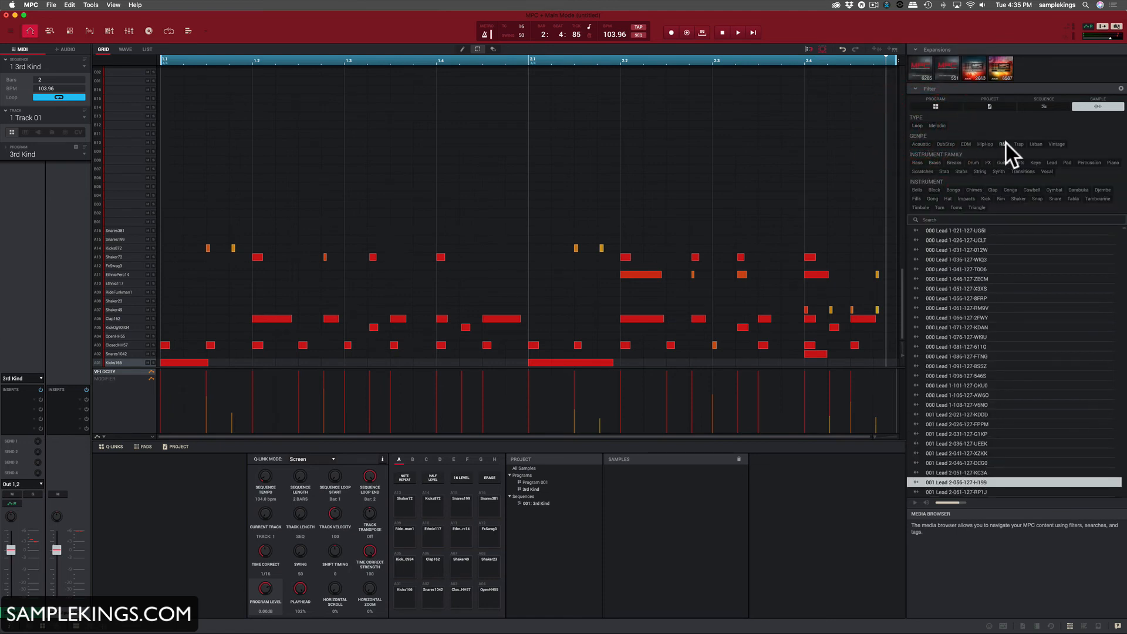
- Filter samples to Trap drum kicks and audition Trap-Kick-Anth Boom and another kick
{"action": "left_click", "coordinate": [1017, 143]}
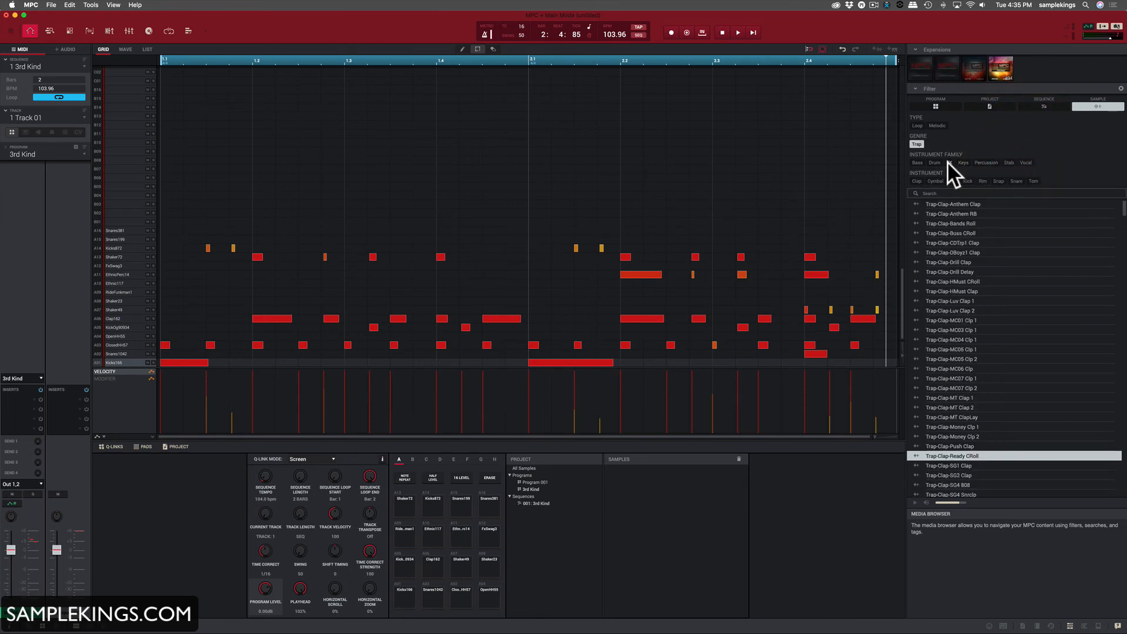
{"action": "left_click", "coordinate": [935, 162]}
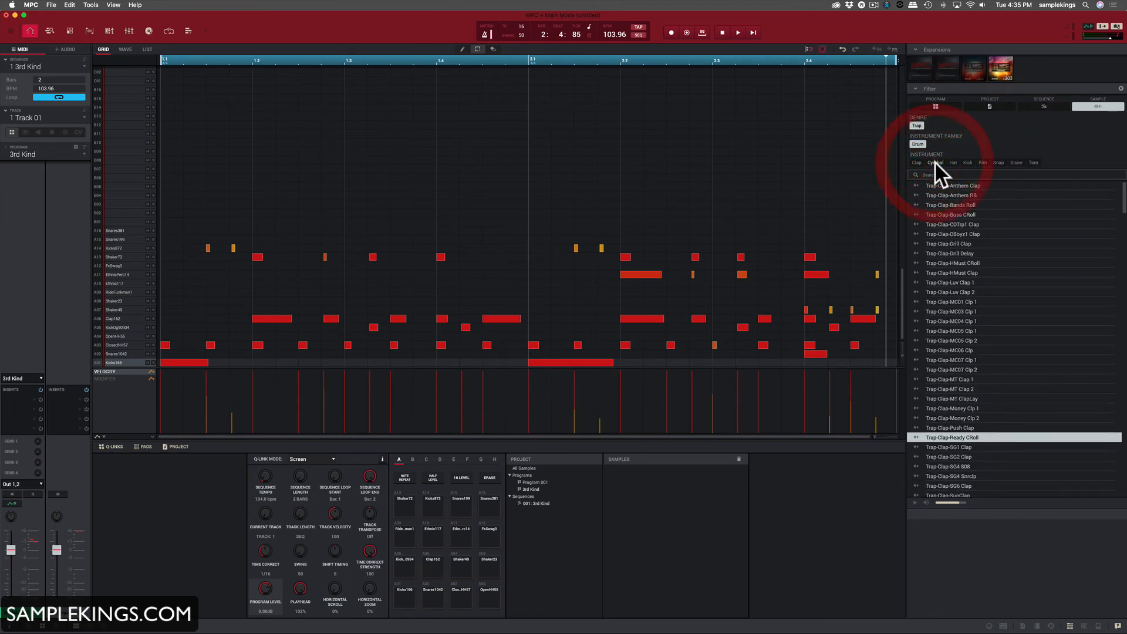
{"action": "left_click", "coordinate": [966, 162]}
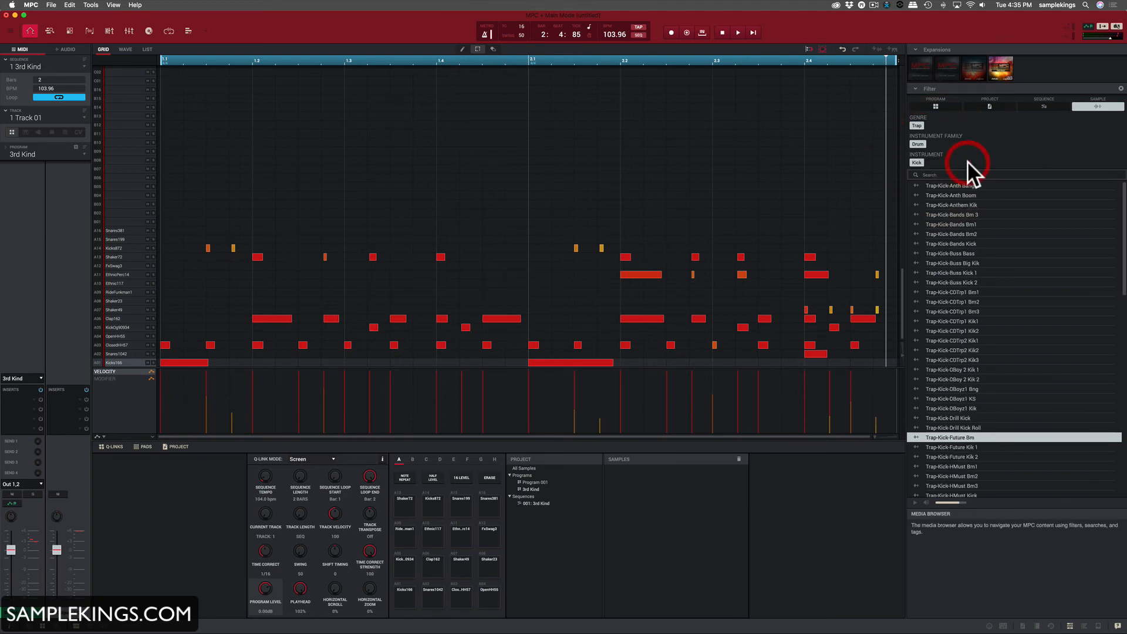
{"action": "mouse_move", "coordinate": [938, 205]}
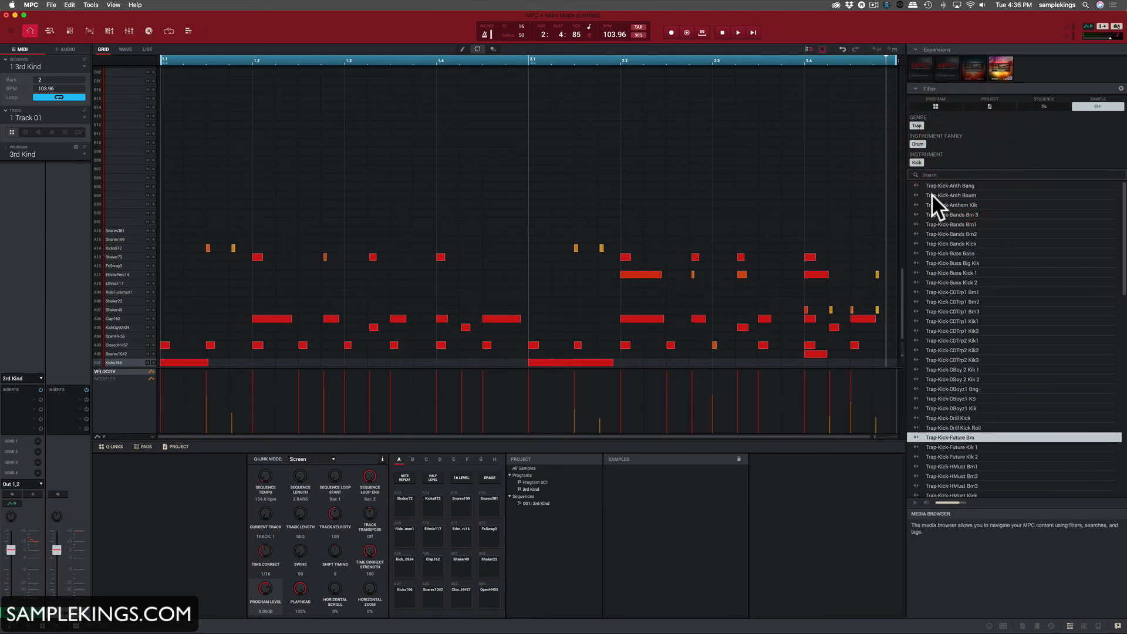
{"action": "left_click", "coordinate": [950, 195]}
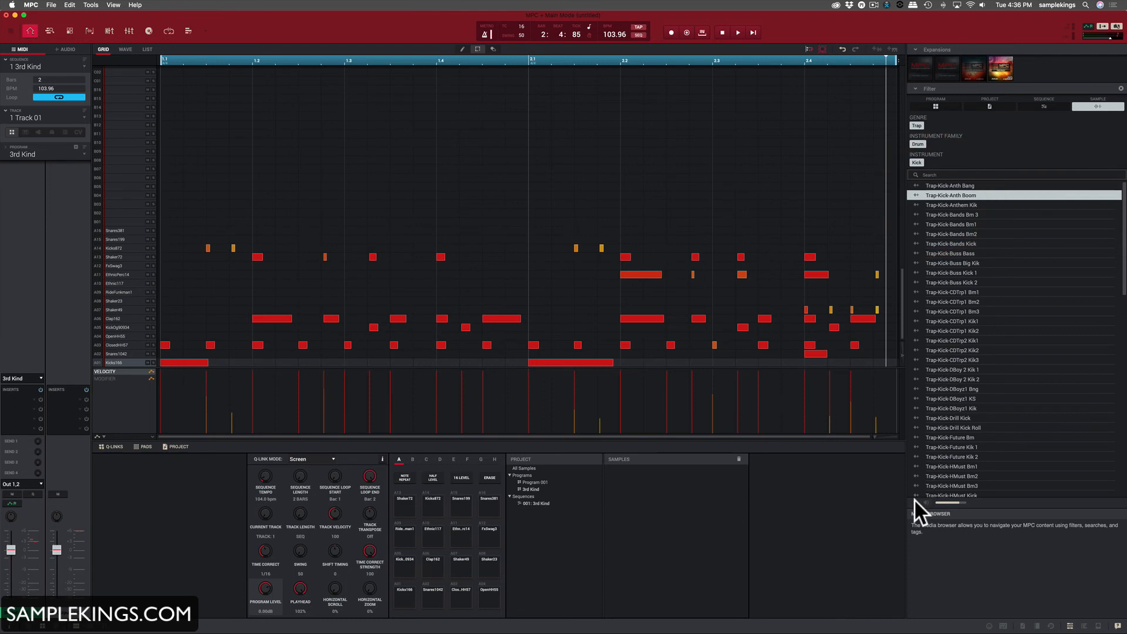
{"action": "left_click", "coordinate": [952, 436]}
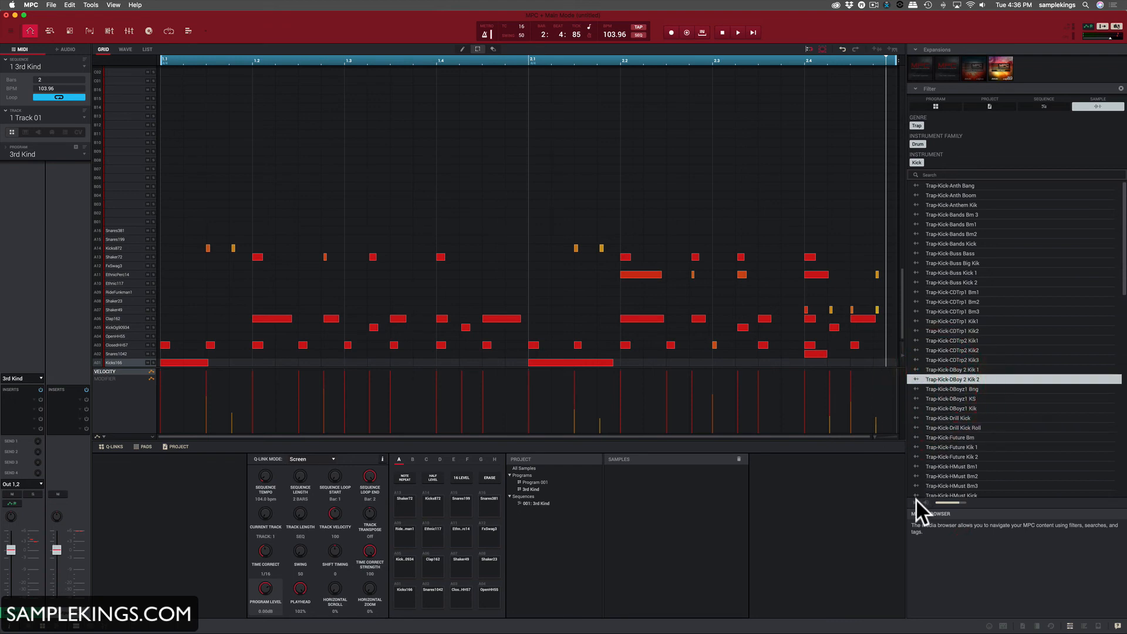
{"action": "left_click", "coordinate": [948, 359]}
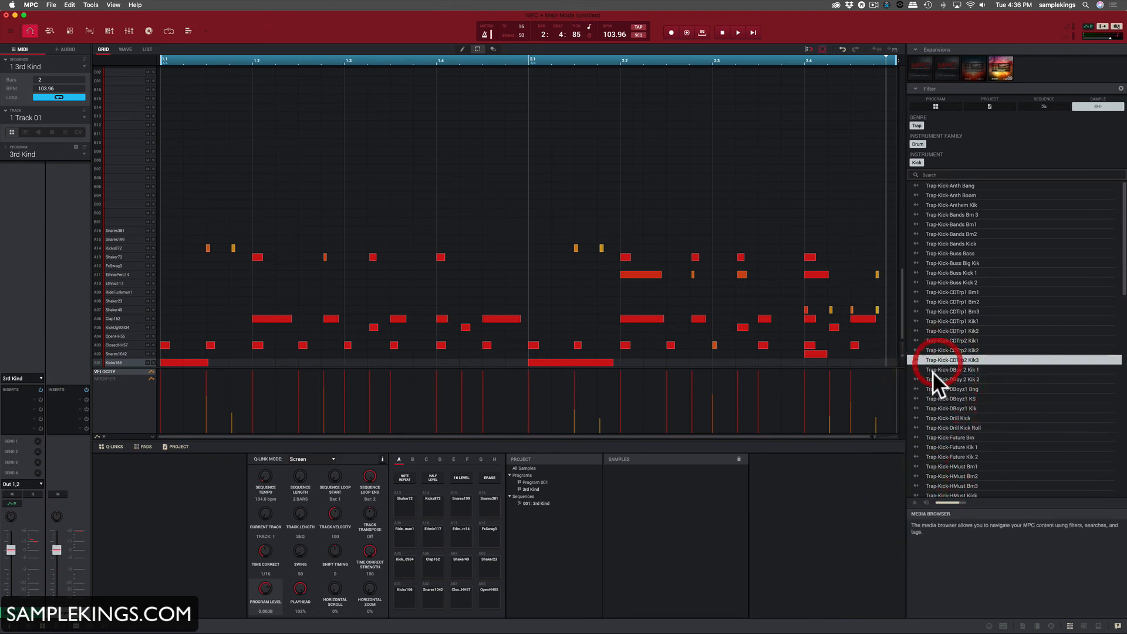
{"action": "mouse_move", "coordinate": [921, 504]}
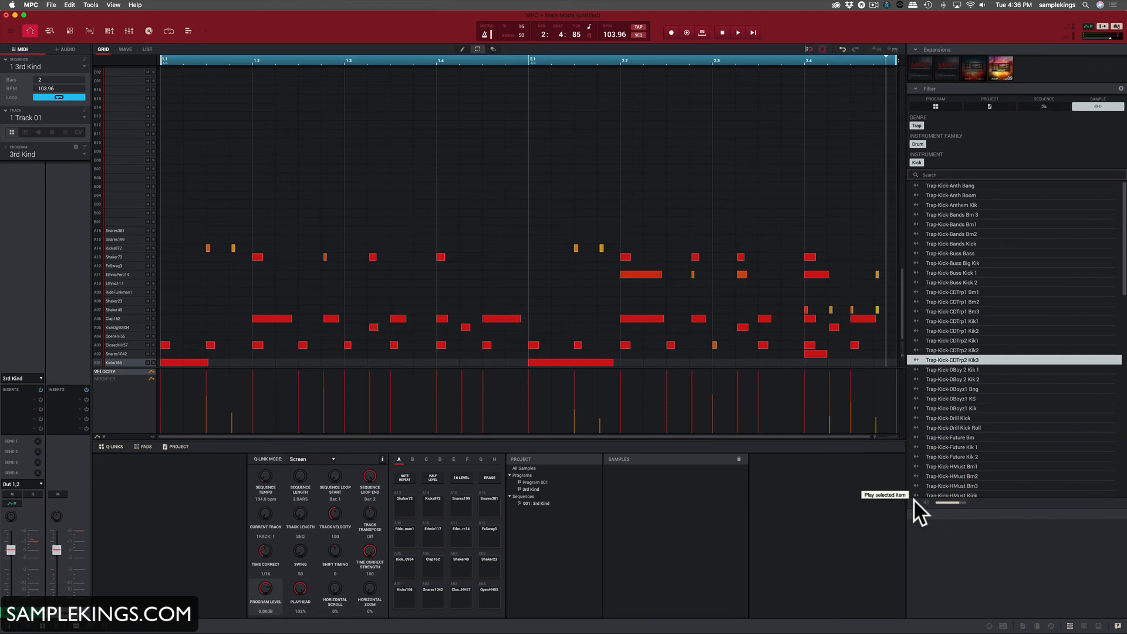
{"action": "mouse_move", "coordinate": [1012, 322]}
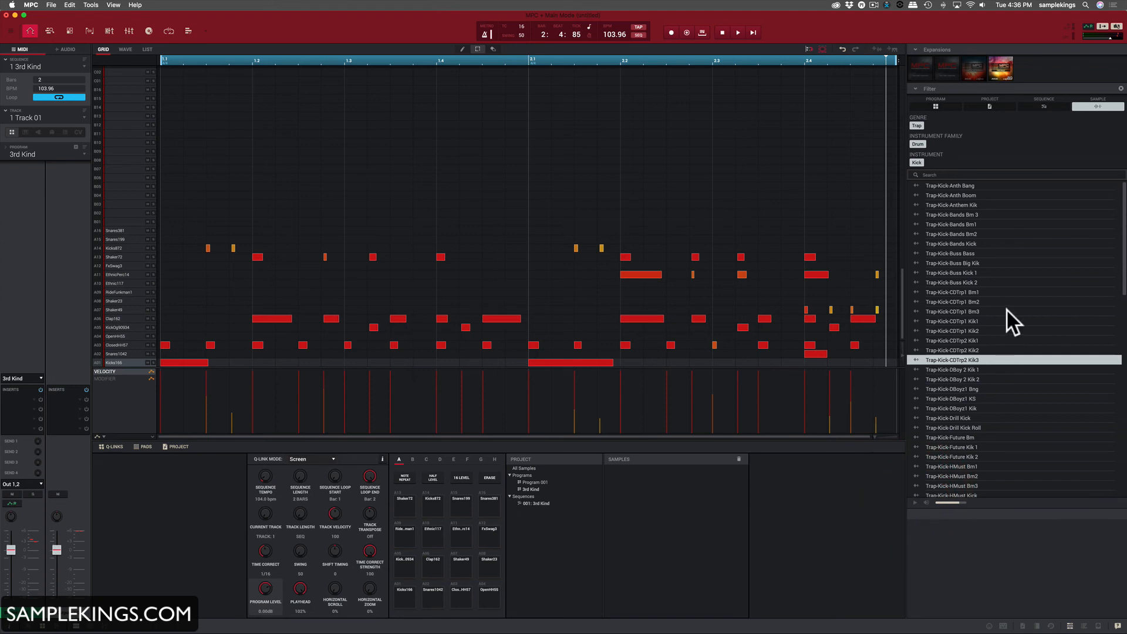
{"action": "mouse_move", "coordinate": [999, 159]}
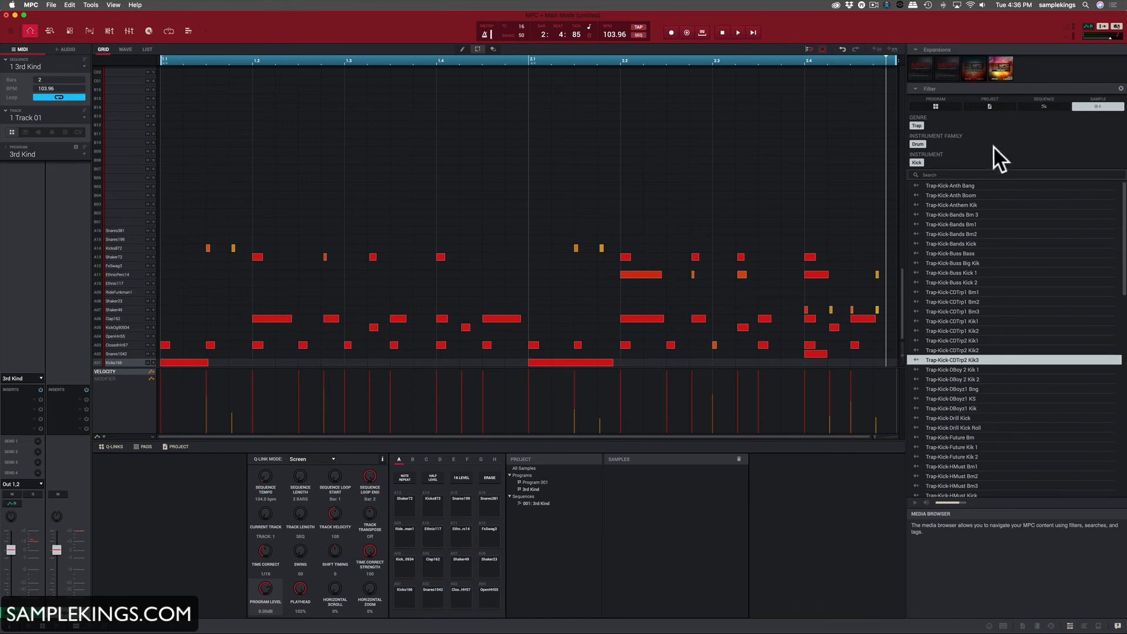
{"action": "mouse_move", "coordinate": [948, 111]}
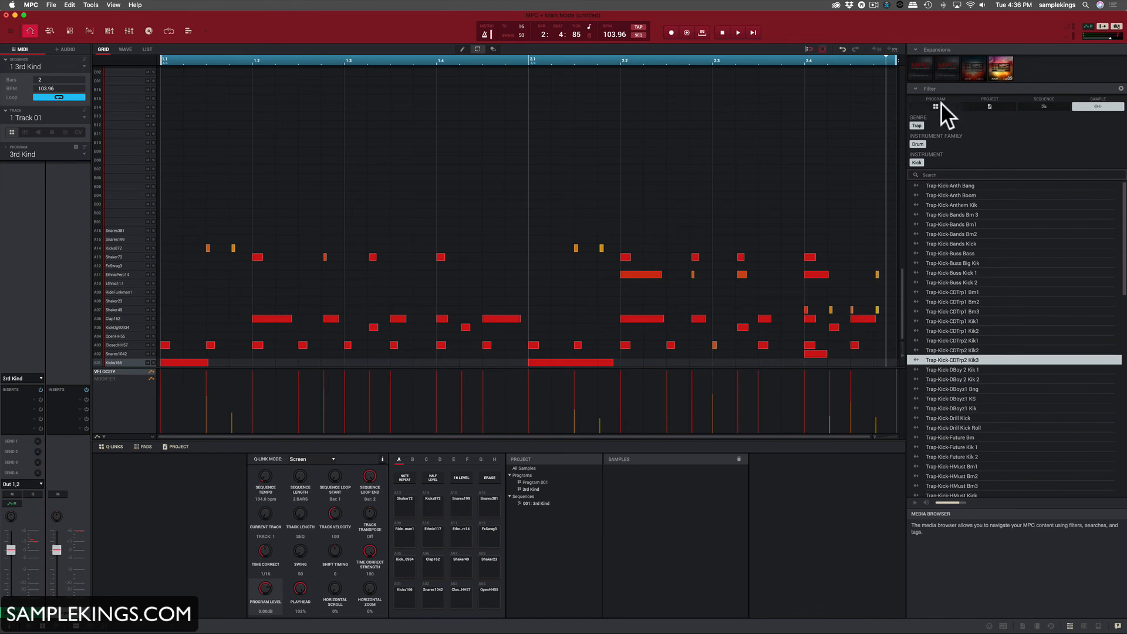
- Switch the browser filter through Project and Sequence types, then back to all unfiltered samples
{"action": "left_click", "coordinate": [920, 68]}
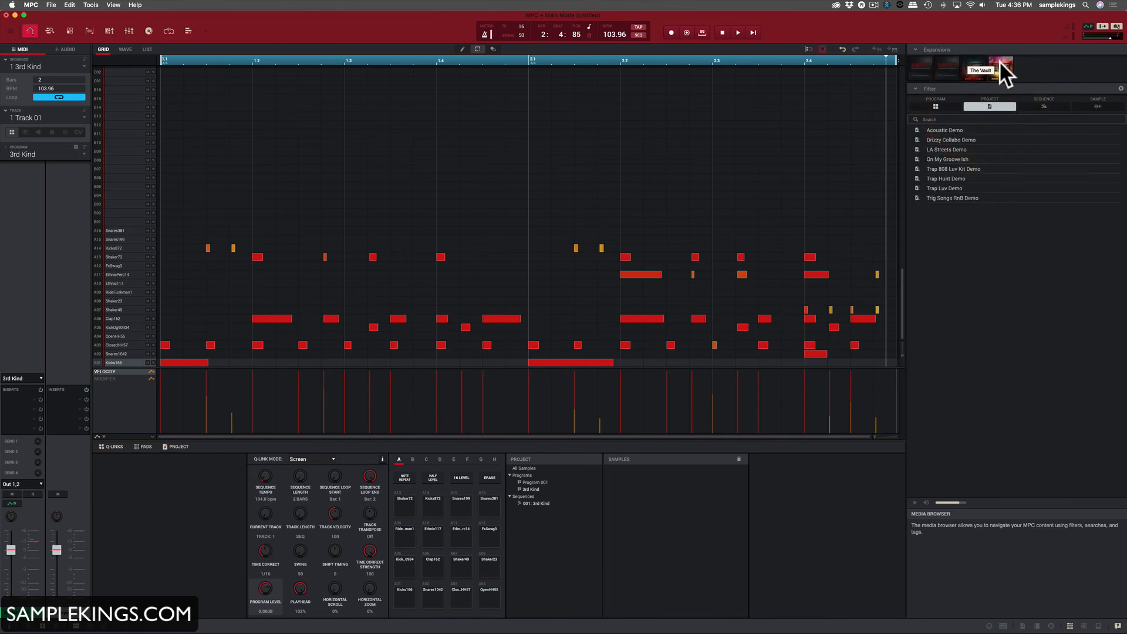
{"action": "left_click", "coordinate": [1042, 107]}
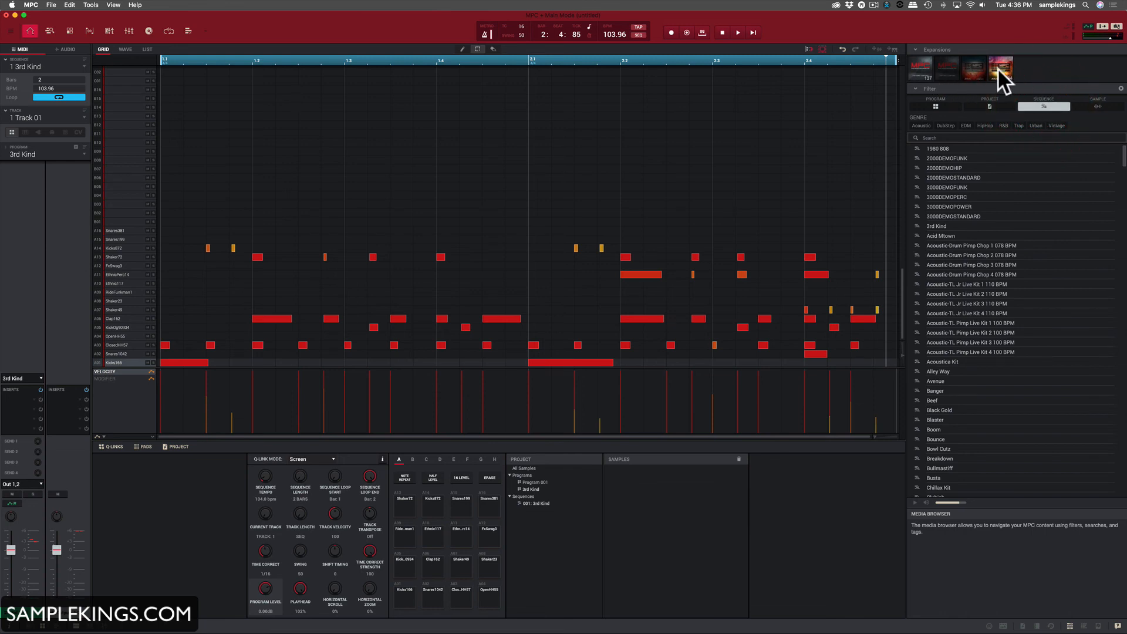
{"action": "left_click", "coordinate": [1098, 106]}
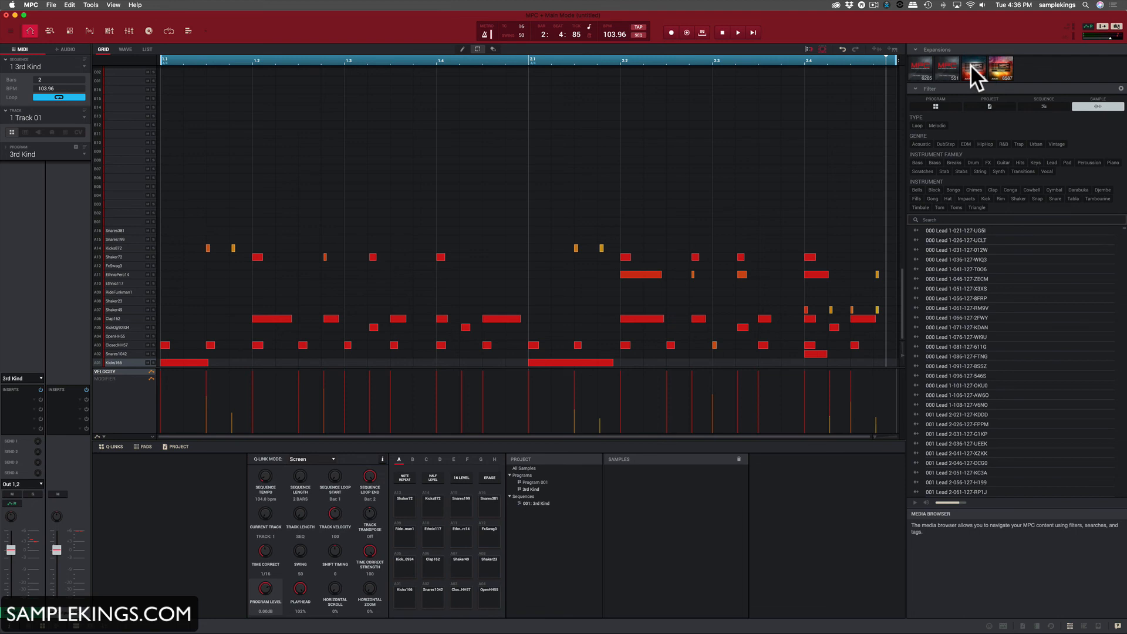
- Limit the sample list to one expansion's loops, starting at ALN_120_Drumloop012
{"action": "left_click", "coordinate": [946, 68]}
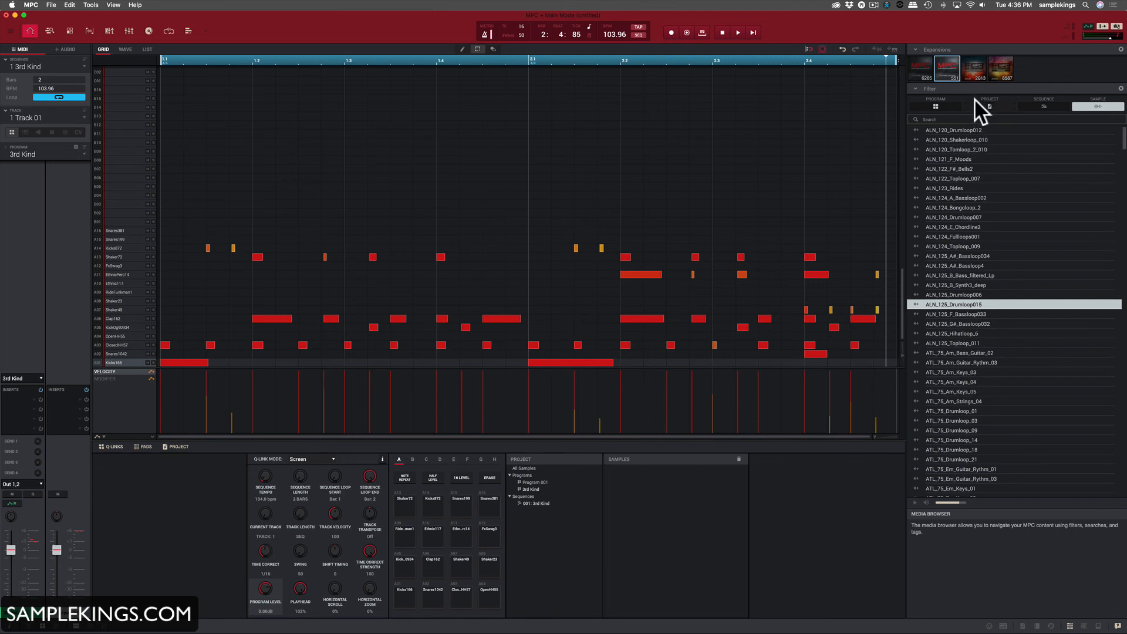
{"action": "mouse_move", "coordinate": [994, 74]}
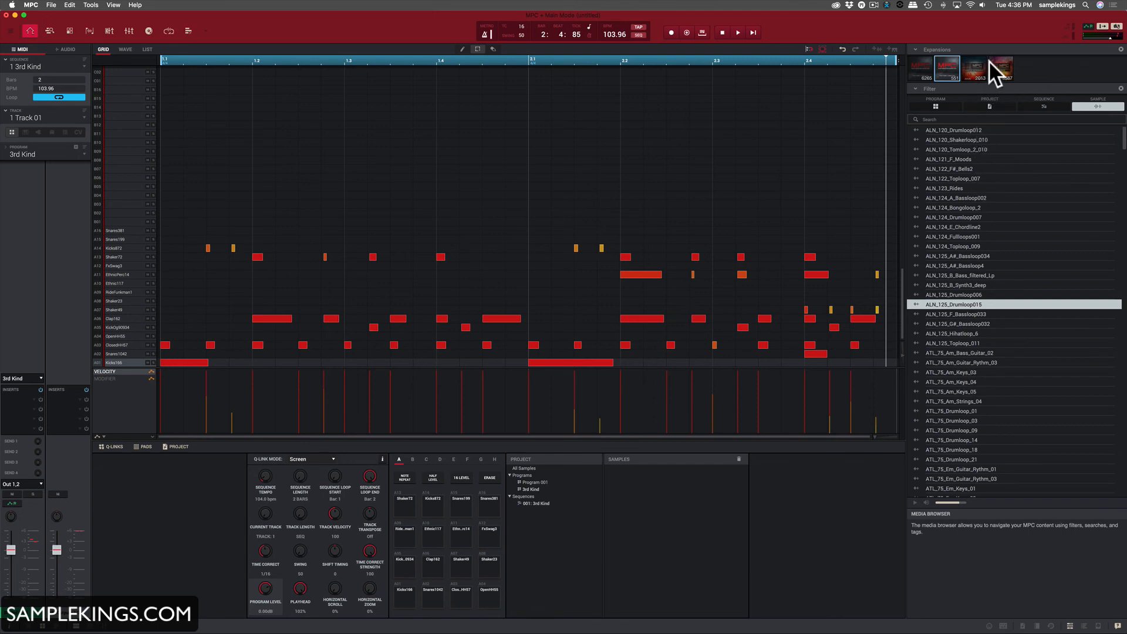